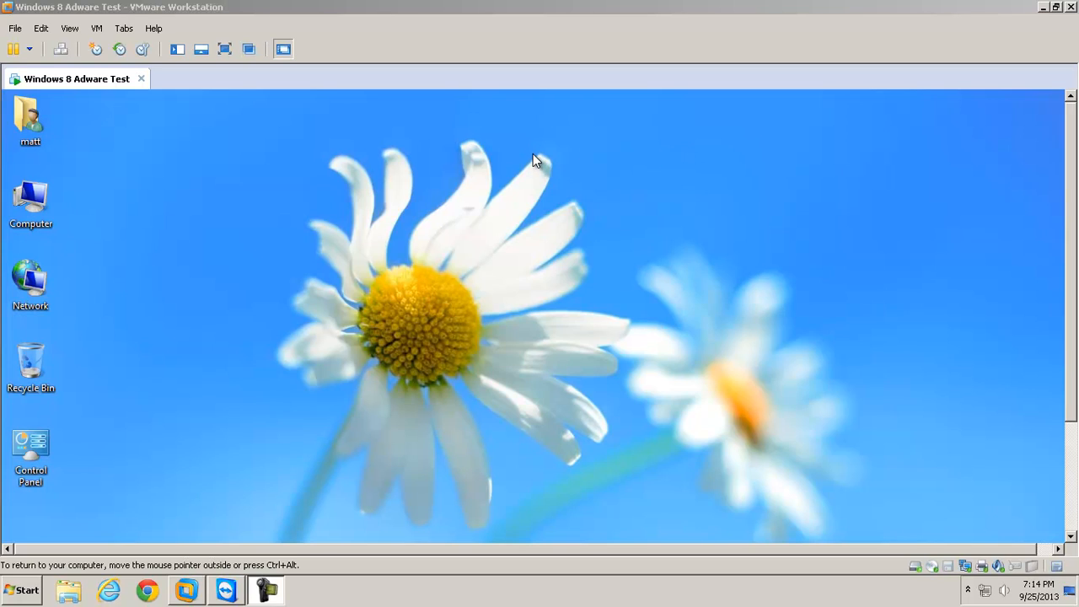
mouse_move(283, 142)
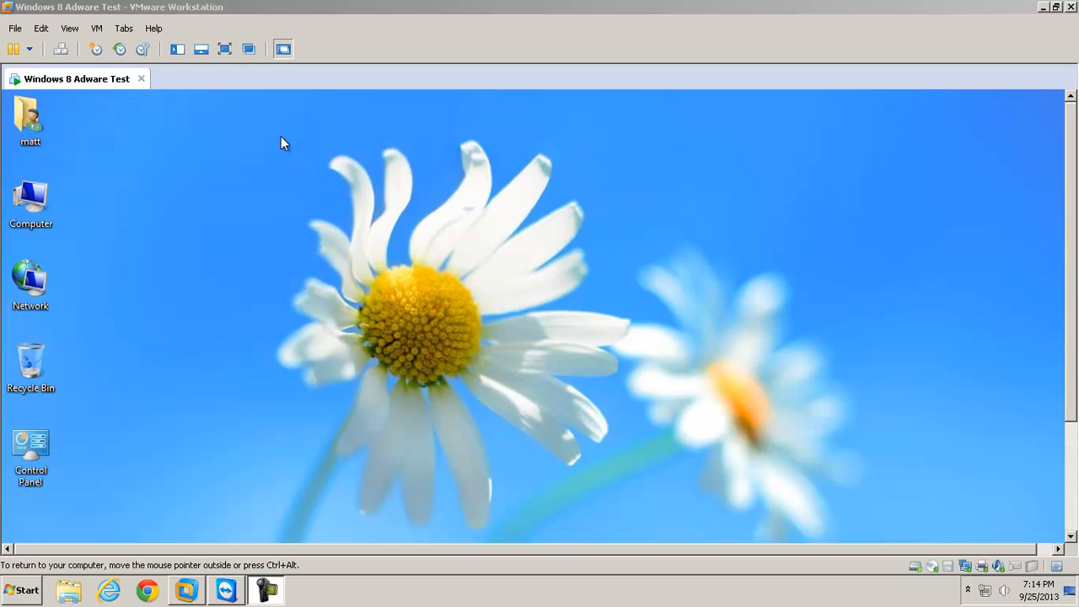
mouse_move(241, 91)
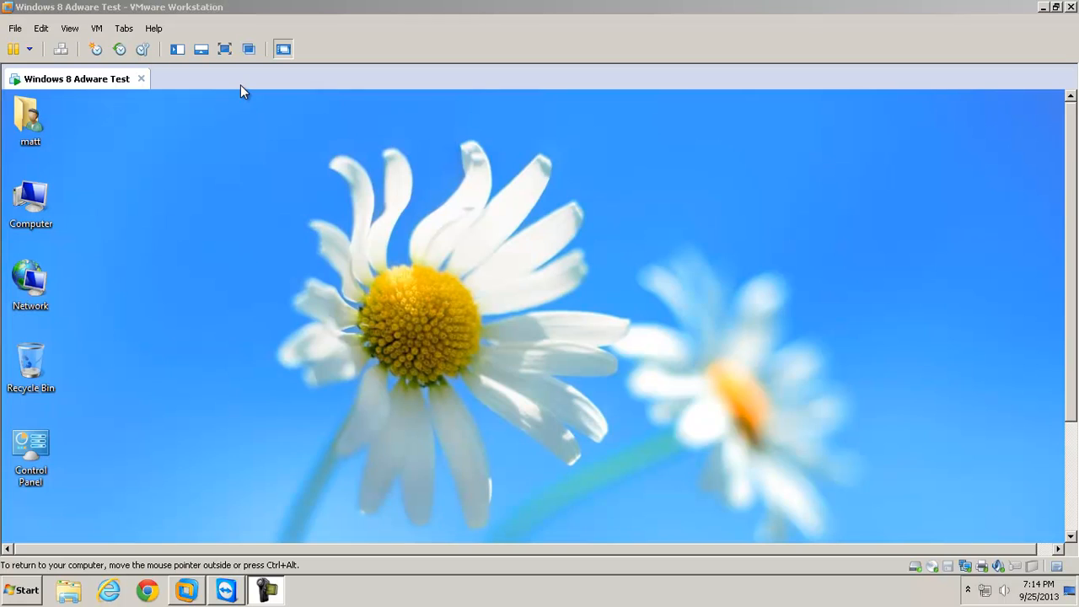
mouse_move(173, 91)
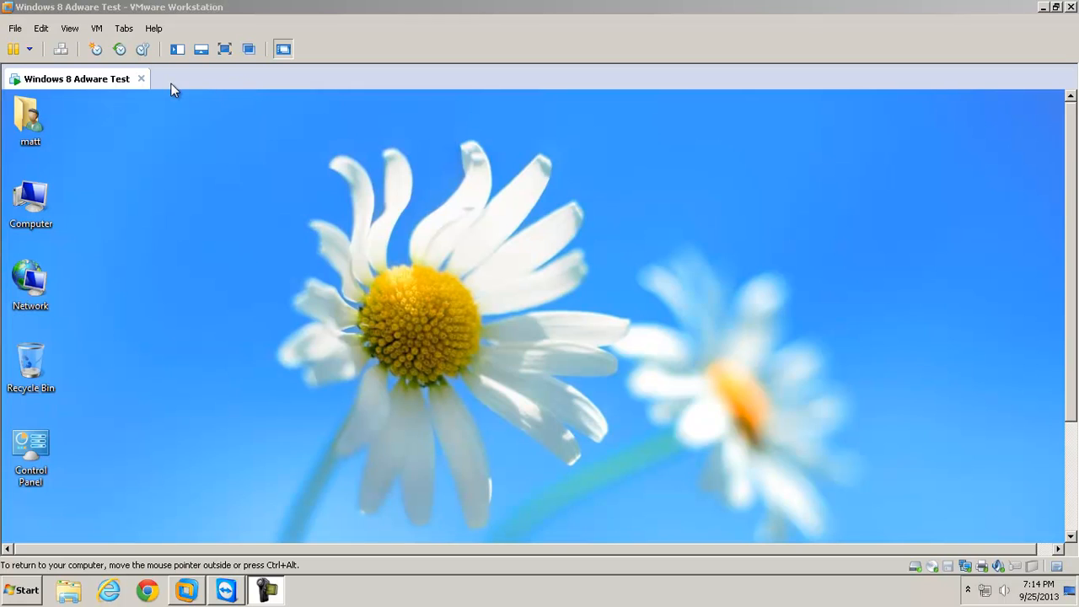
mouse_move(266, 133)
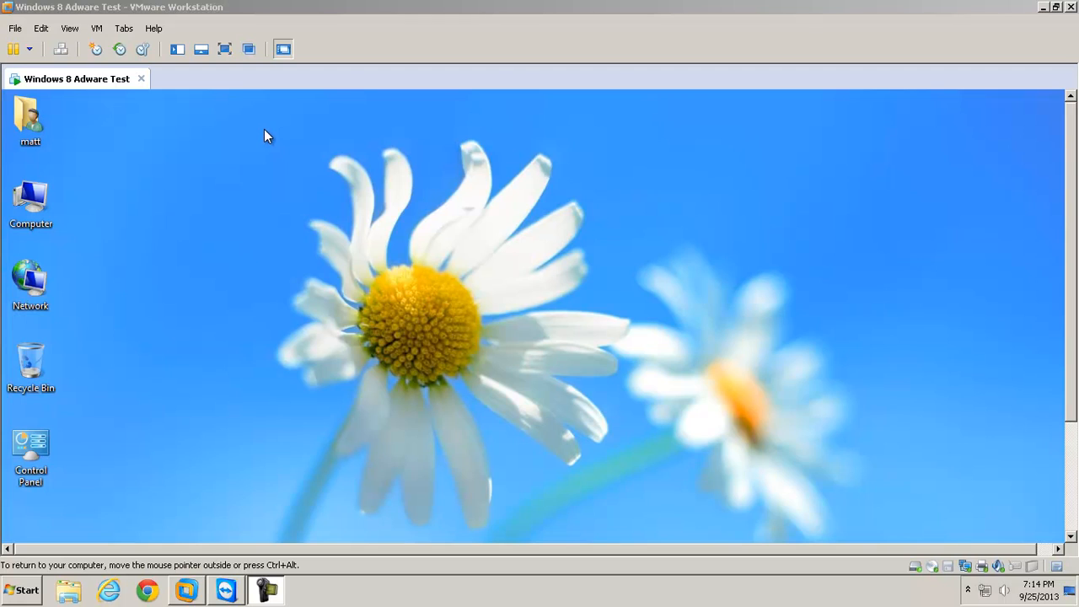
mouse_move(260, 127)
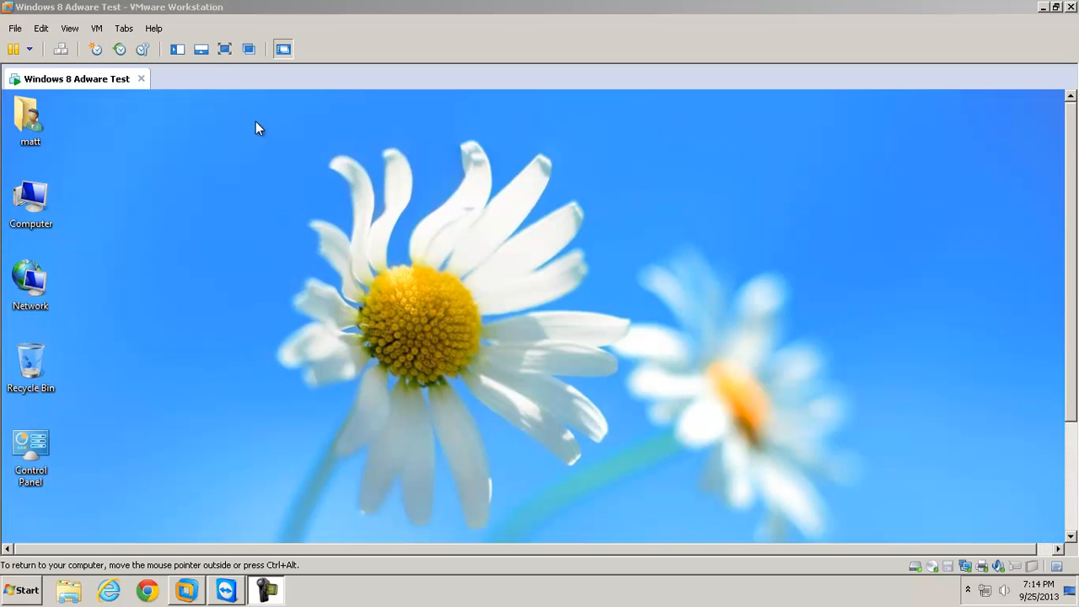
mouse_move(223, 110)
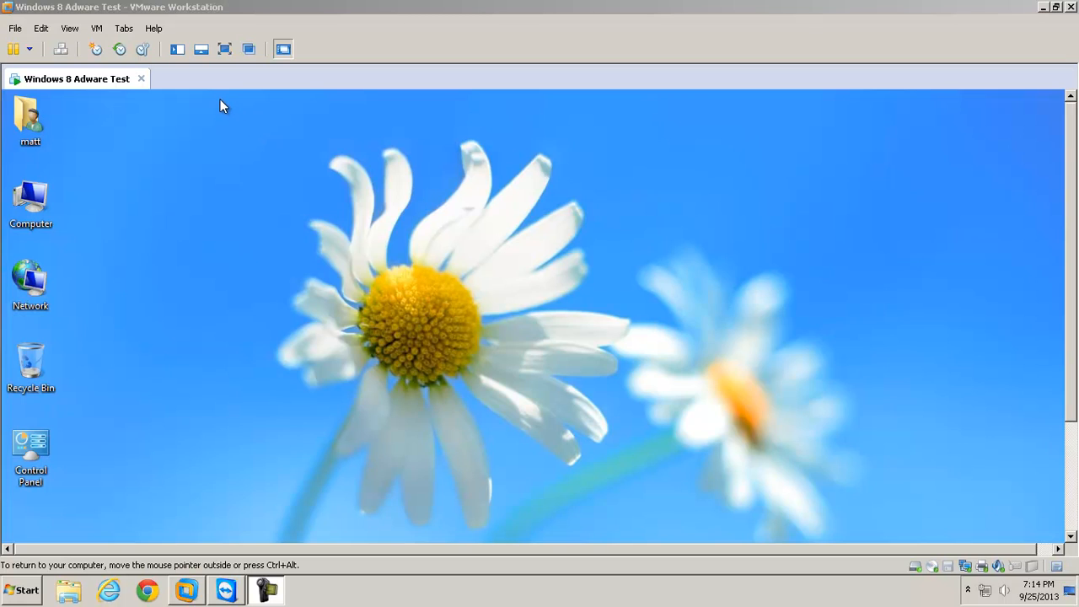
mouse_move(228, 79)
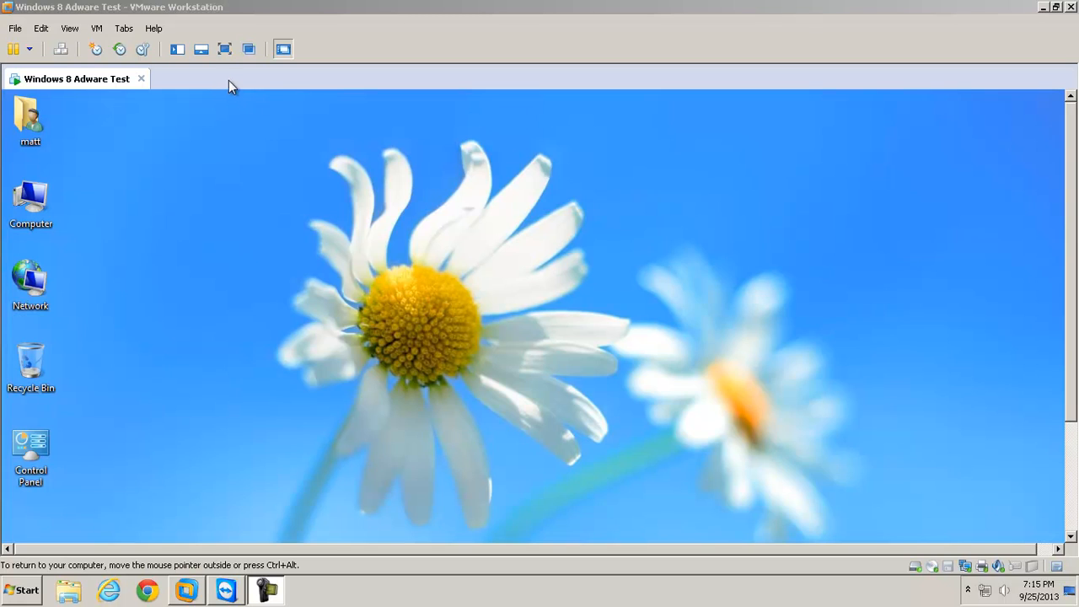
mouse_move(225, 49)
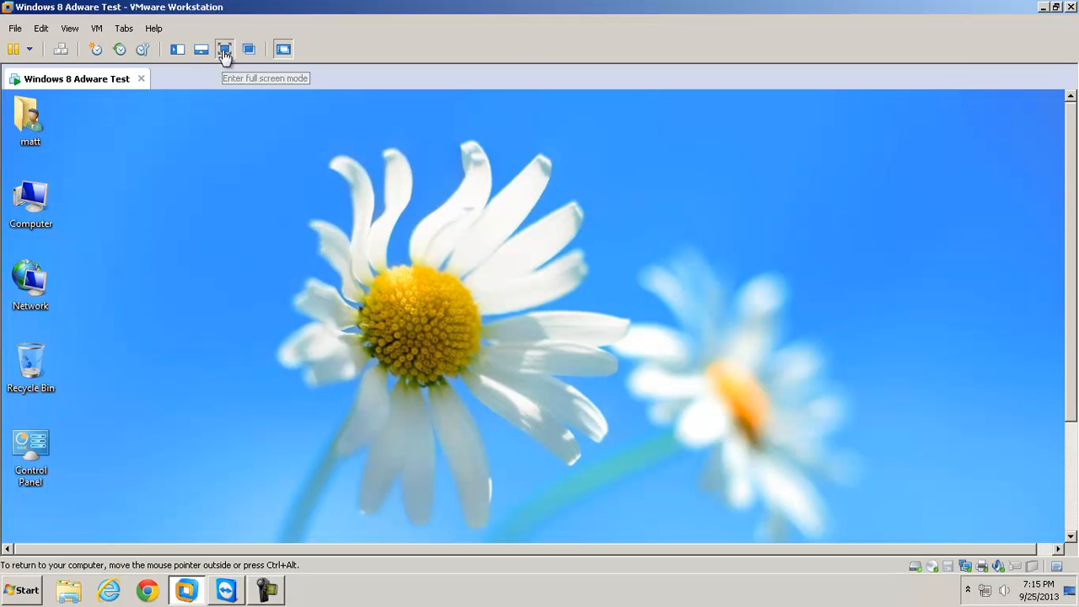
Show the virtual machine full screen and load filehippo.com in Internet Explorer
left_click(224, 49)
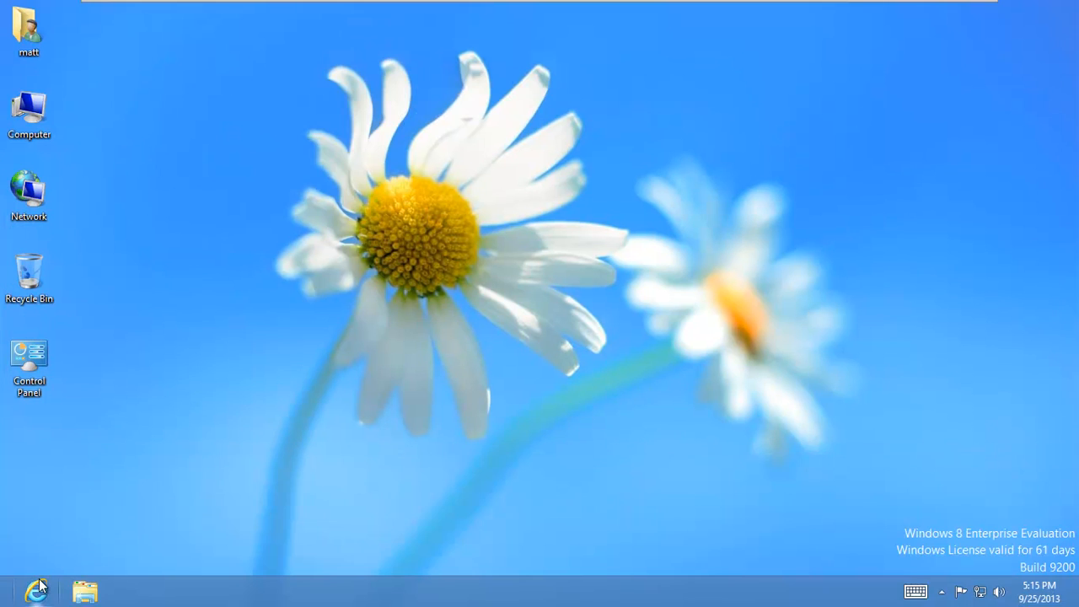
mouse_move(571, 112)
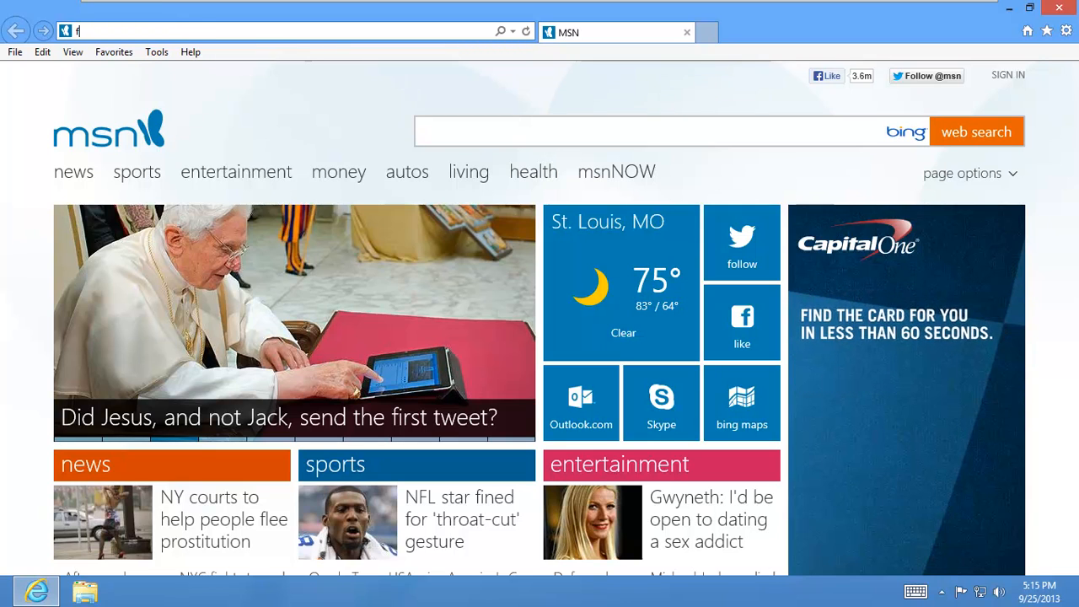
type("ile")
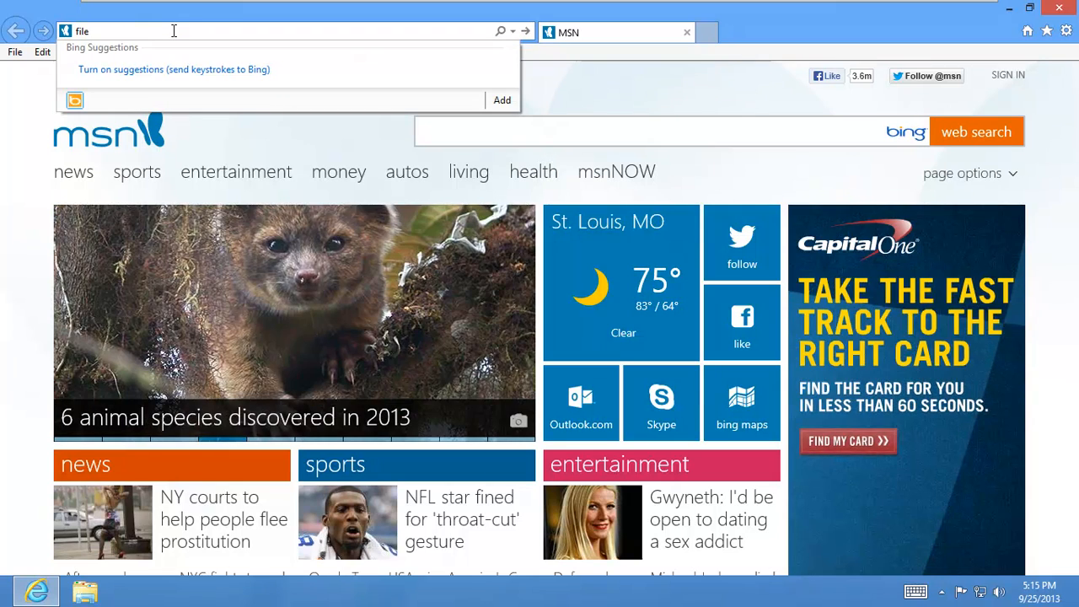
type("hi")
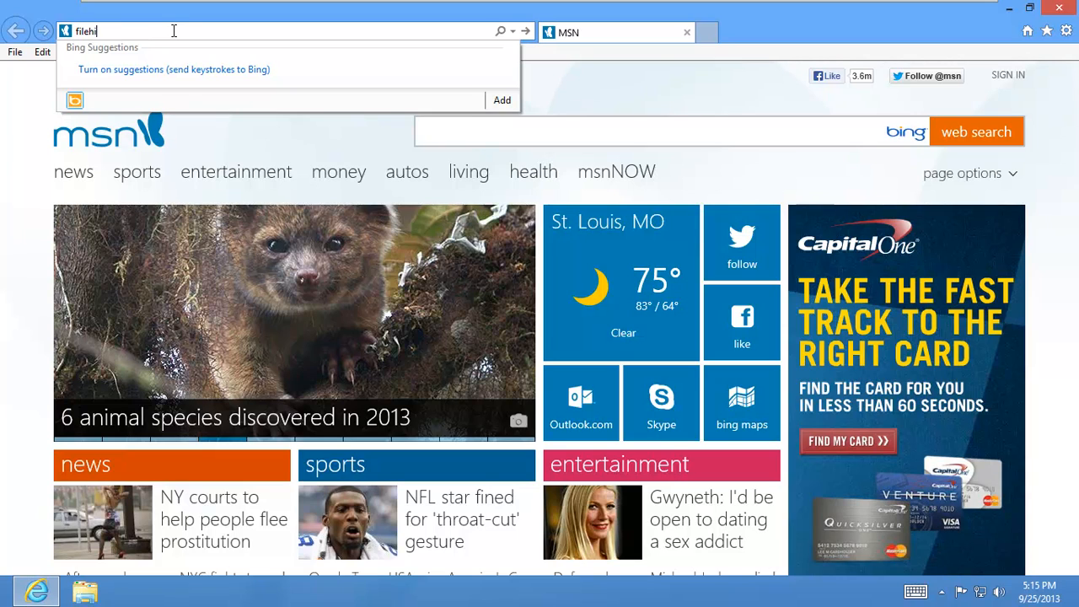
type("ippo.c")
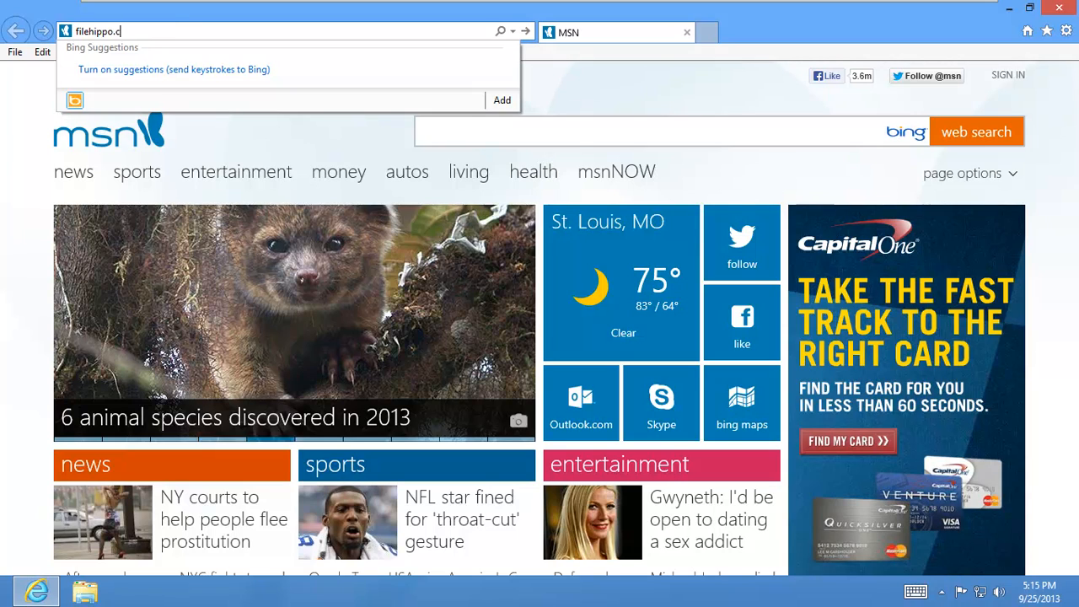
key("Return")
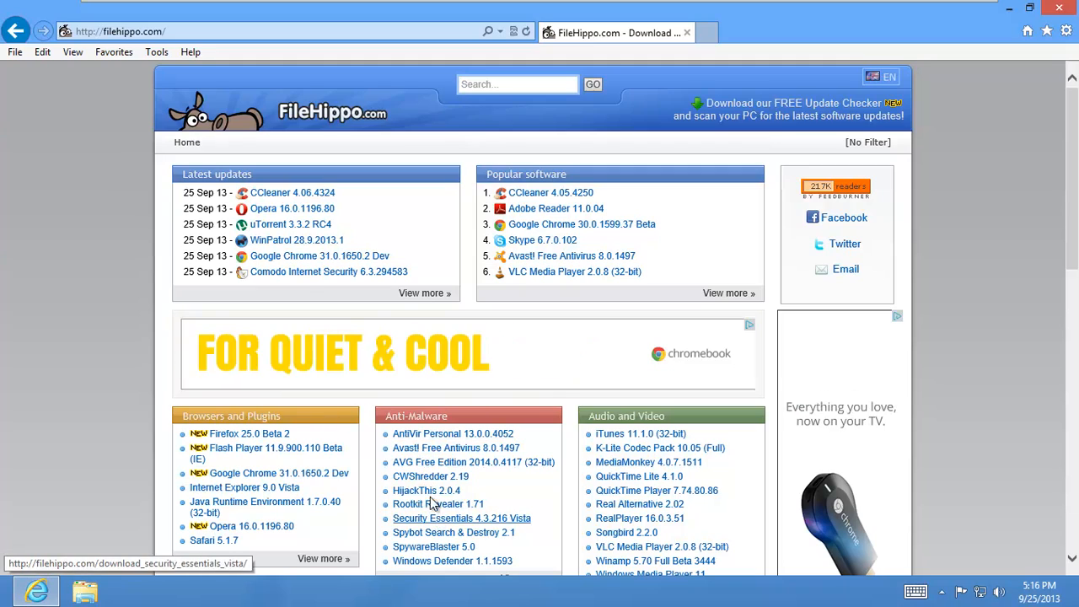
mouse_move(560, 271)
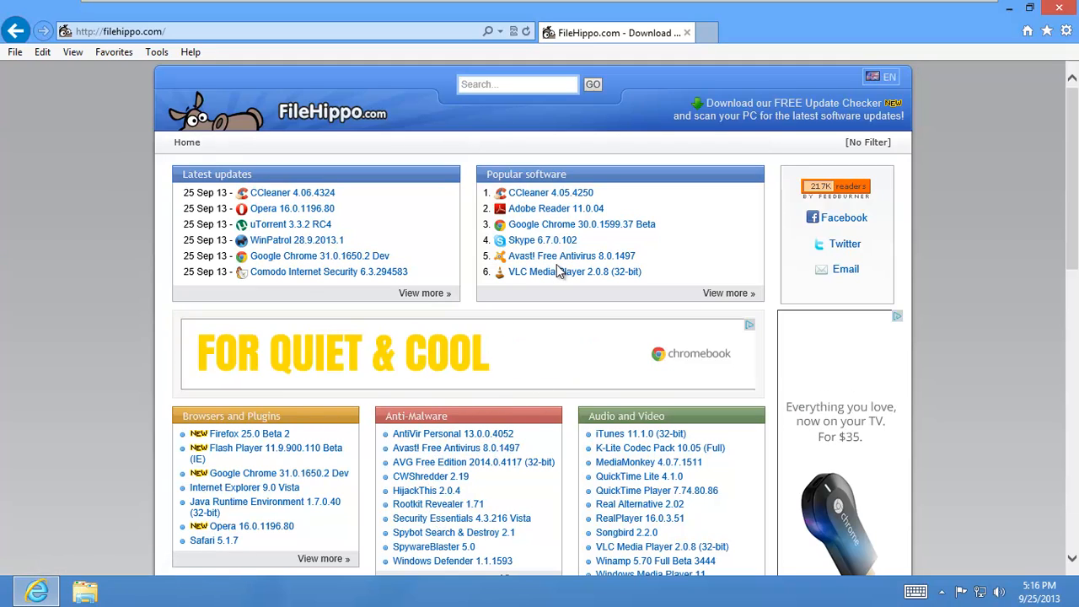
mouse_move(571, 255)
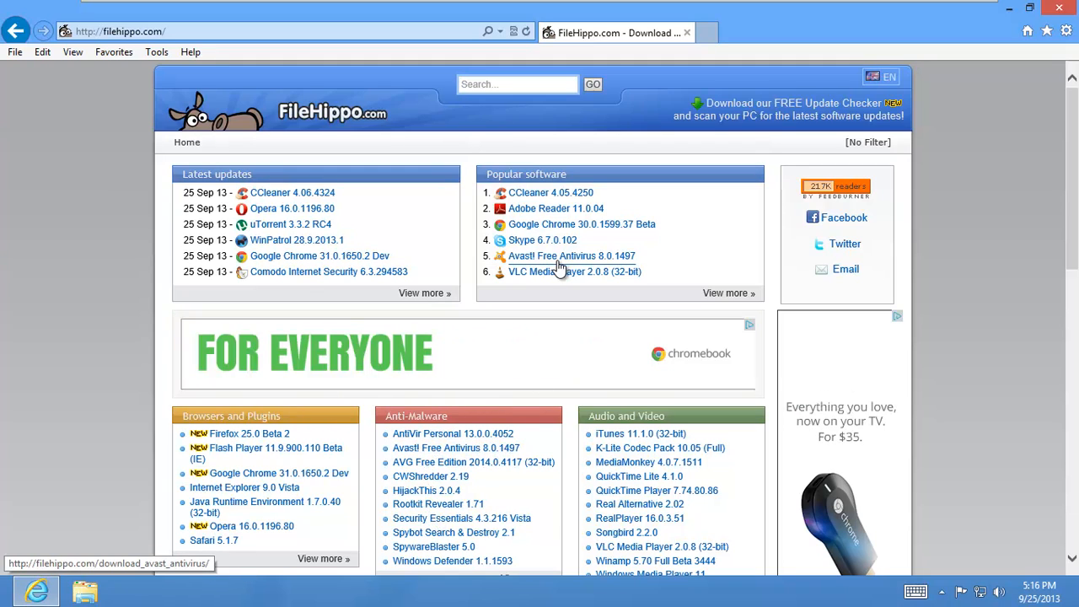
Go to the Avast! Free Antivirus 8.0.1497 page and download the latest version
left_click(571, 255)
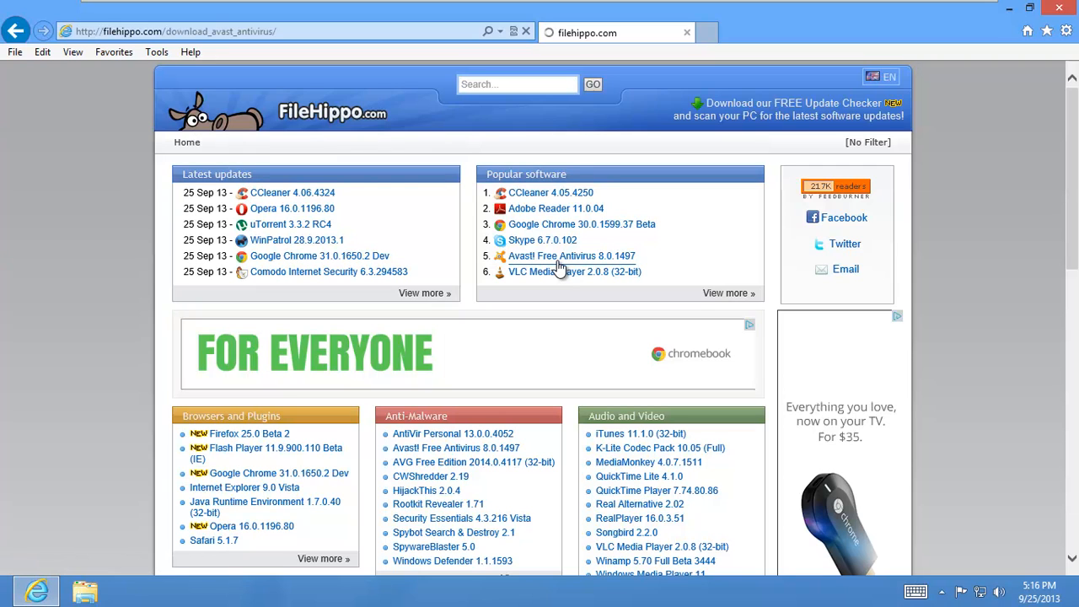
left_click(571, 256)
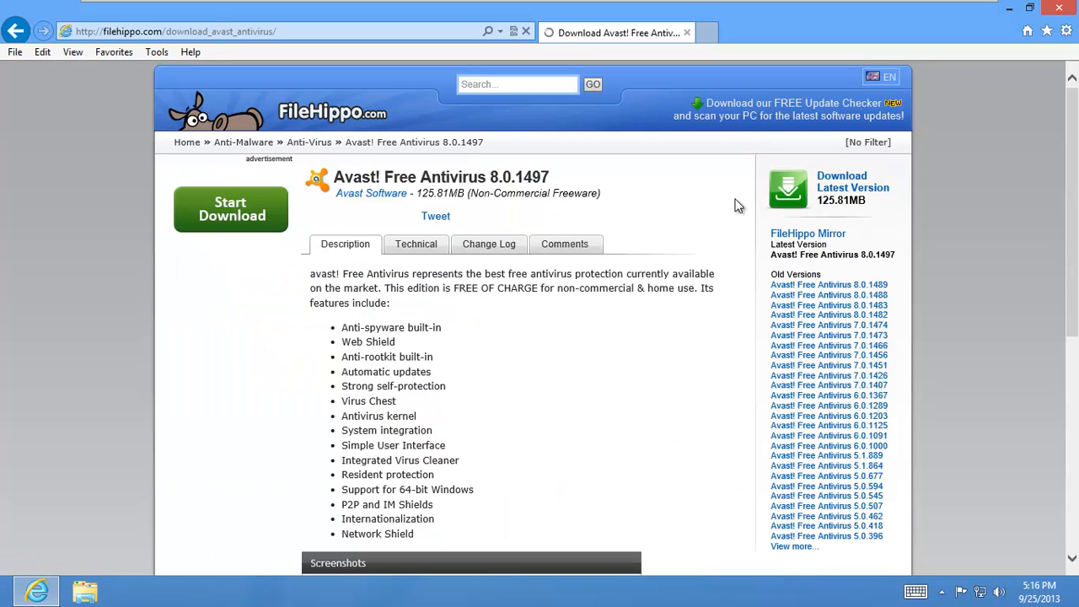
mouse_move(727, 205)
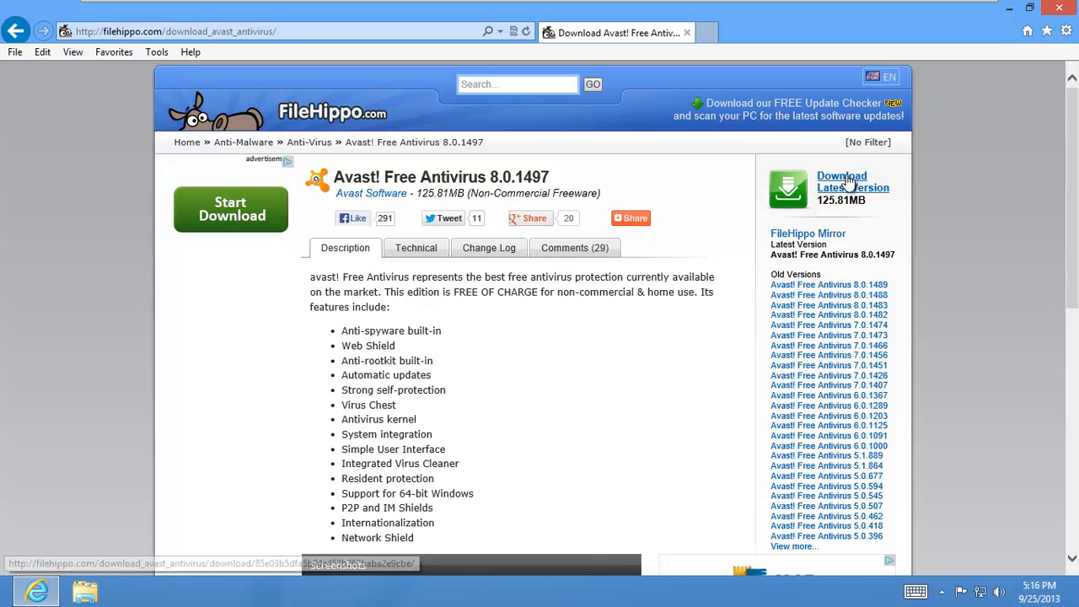
left_click(841, 188)
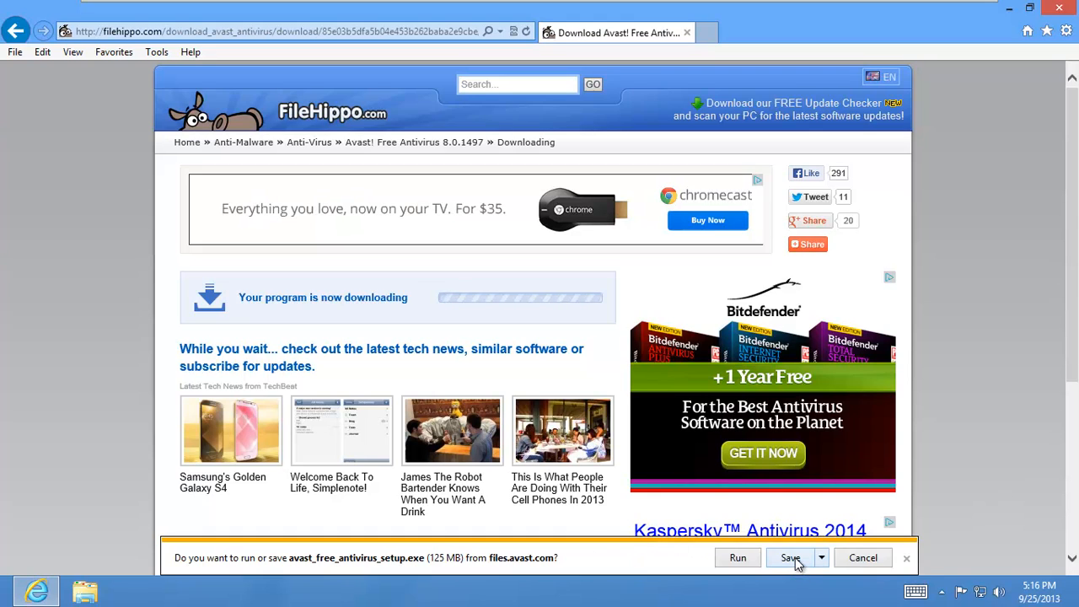
Save the avast_free_antivirus_setup.exe download to the computer
left_click(790, 557)
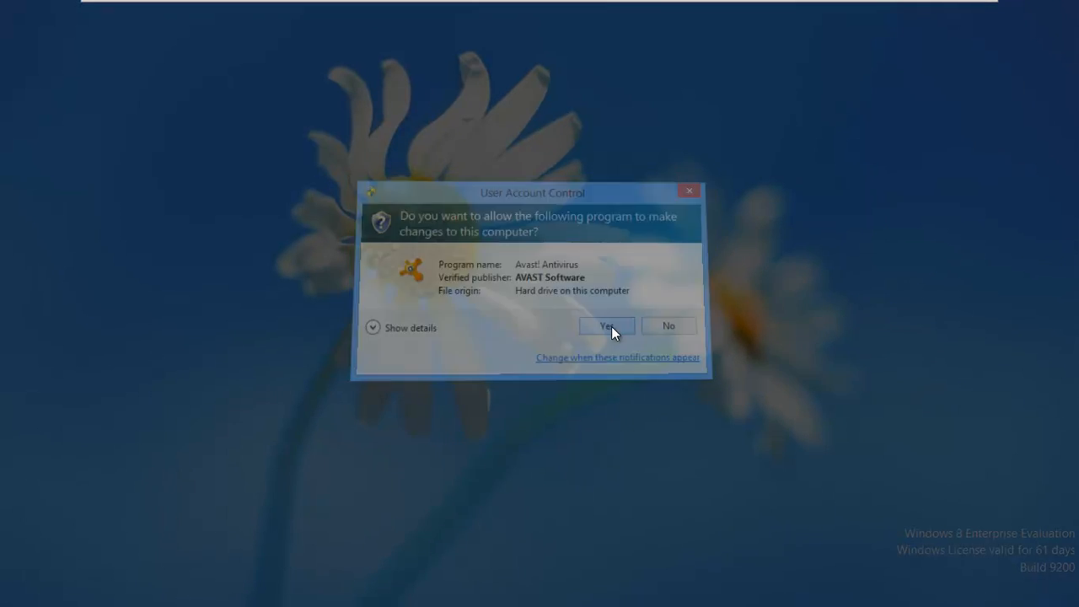
Allow the Avast! setup to make changes so the installer starts loading
left_click(607, 327)
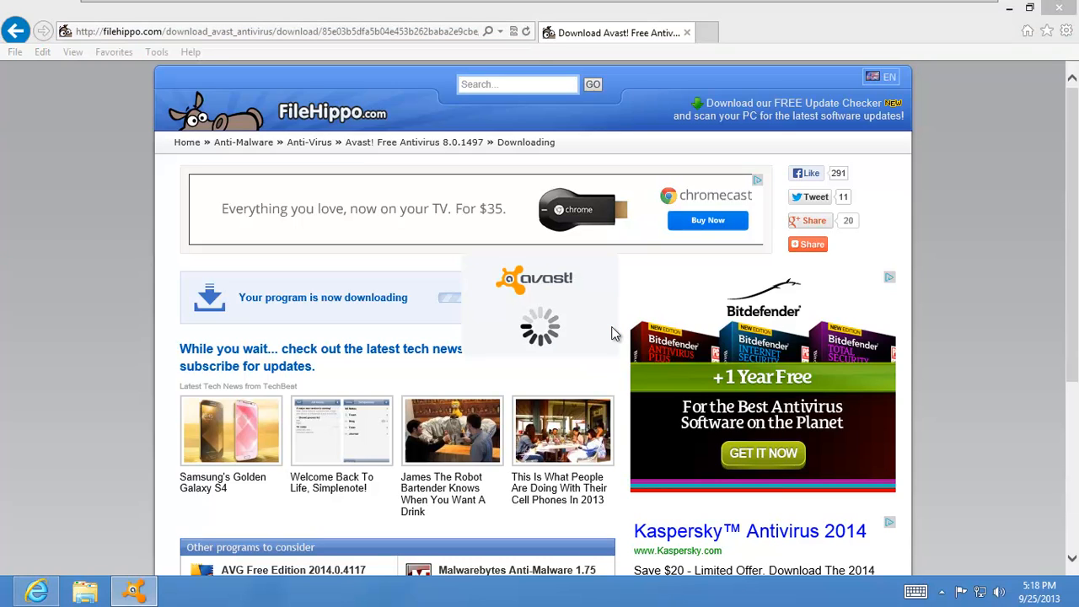
mouse_move(794, 313)
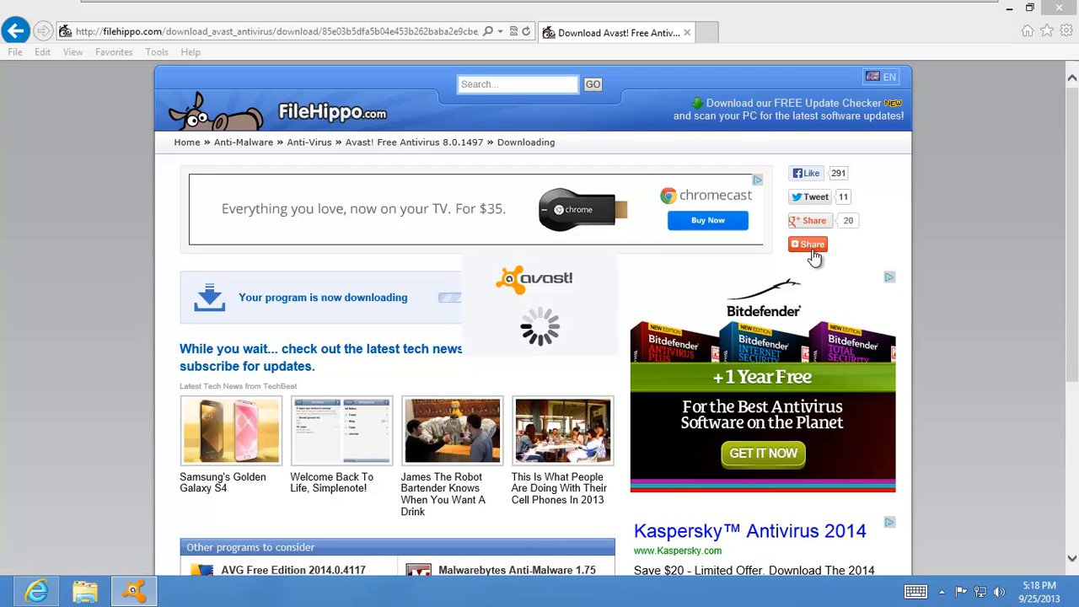
left_click(808, 244)
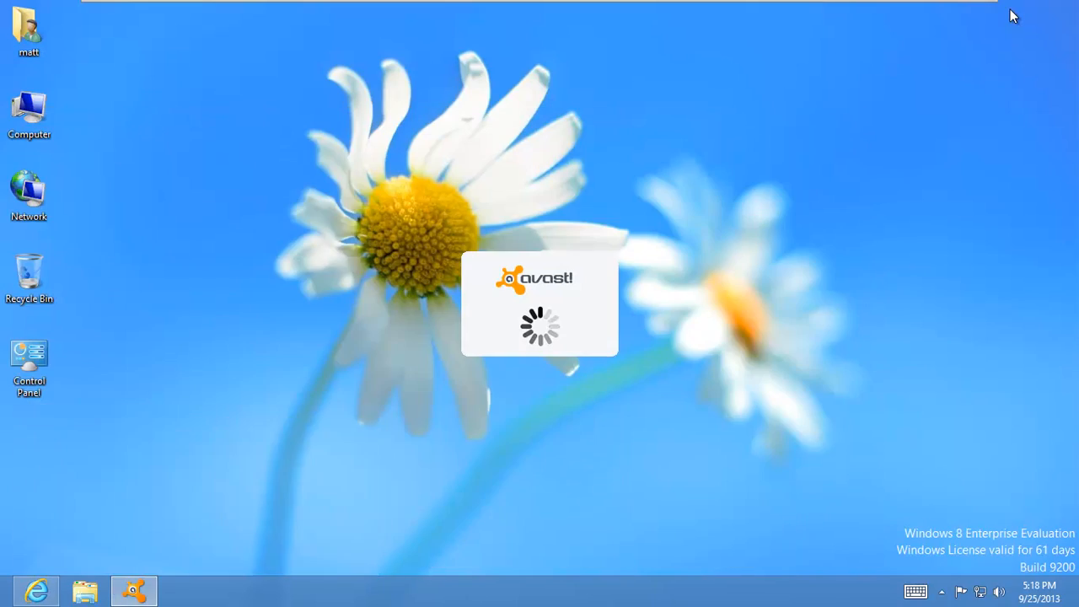
mouse_move(496, 192)
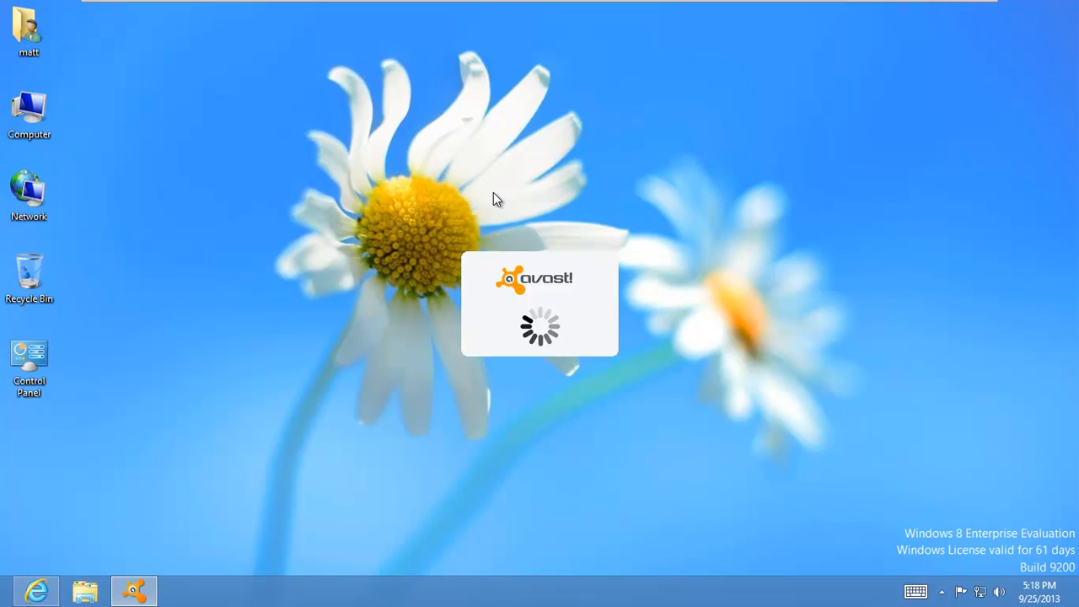
mouse_move(502, 186)
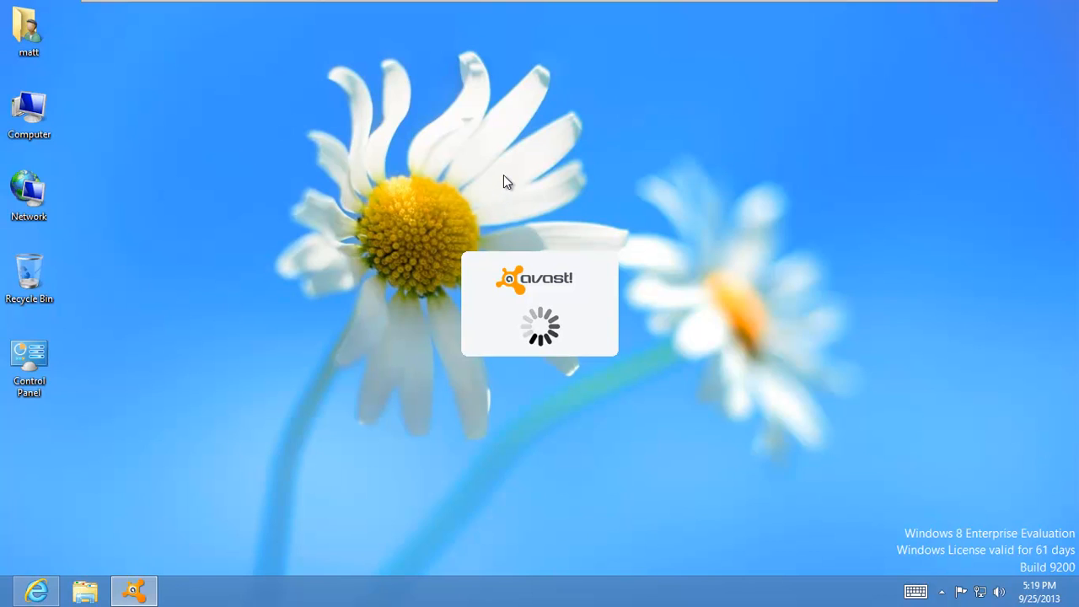
mouse_move(502, 200)
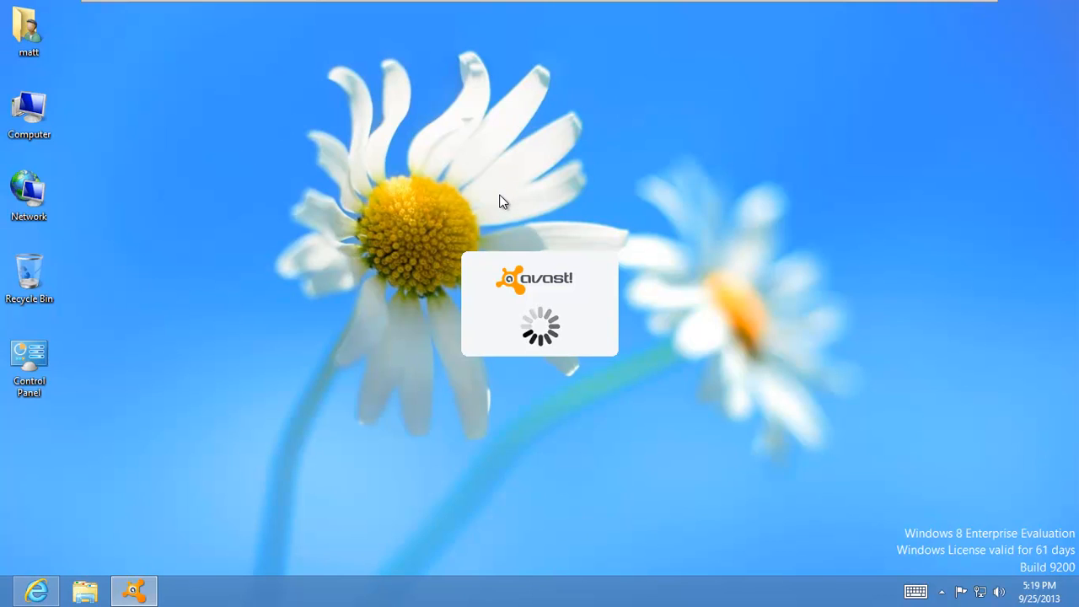
mouse_move(540, 107)
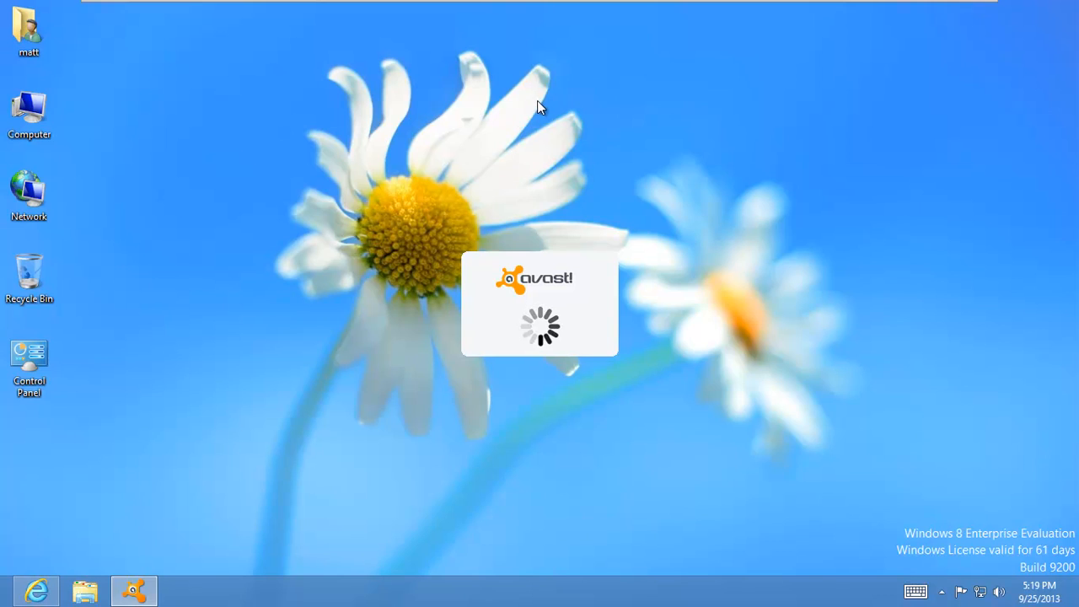
mouse_move(565, 64)
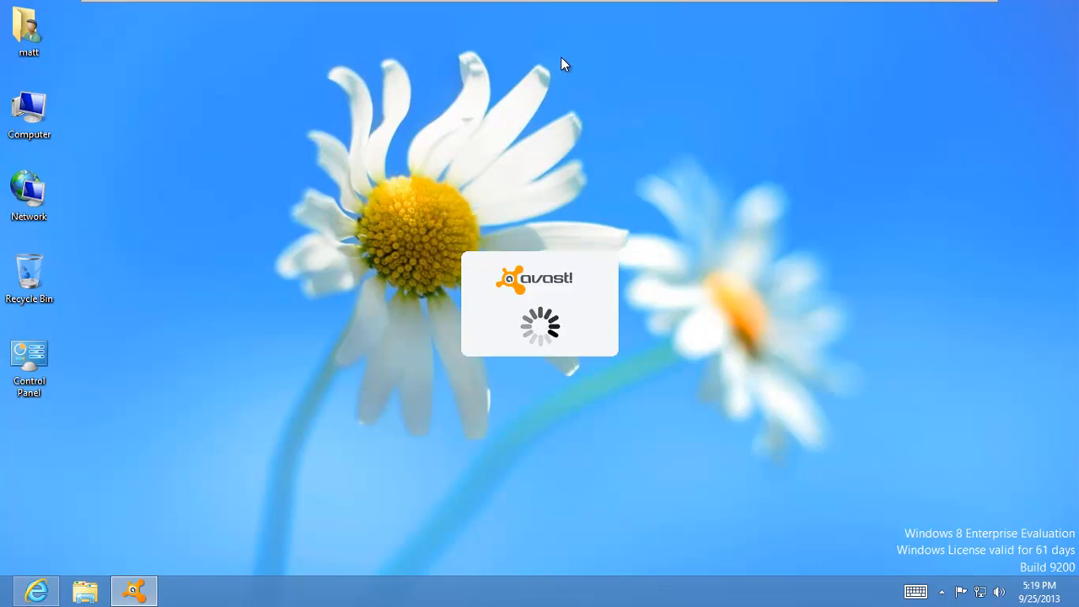
mouse_move(561, 74)
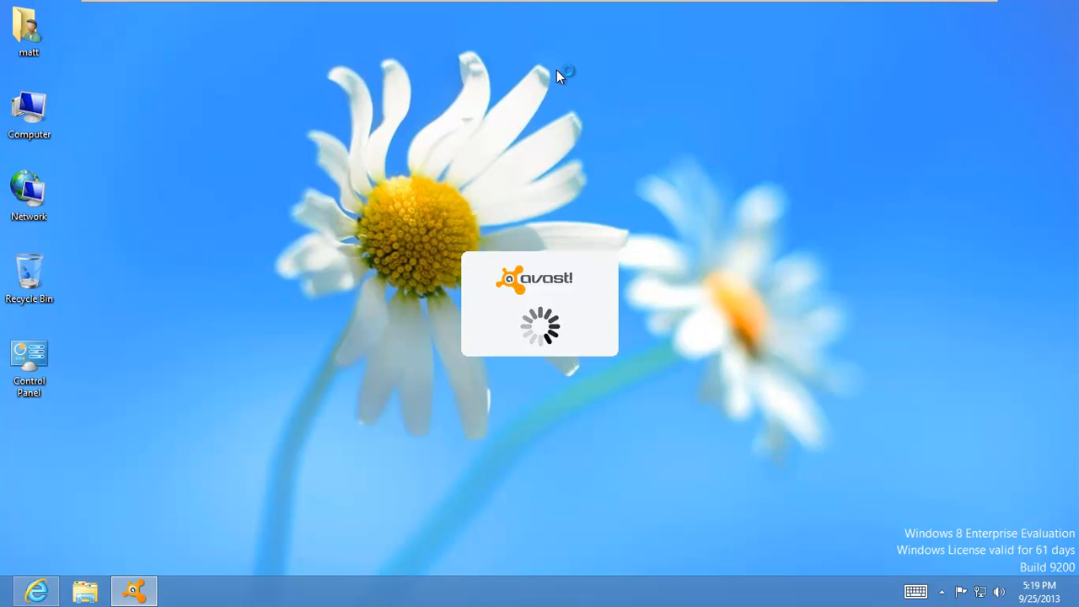
mouse_move(544, 103)
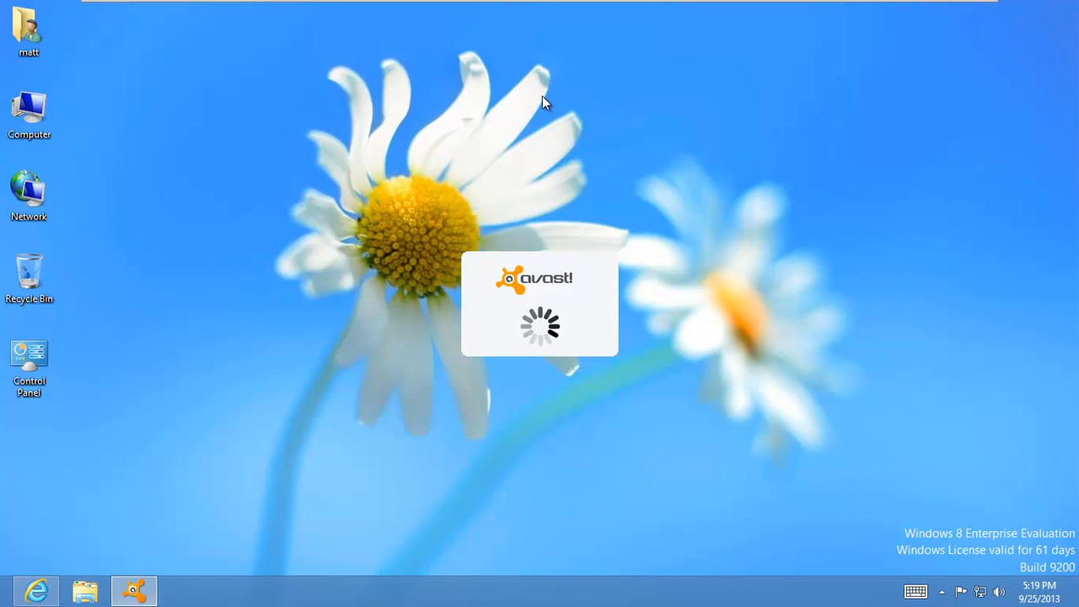
mouse_move(554, 73)
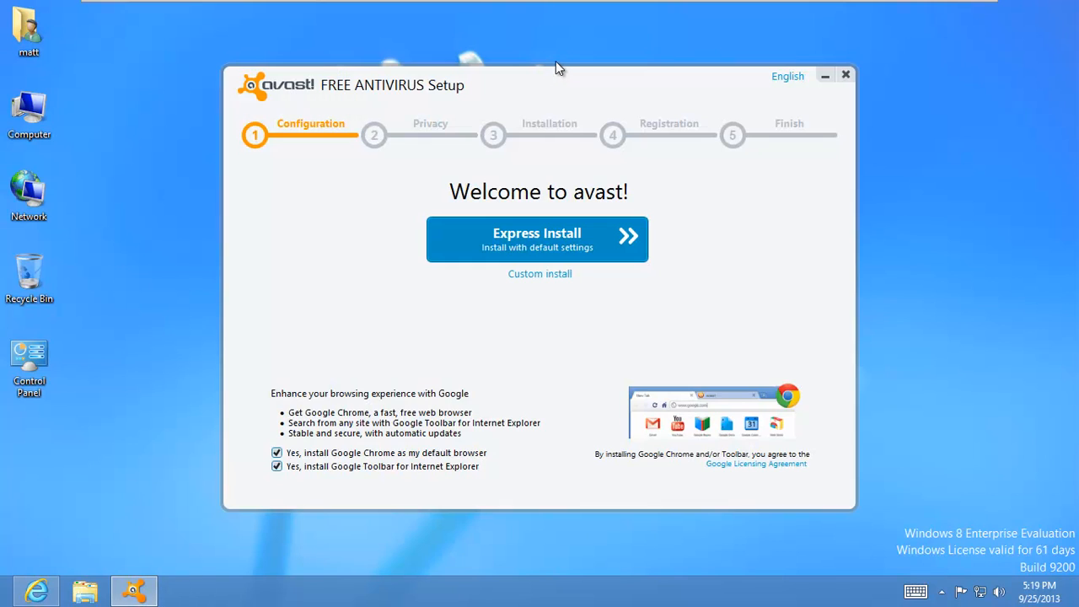
mouse_move(131, 529)
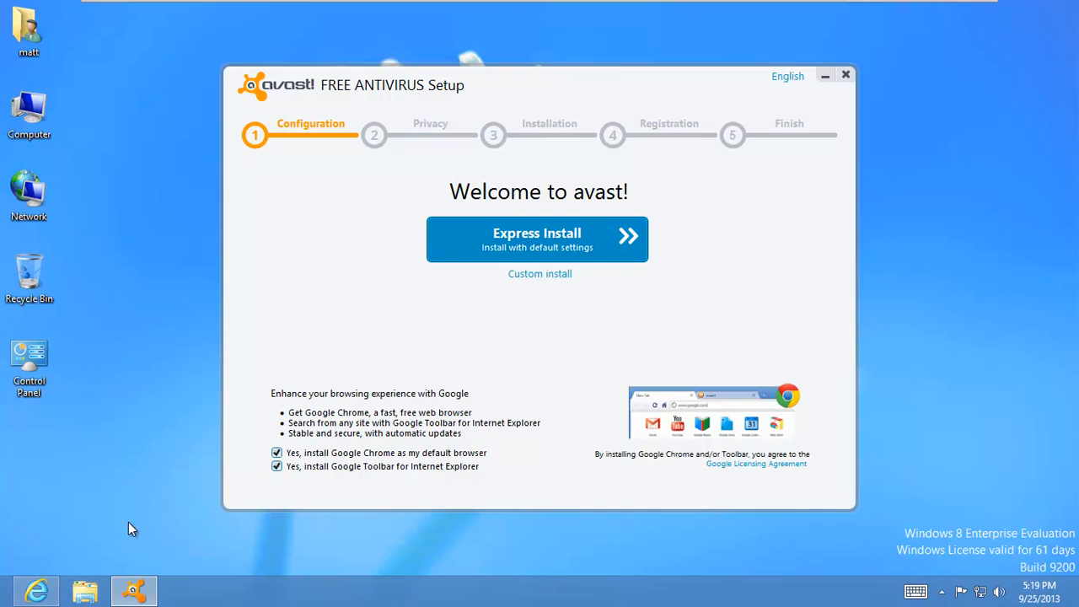
mouse_move(4, 412)
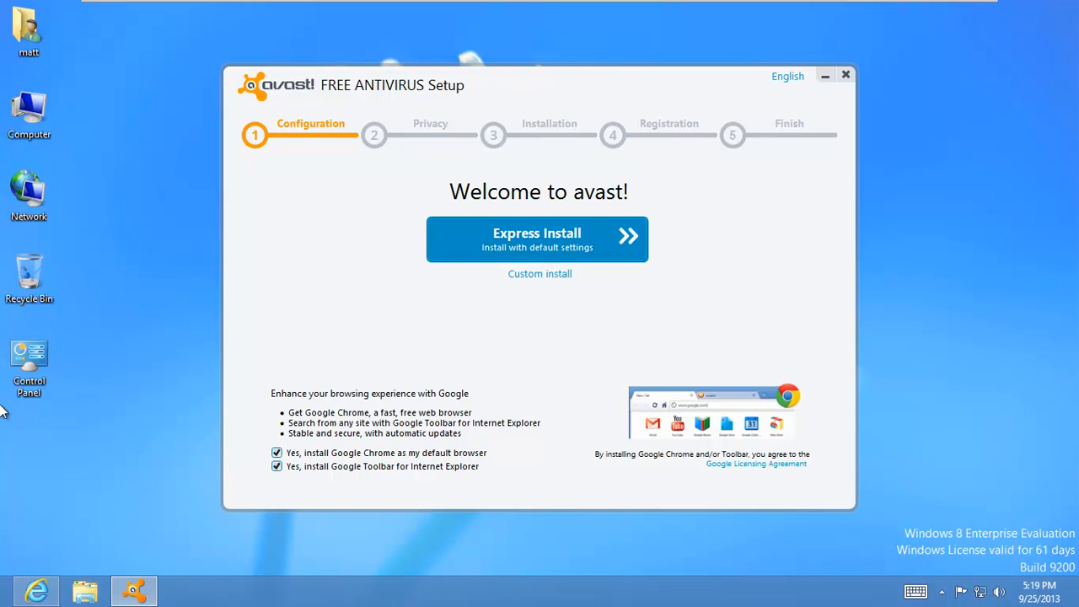
mouse_move(234, 556)
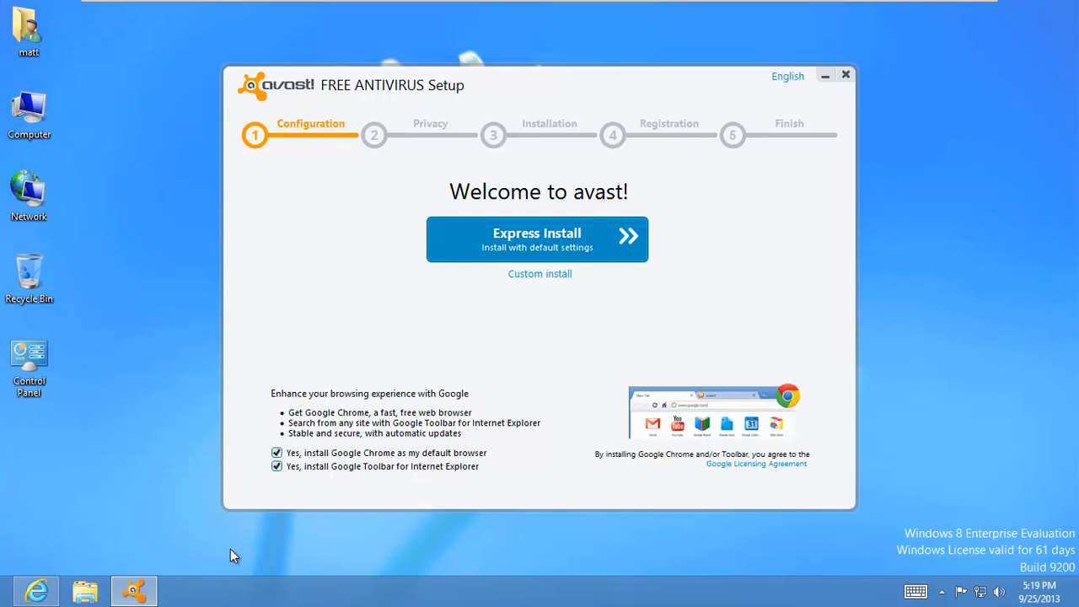
mouse_move(446, 444)
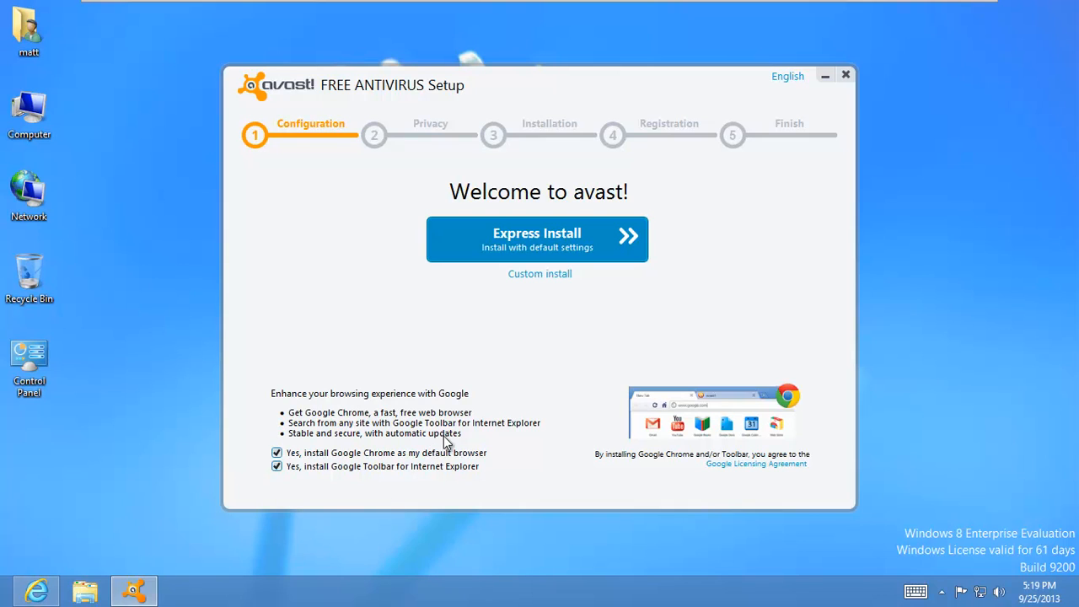
mouse_move(284, 514)
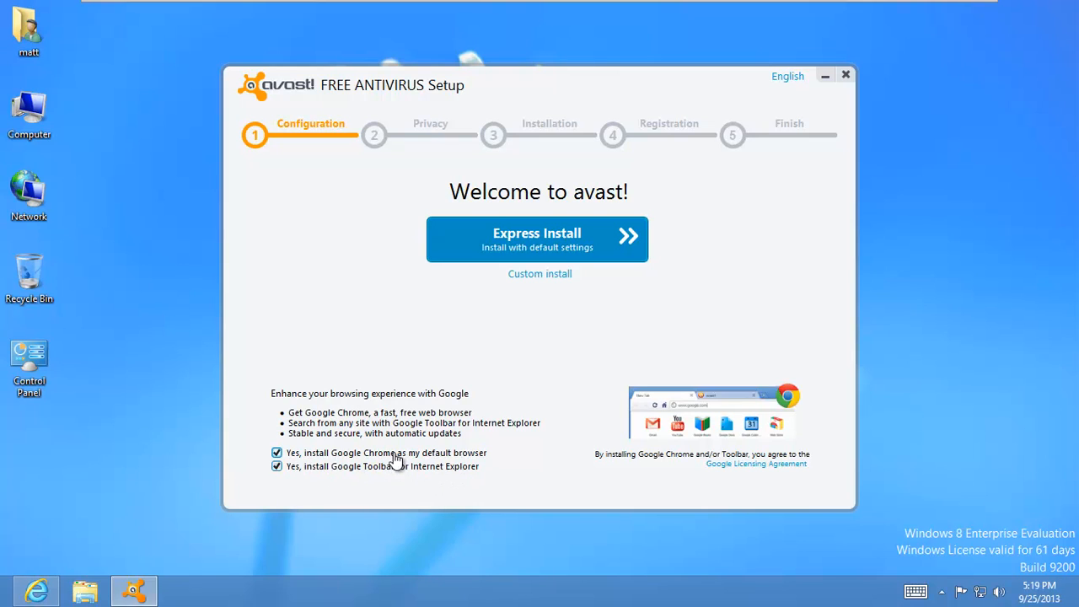
mouse_move(468, 465)
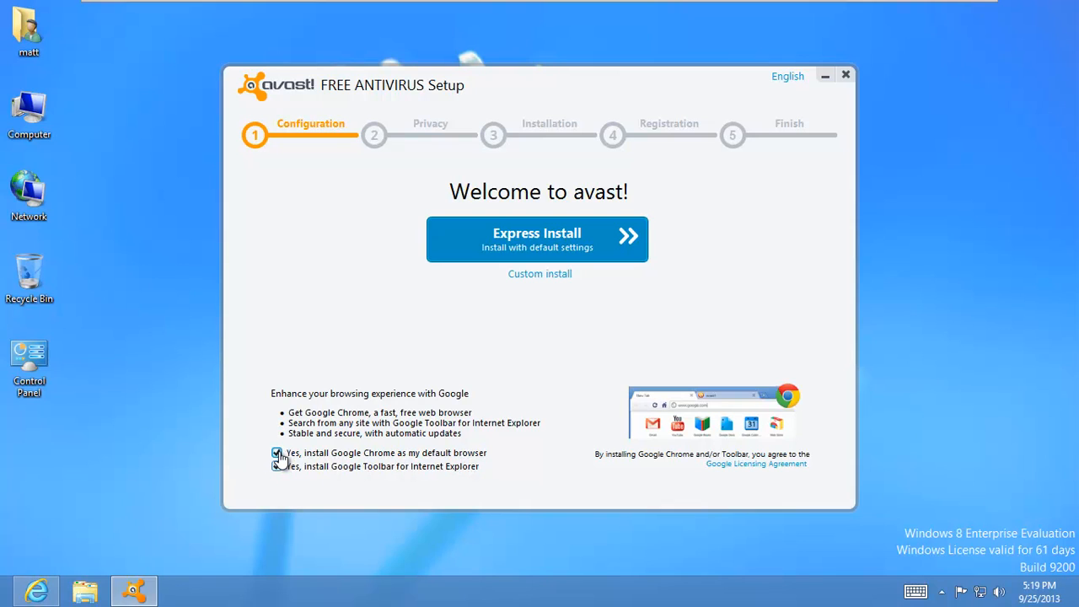
Untick the Google Chrome and Toolbar offers and choose a custom installation
left_click(277, 467)
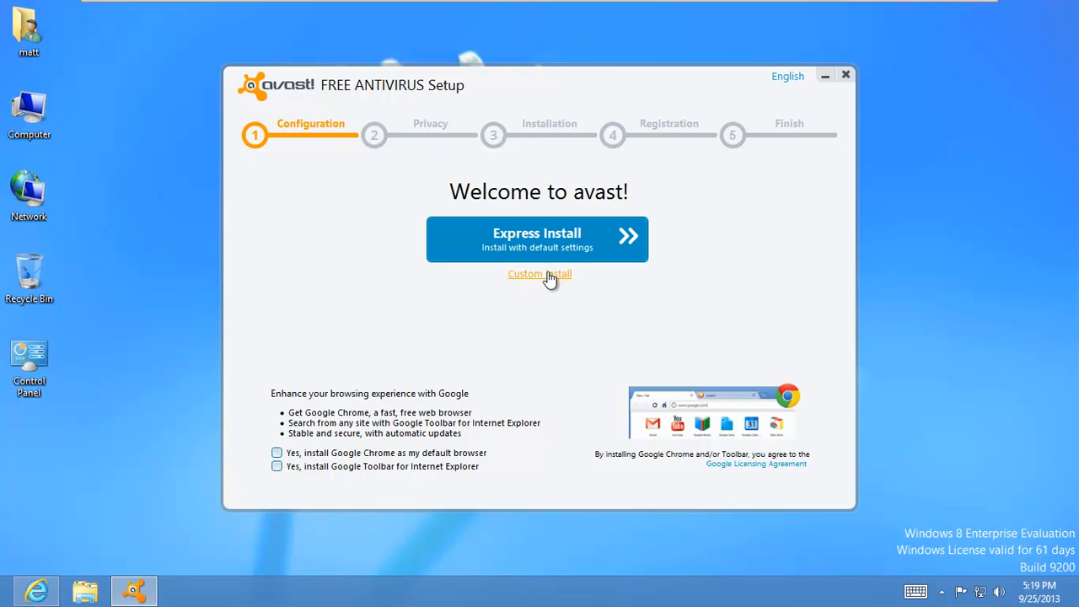
mouse_move(543, 283)
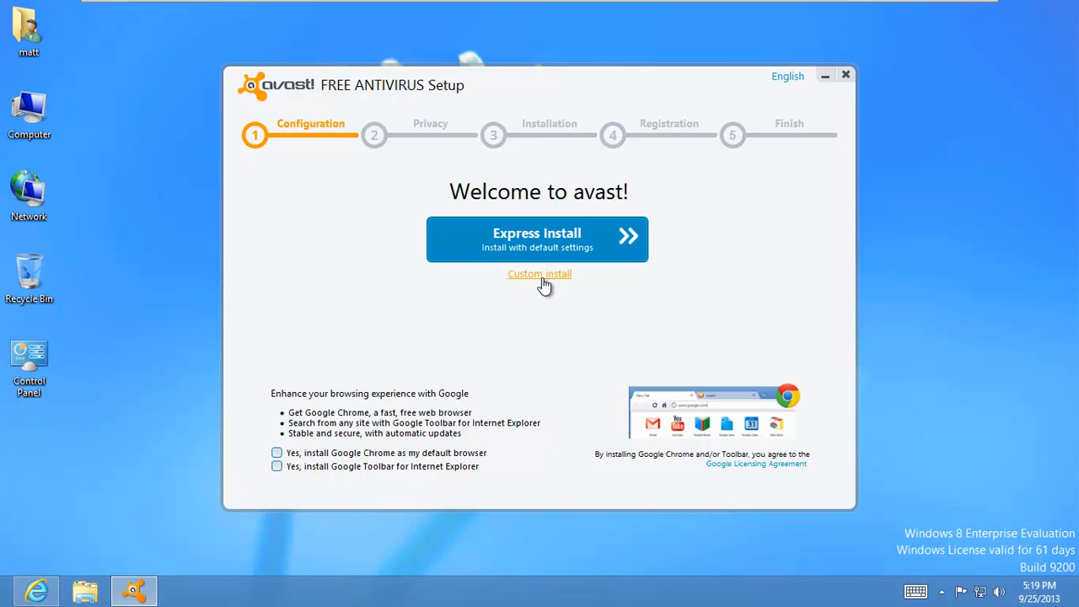
mouse_move(366, 145)
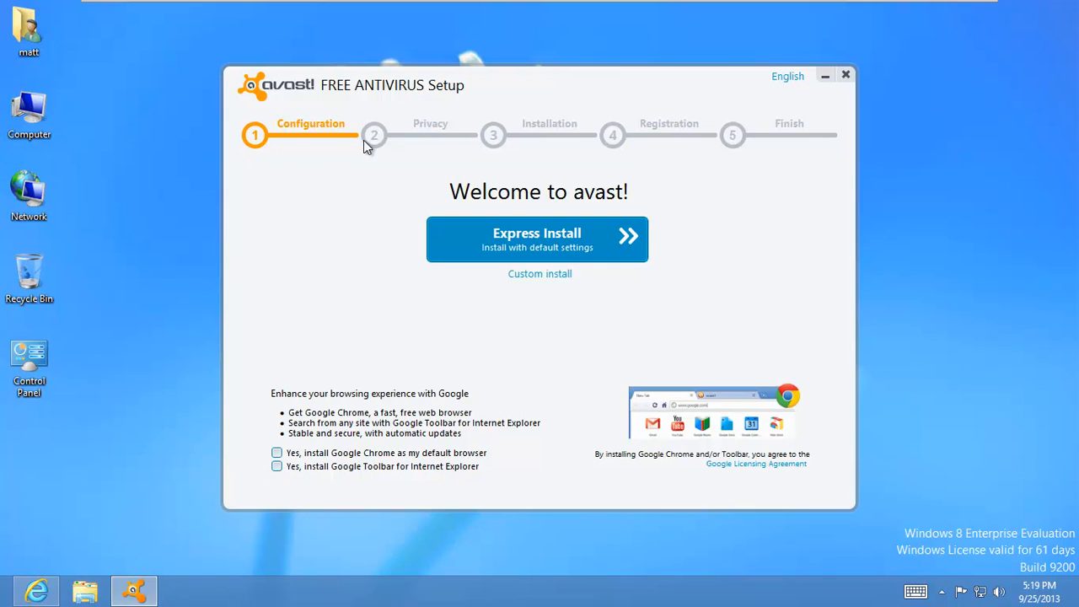
mouse_move(565, 248)
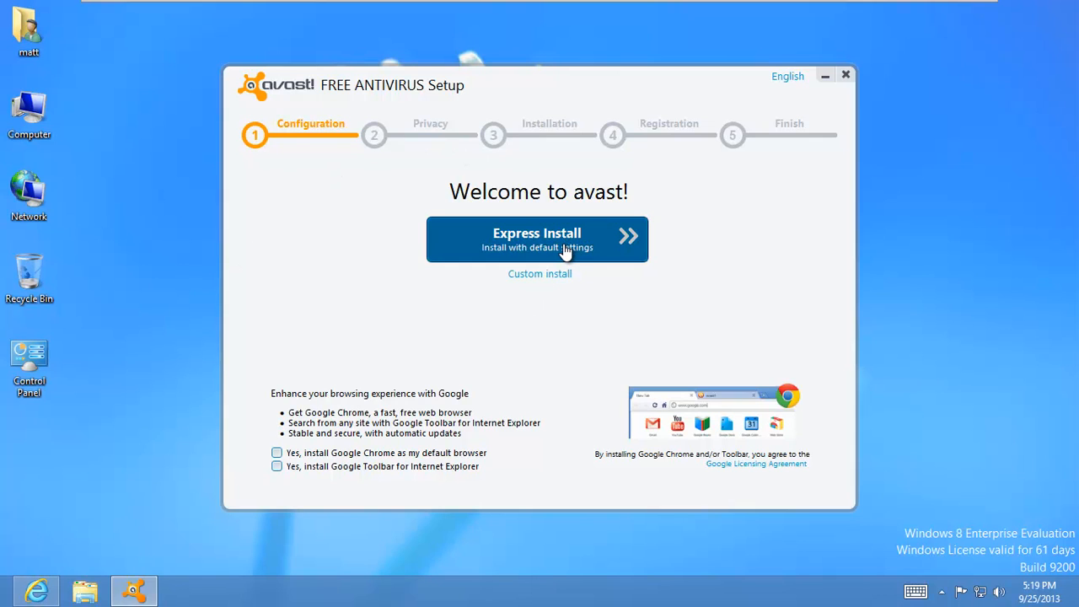
mouse_move(539, 273)
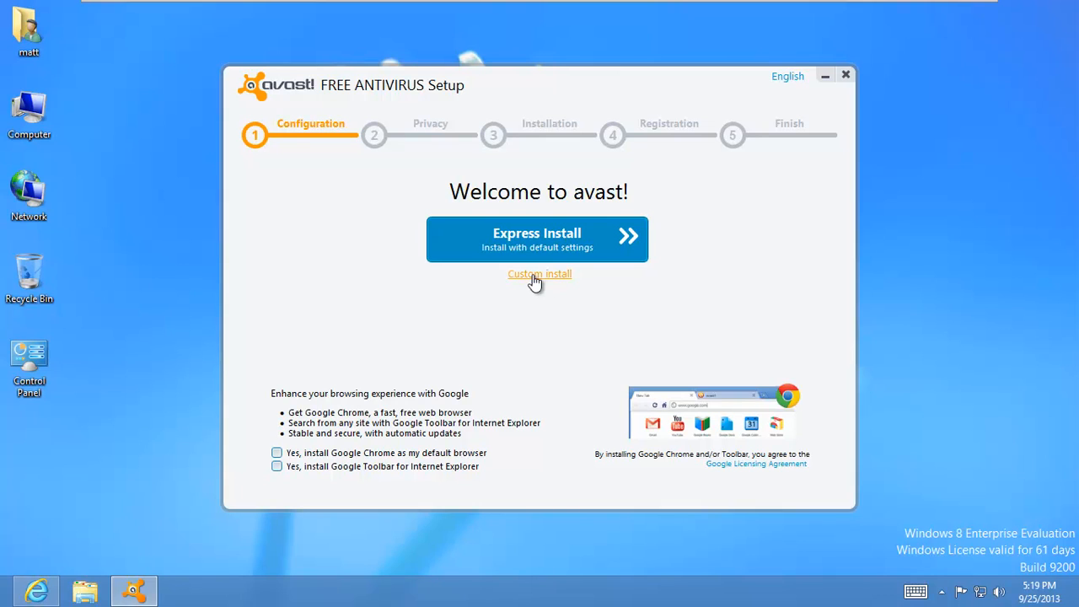
left_click(538, 273)
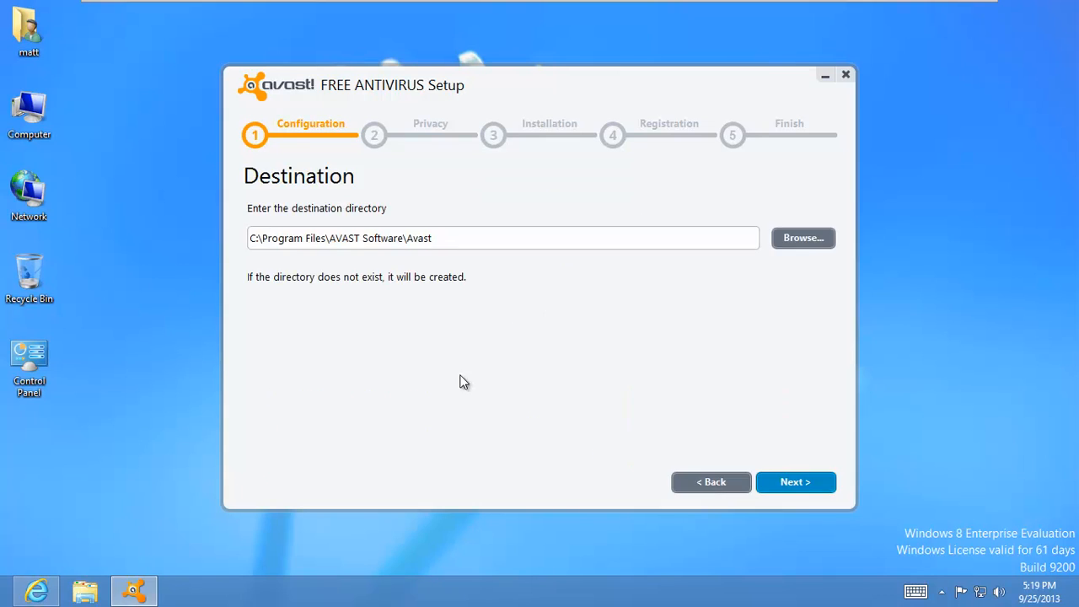
mouse_move(501, 327)
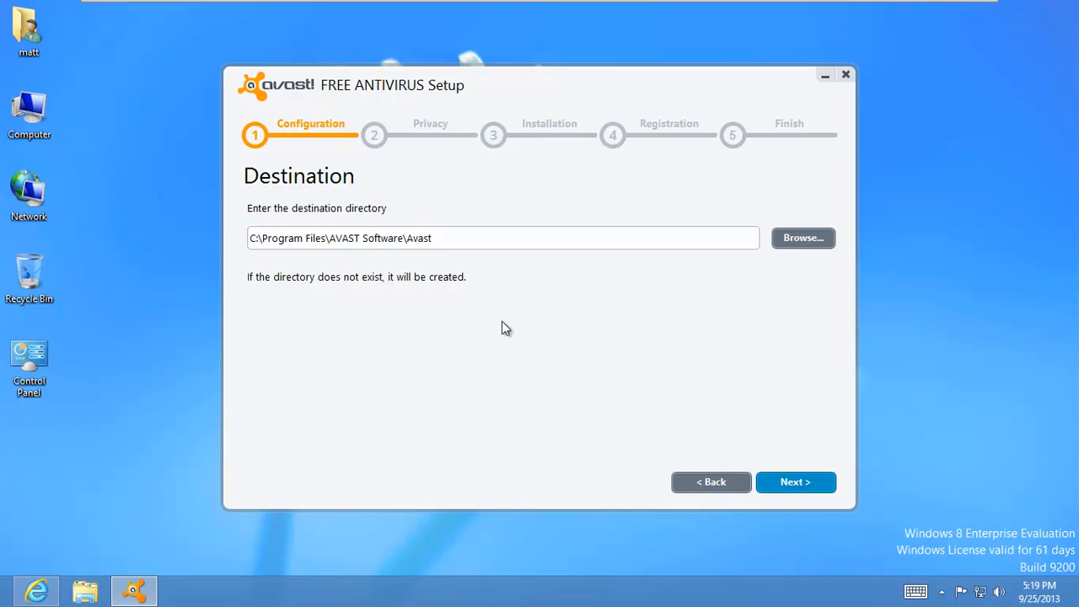
mouse_move(627, 346)
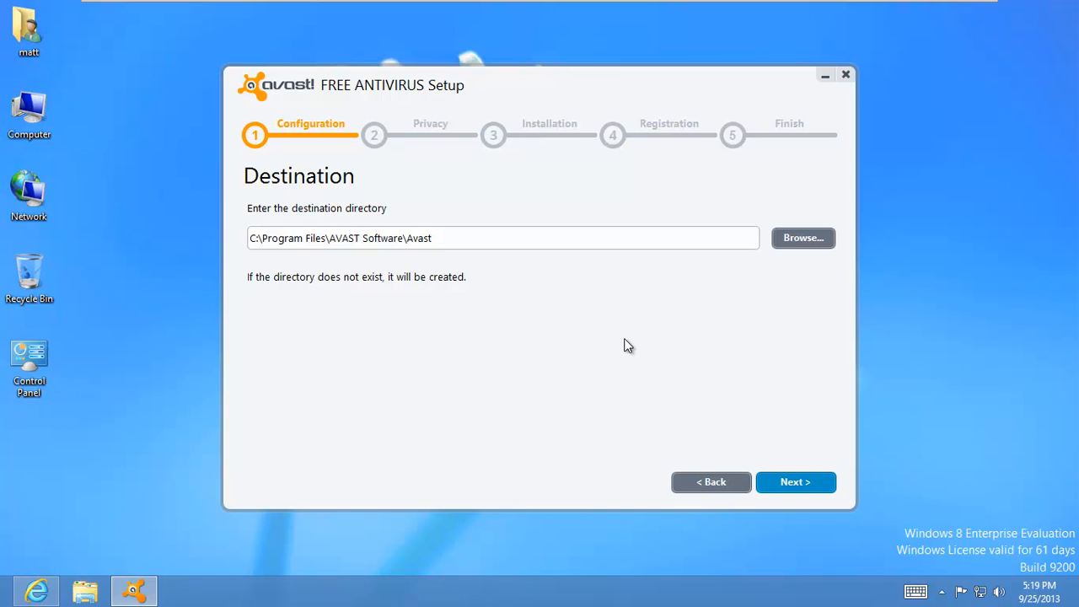
mouse_move(624, 335)
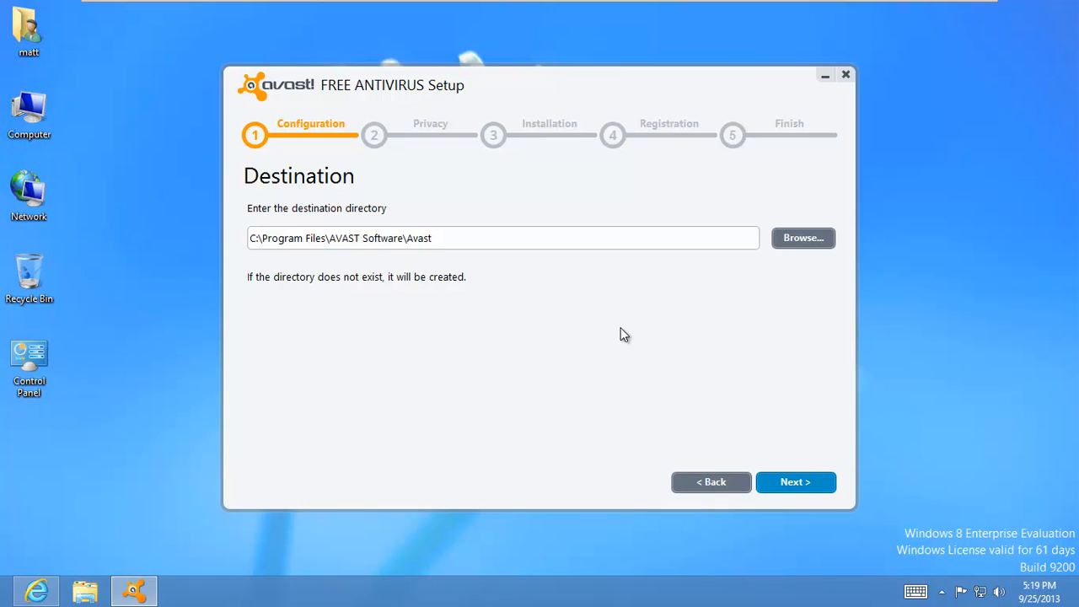
mouse_move(795, 481)
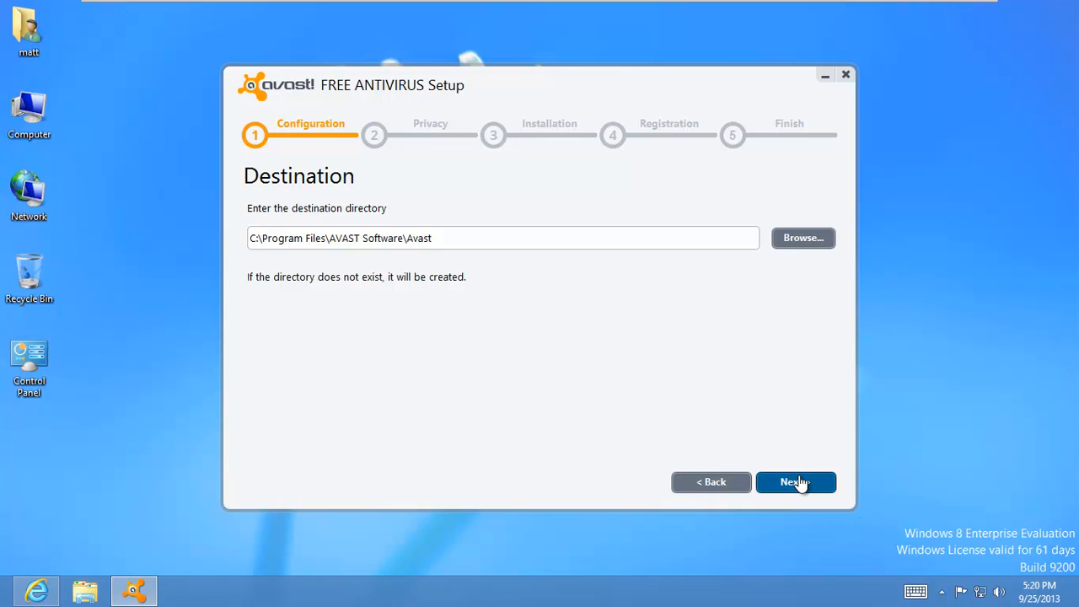
Keep the default folder, exclude the Mail, P2P and IM shields, and continue
left_click(795, 481)
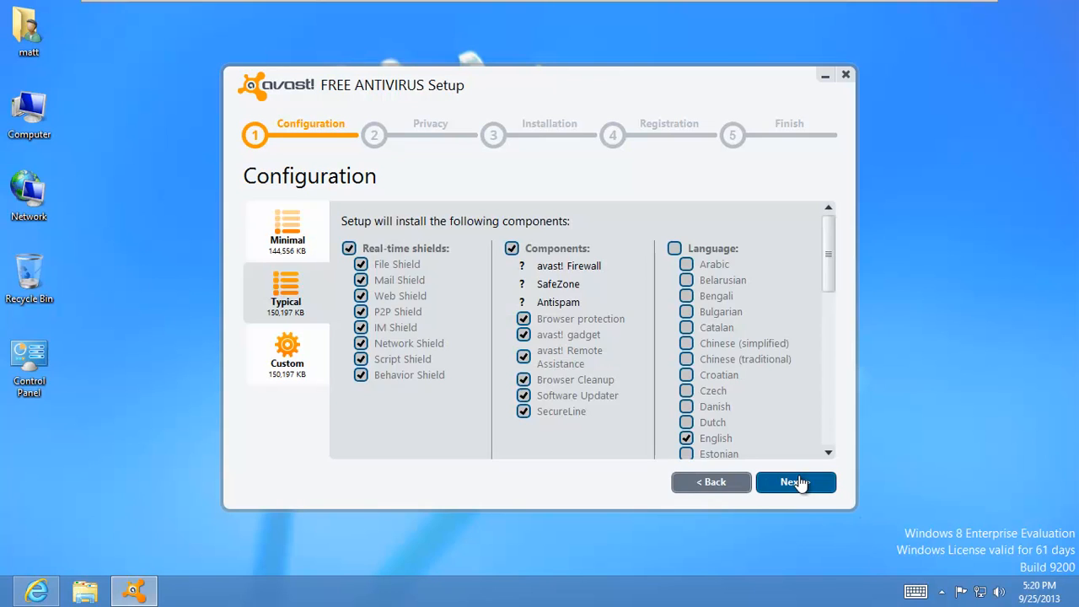
mouse_move(287, 354)
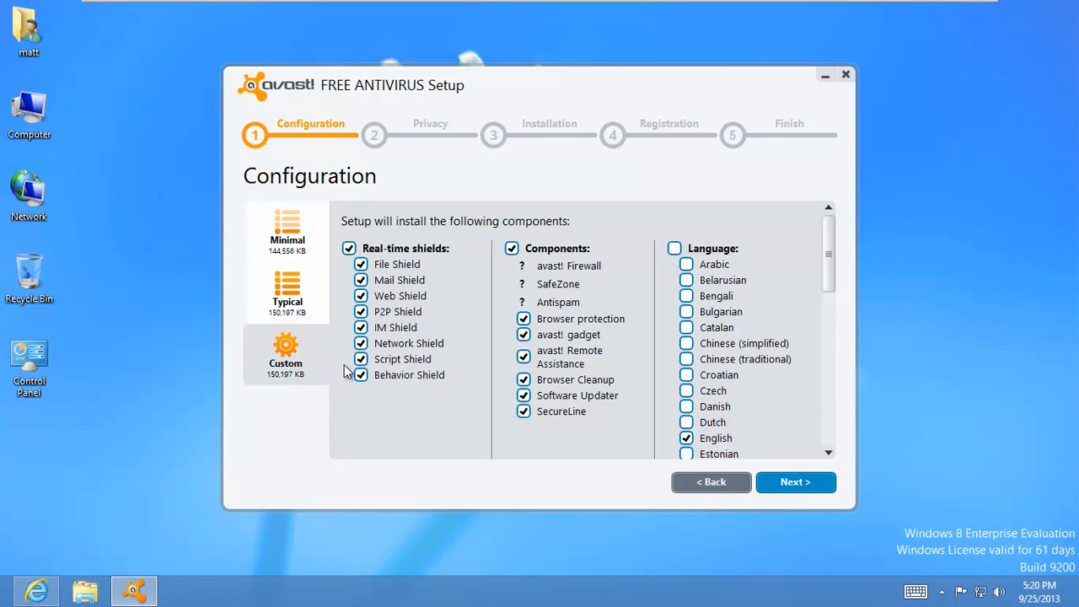
mouse_move(335, 389)
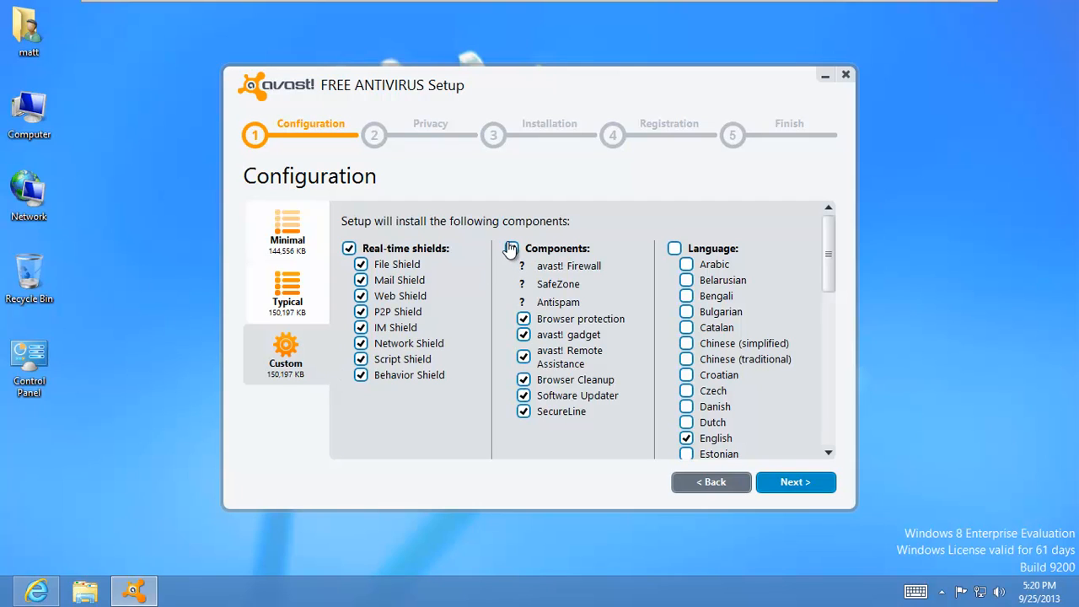
mouse_move(512, 253)
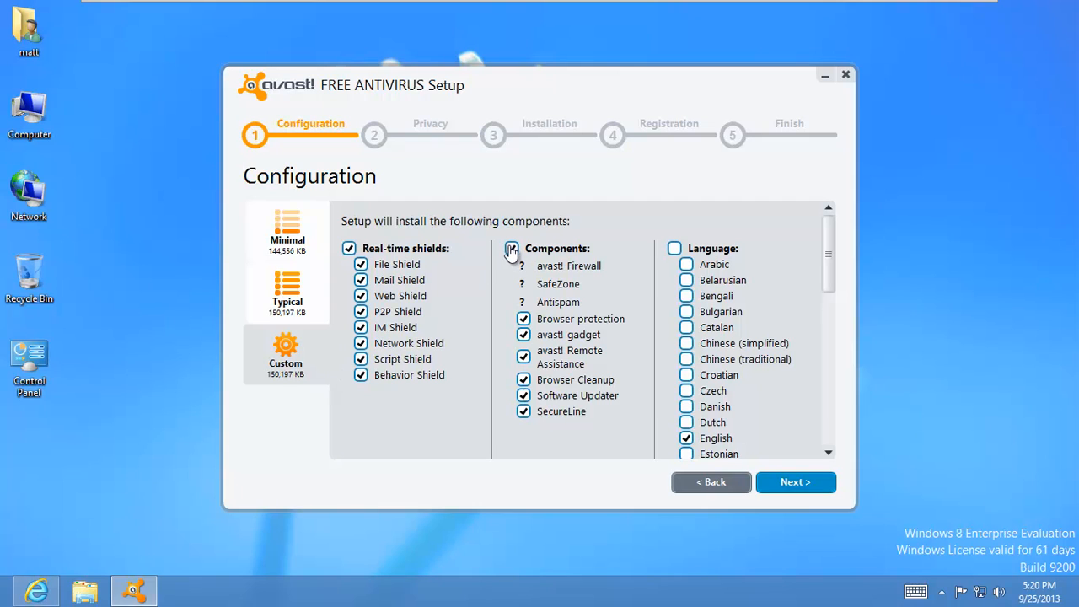
left_click(510, 248)
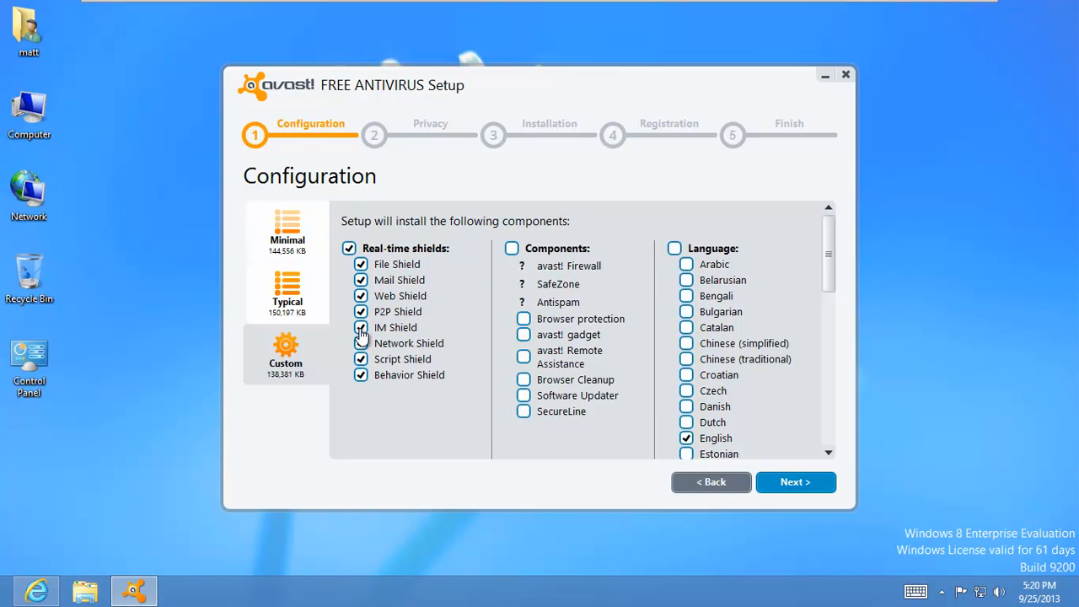
left_click(349, 248)
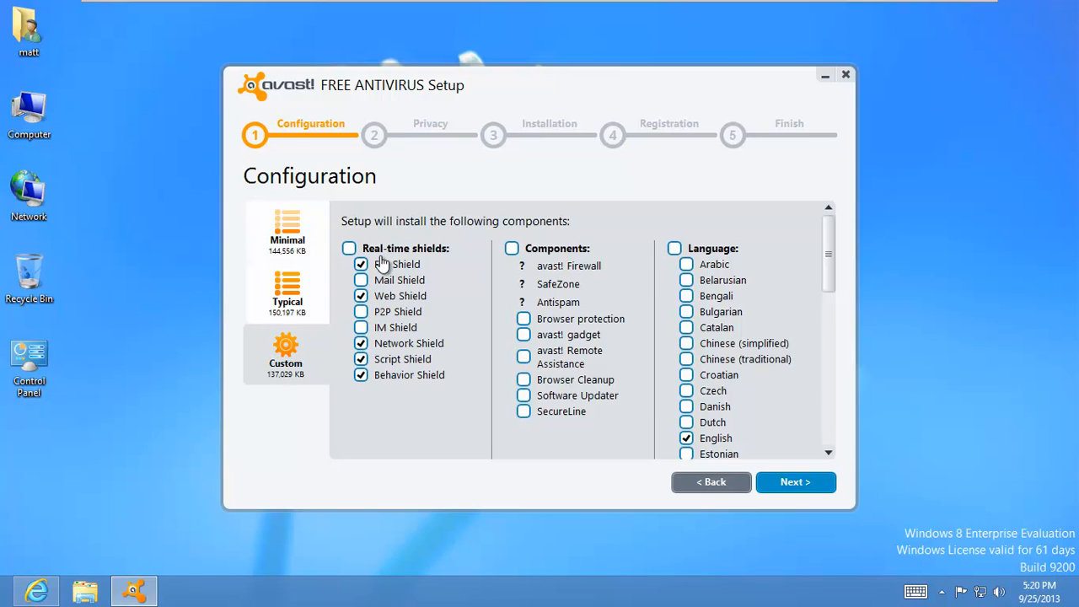
mouse_move(565, 568)
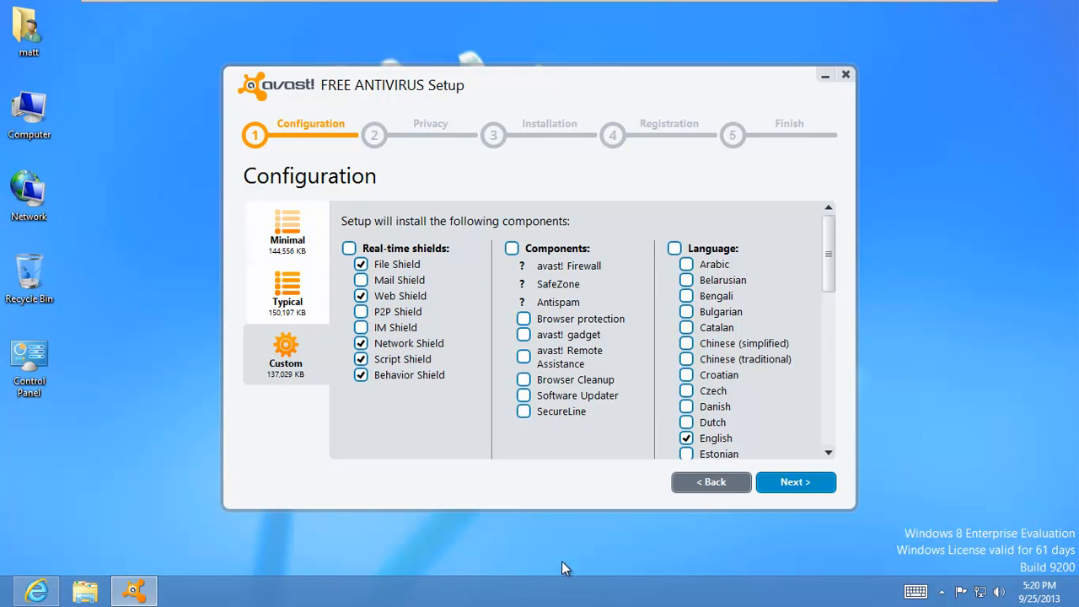
mouse_move(437, 339)
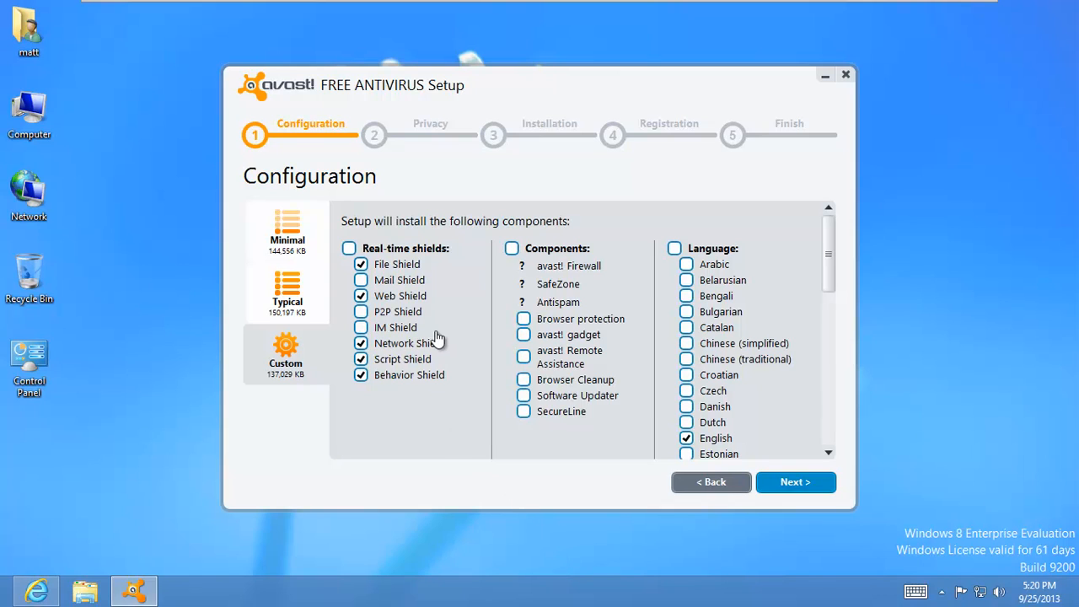
mouse_move(390, 331)
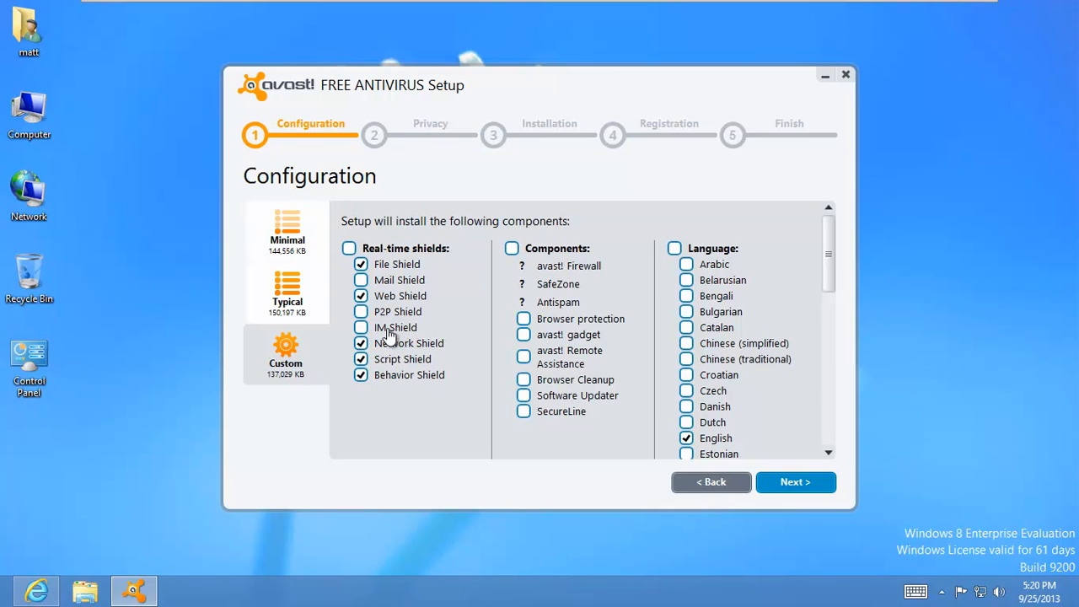
mouse_move(386, 319)
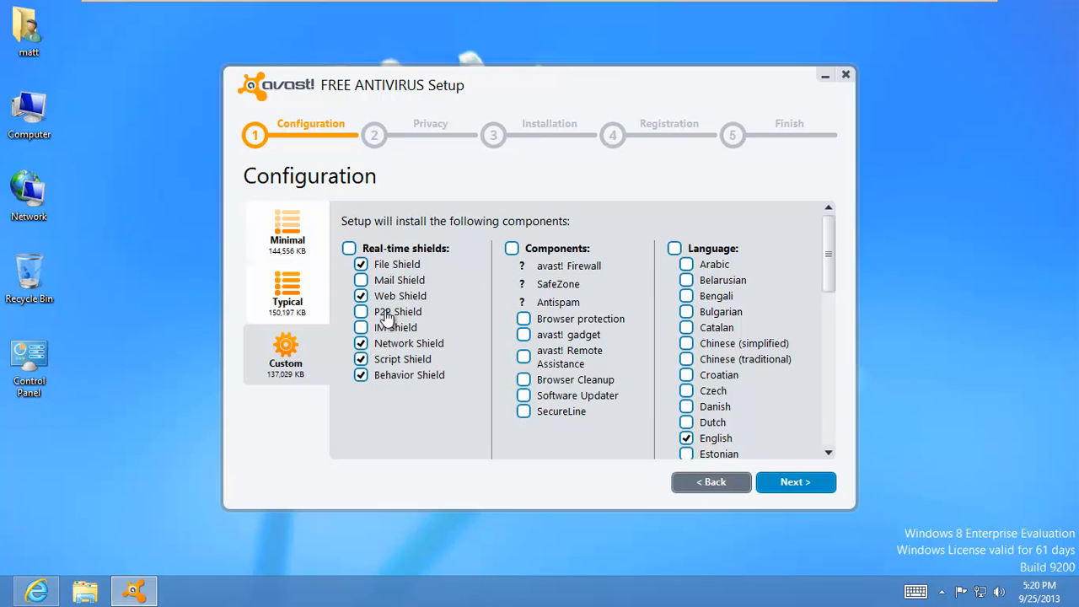
mouse_move(386, 295)
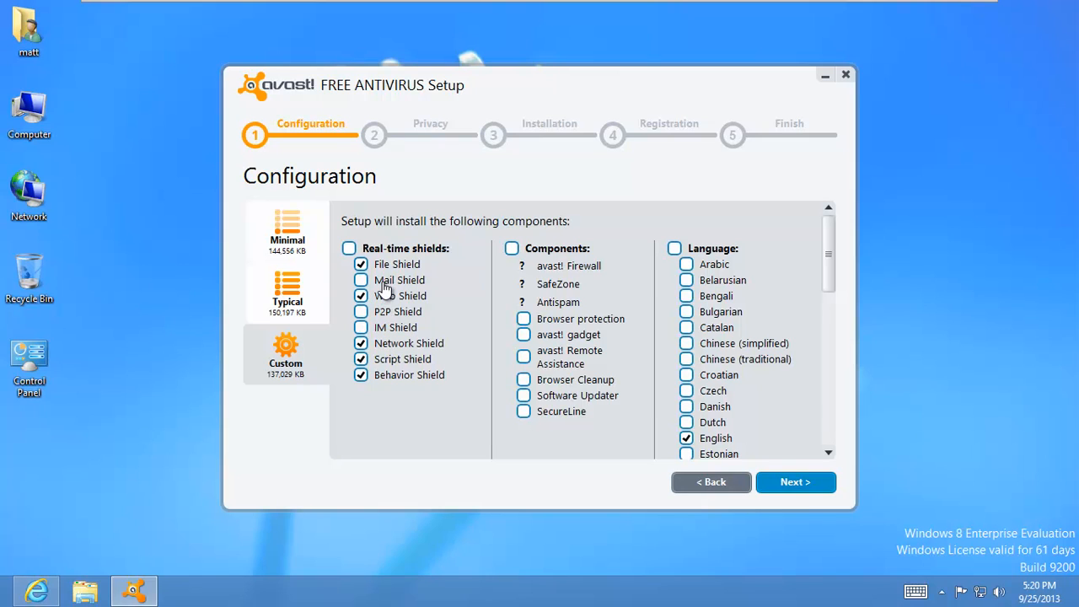
mouse_move(426, 284)
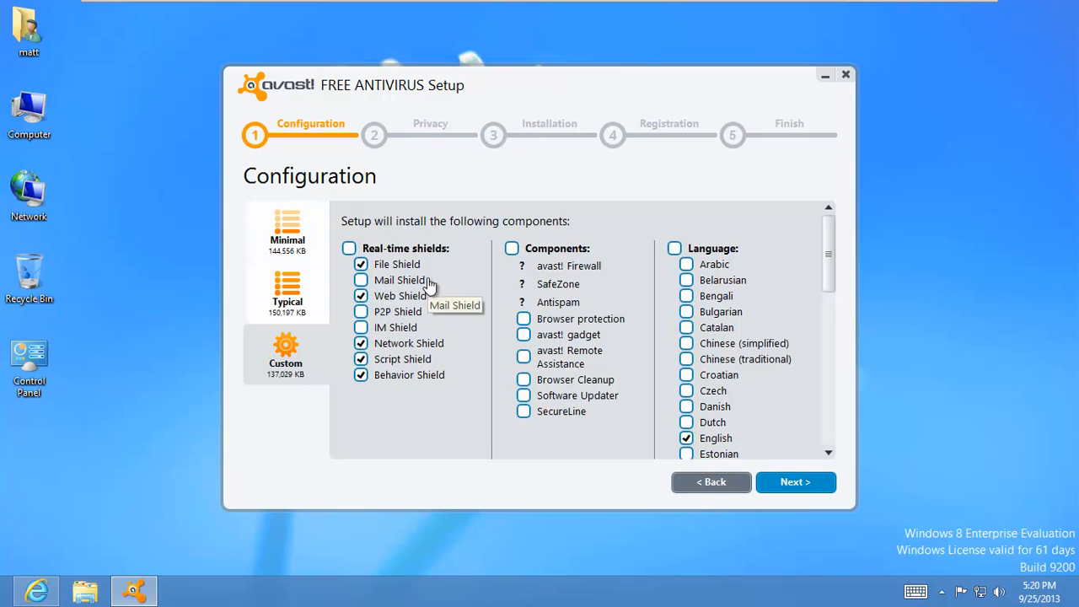
mouse_move(413, 299)
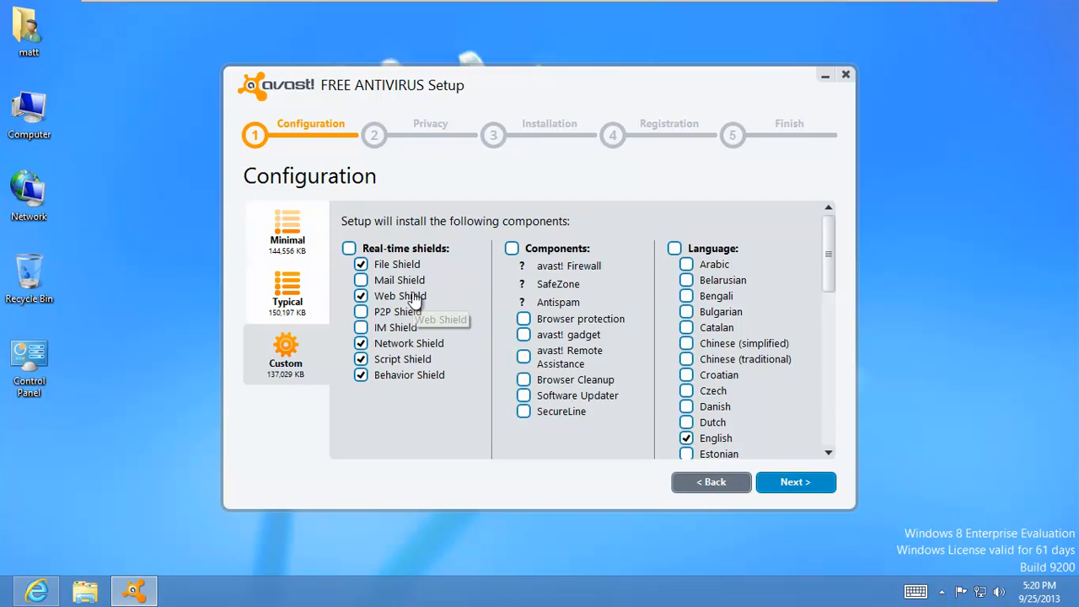
mouse_move(712, 565)
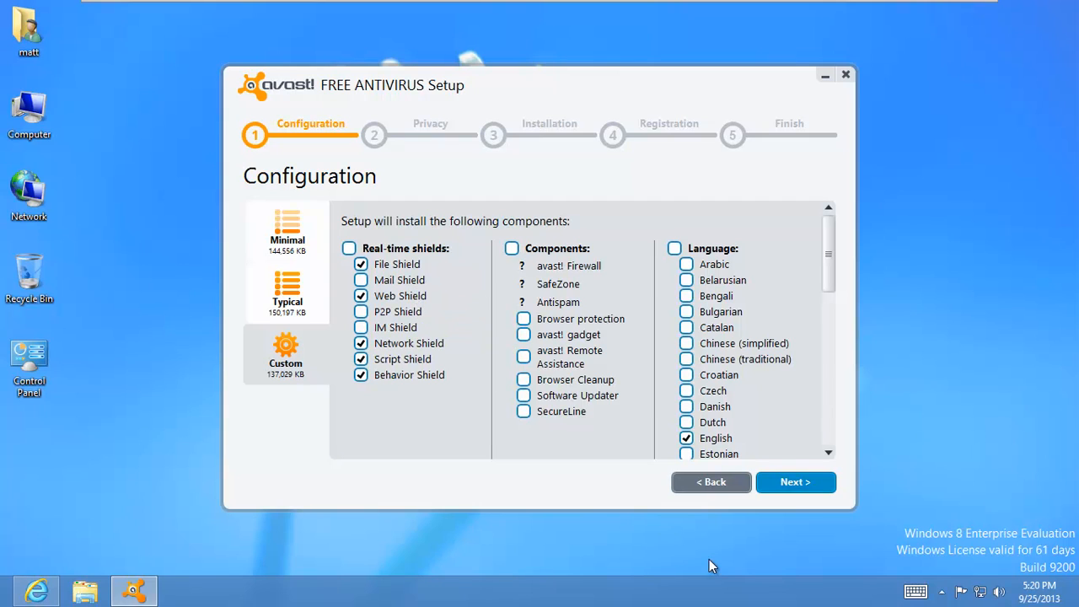
mouse_move(795, 481)
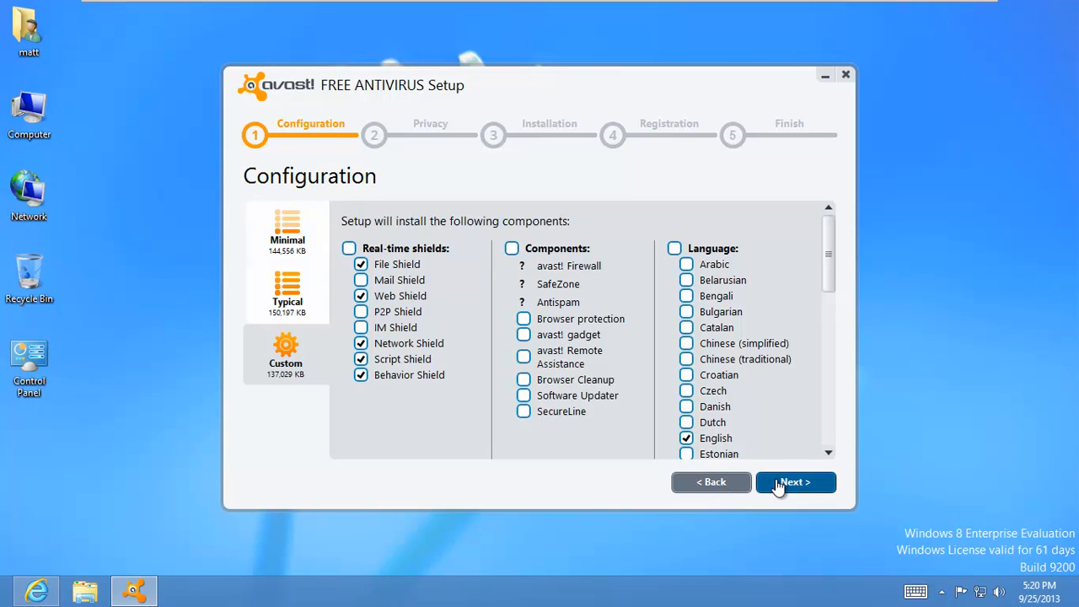
left_click(795, 481)
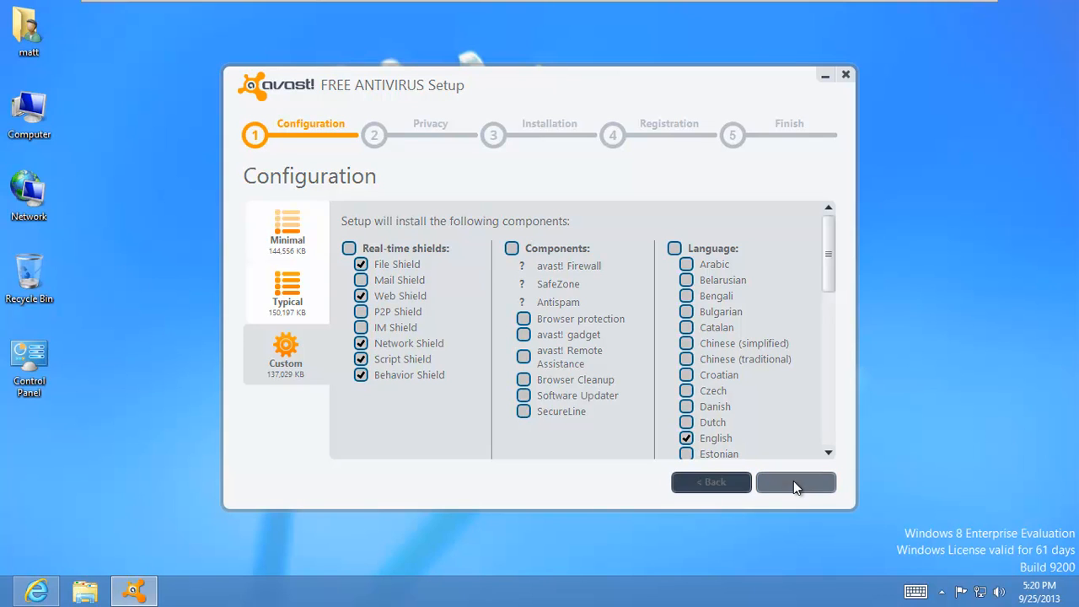
Accept the privacy notice, let avast! install, pass registration info and finish setup
left_click(795, 482)
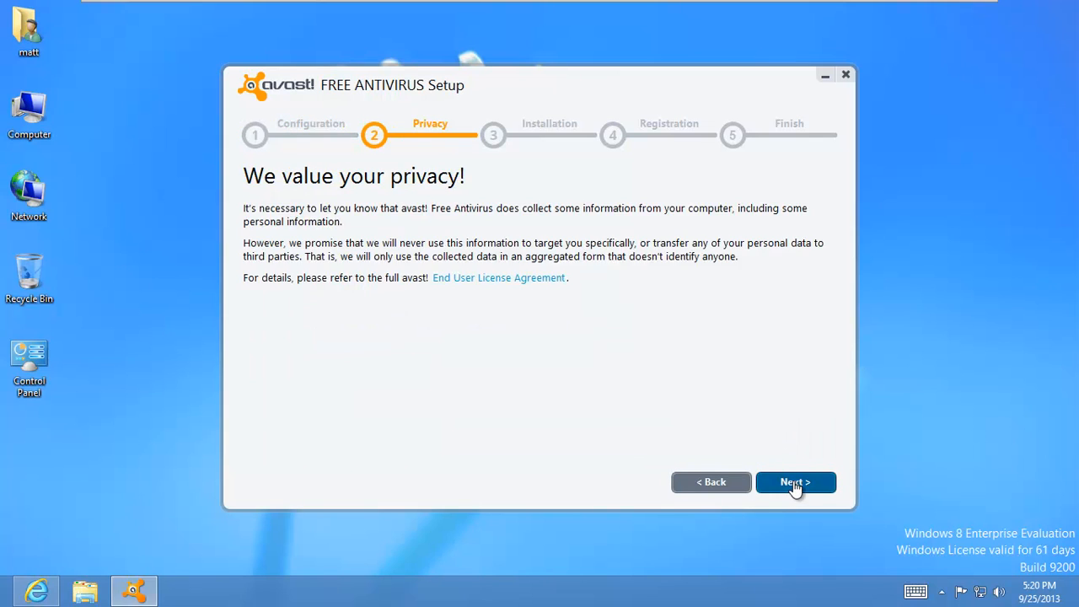
left_click(795, 482)
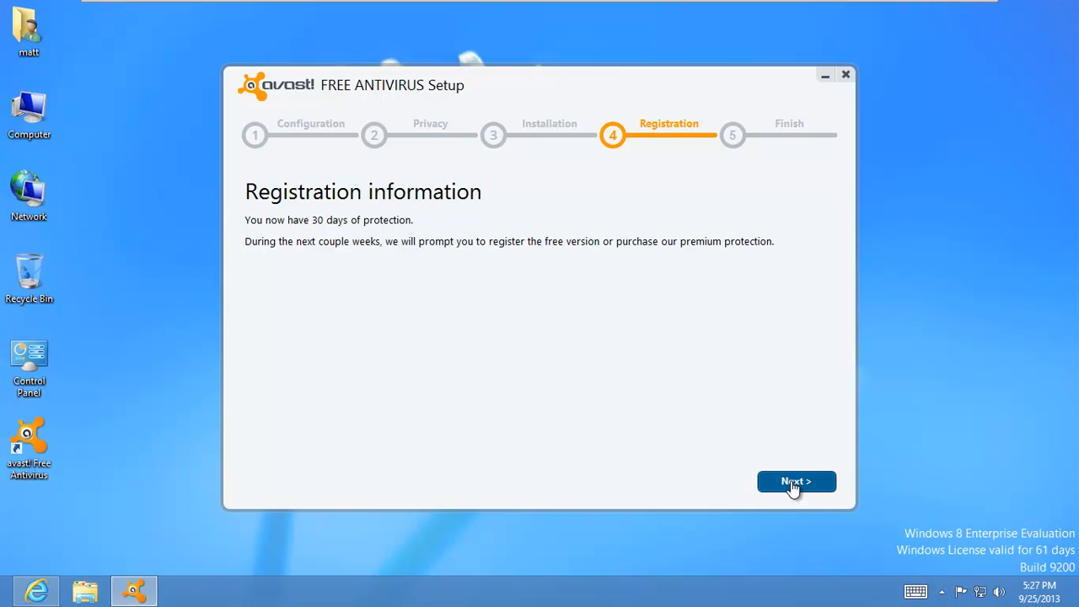
left_click(796, 482)
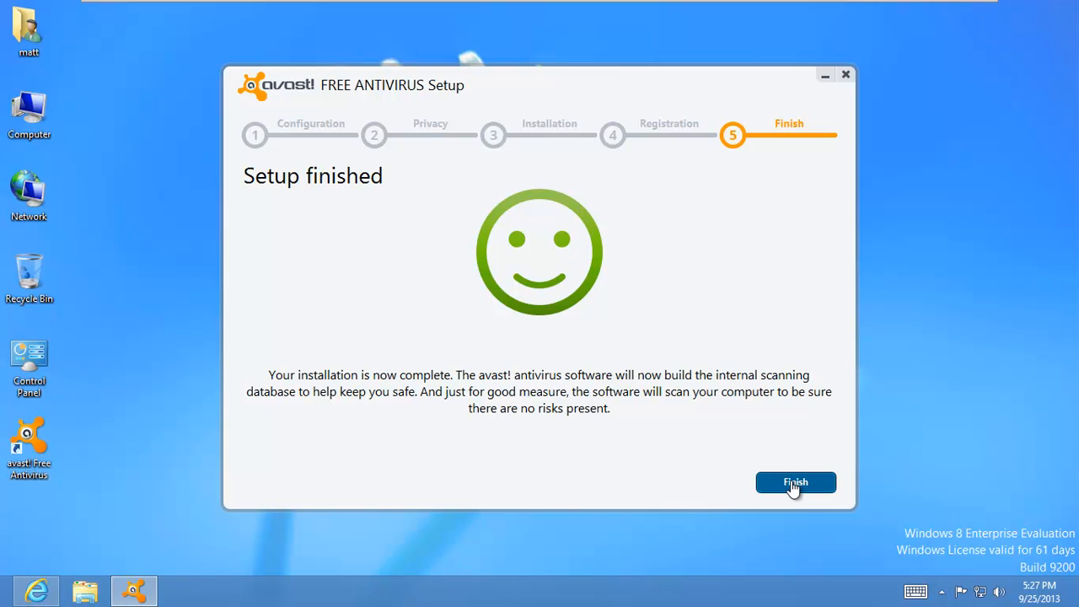
left_click(794, 482)
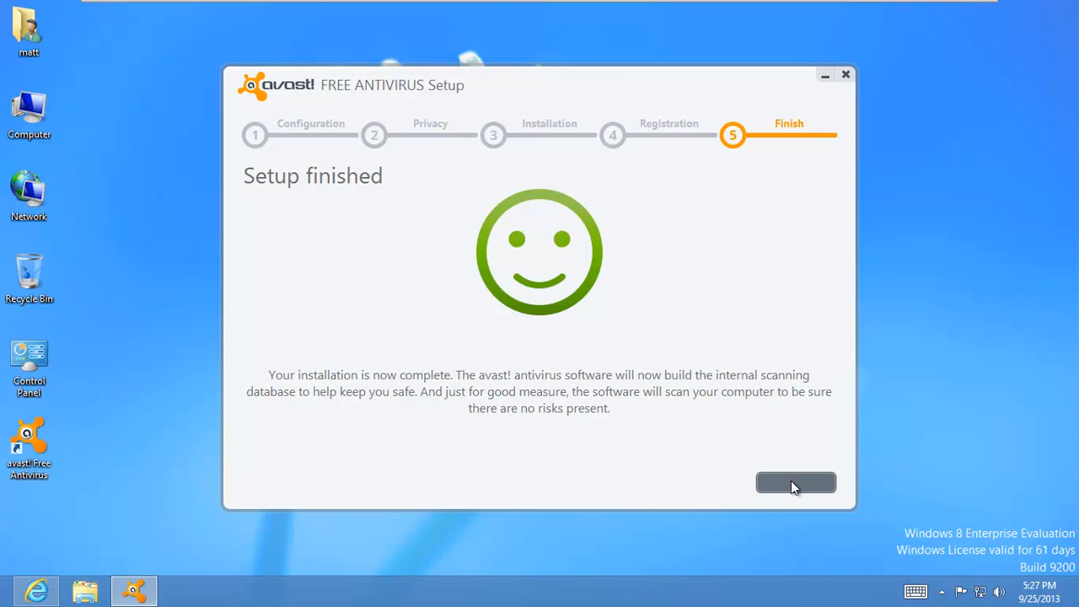
left_click(795, 481)
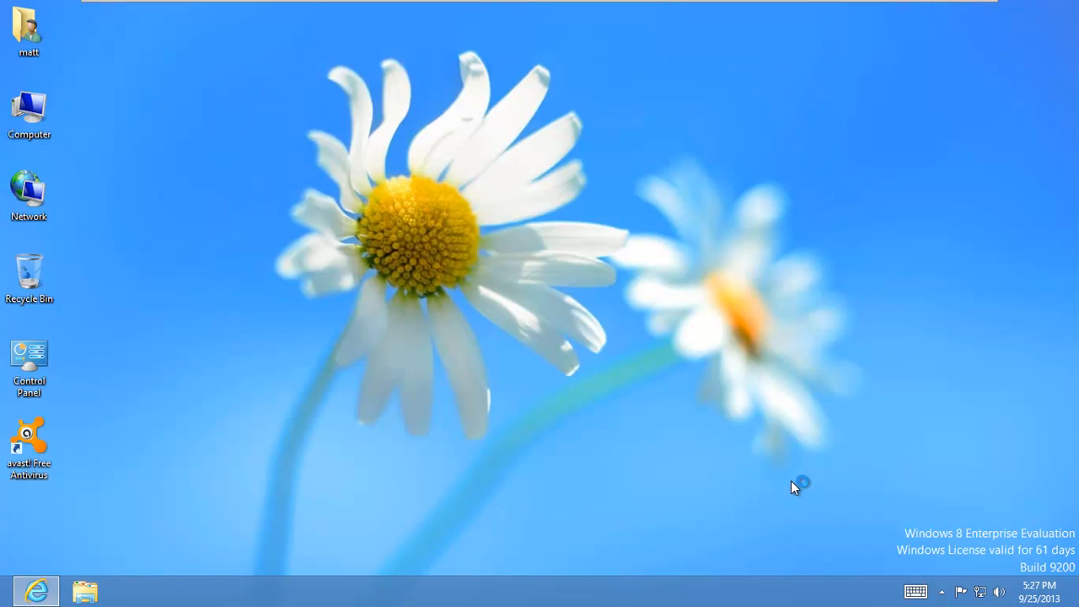
mouse_move(799, 492)
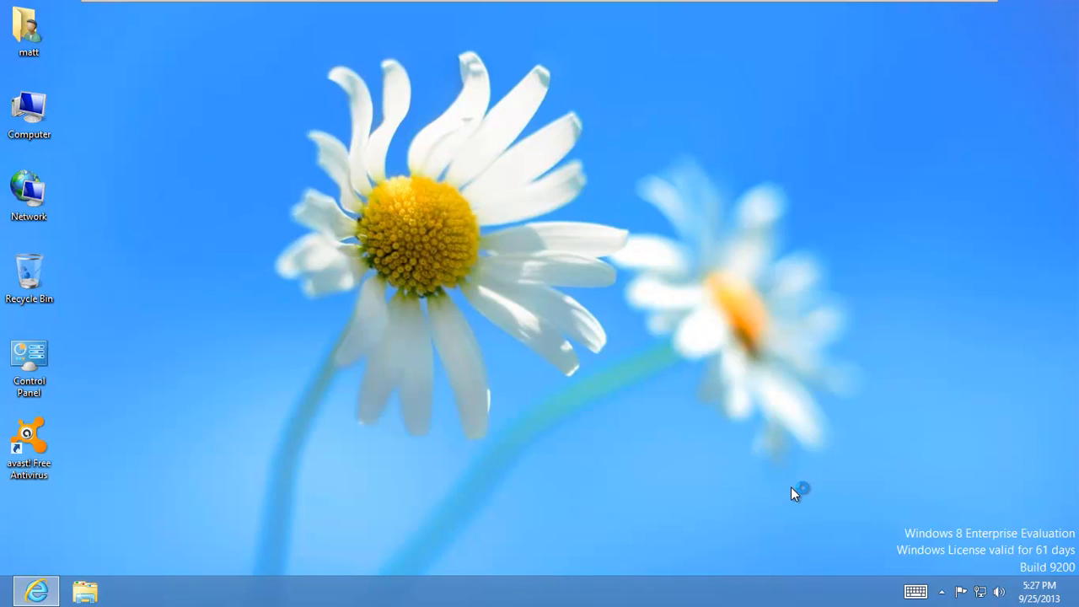
mouse_move(792, 489)
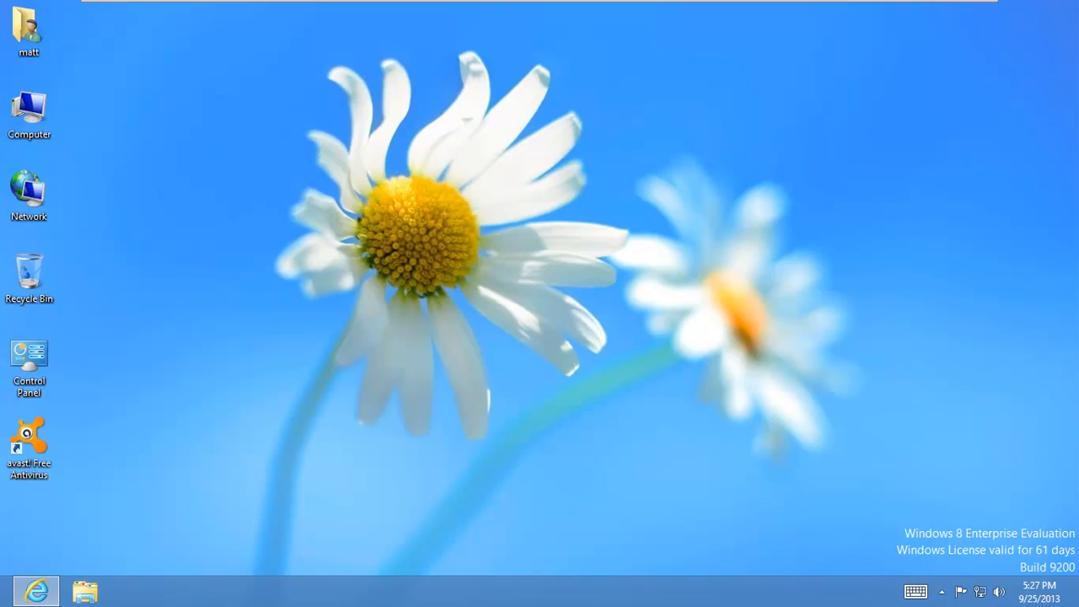
mouse_move(940, 593)
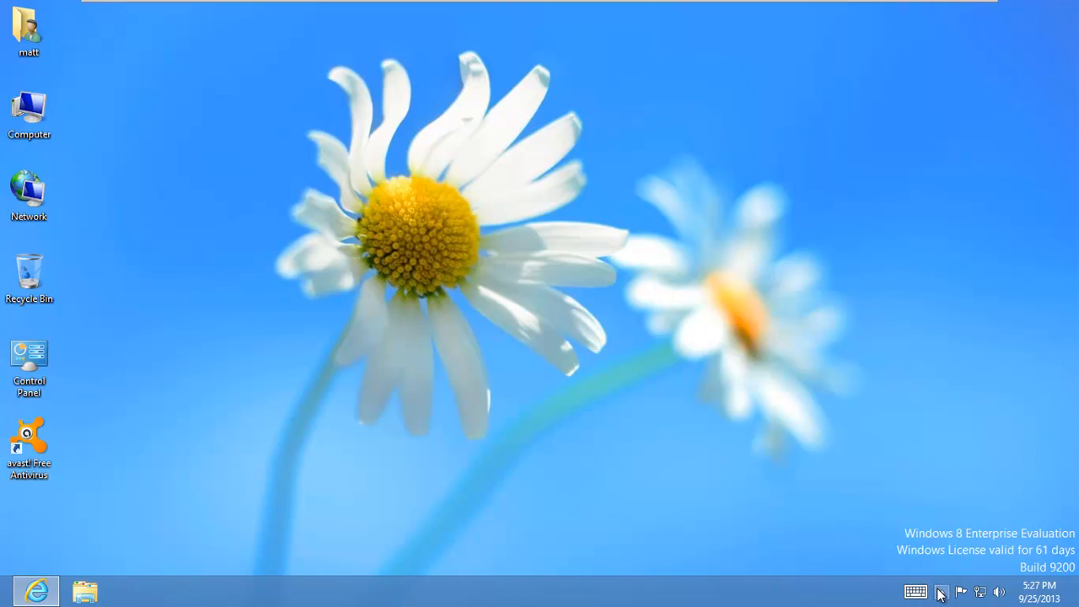
mouse_move(939, 592)
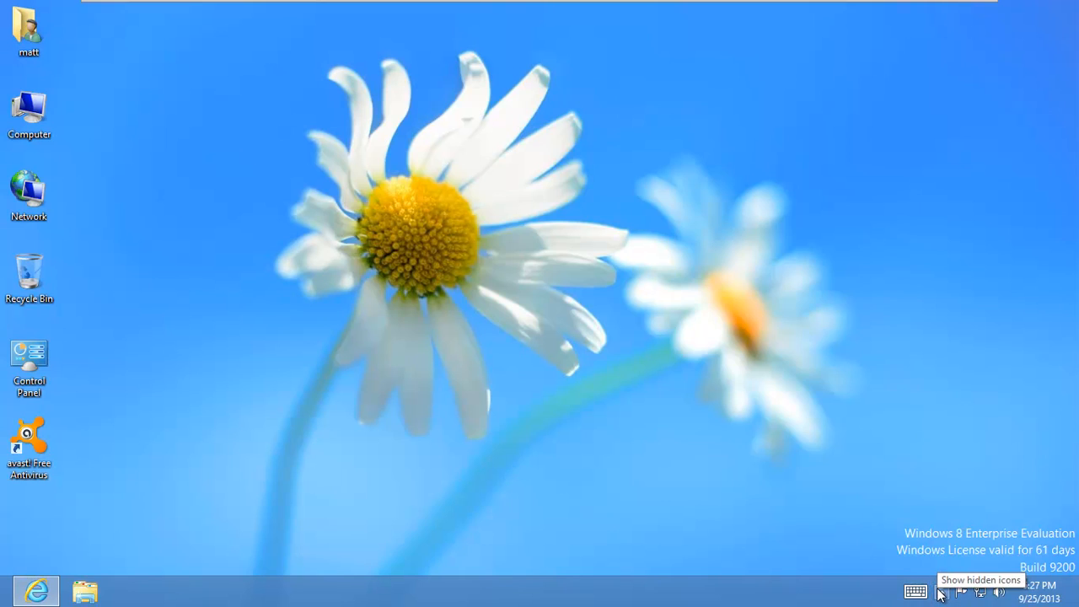
Reveal the hidden notification icons showing the avast! welcome message
left_click(939, 591)
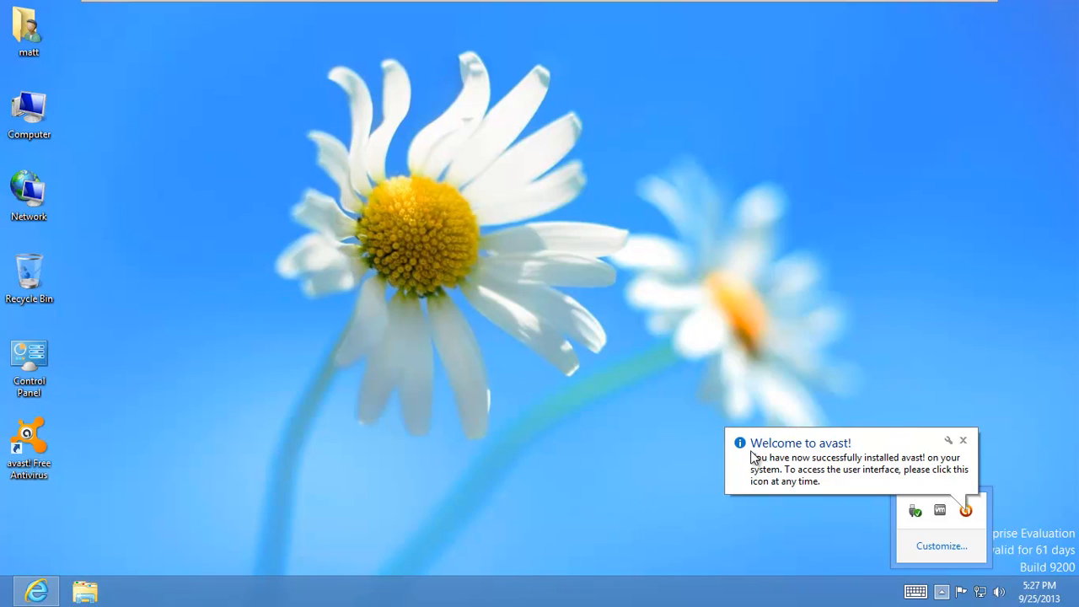
mouse_move(856, 452)
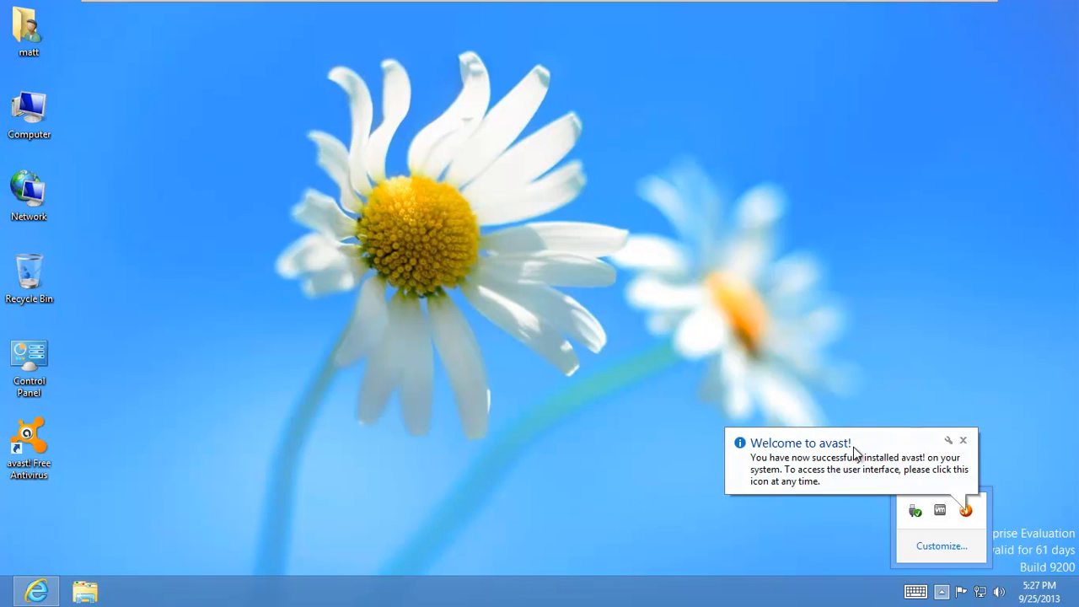
mouse_move(965, 512)
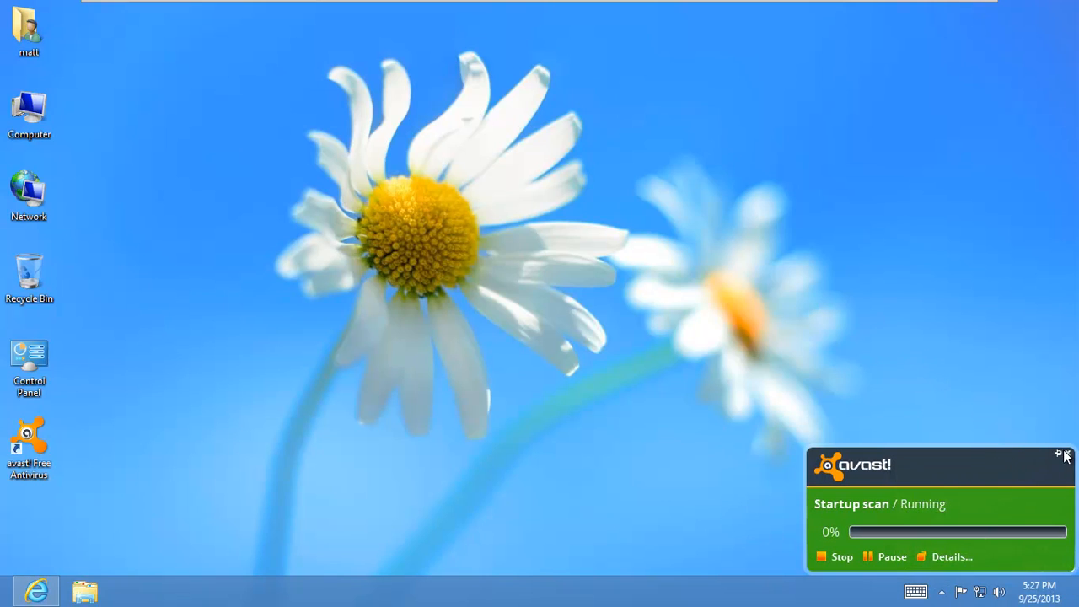
Dismiss the startup scan notice and open avast! from its tray icon
left_click(1061, 453)
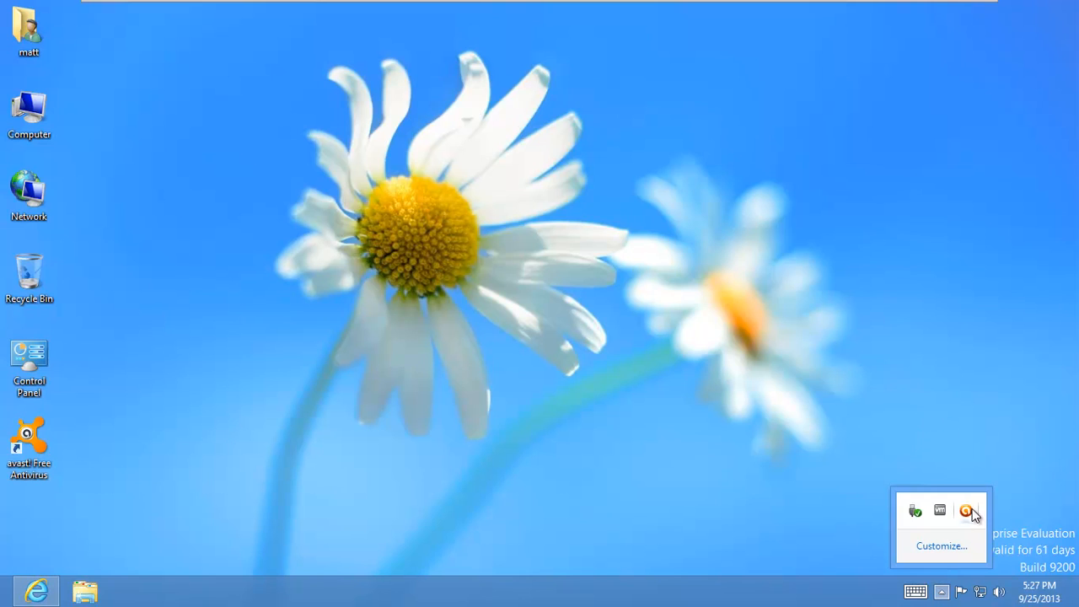
left_click(966, 511)
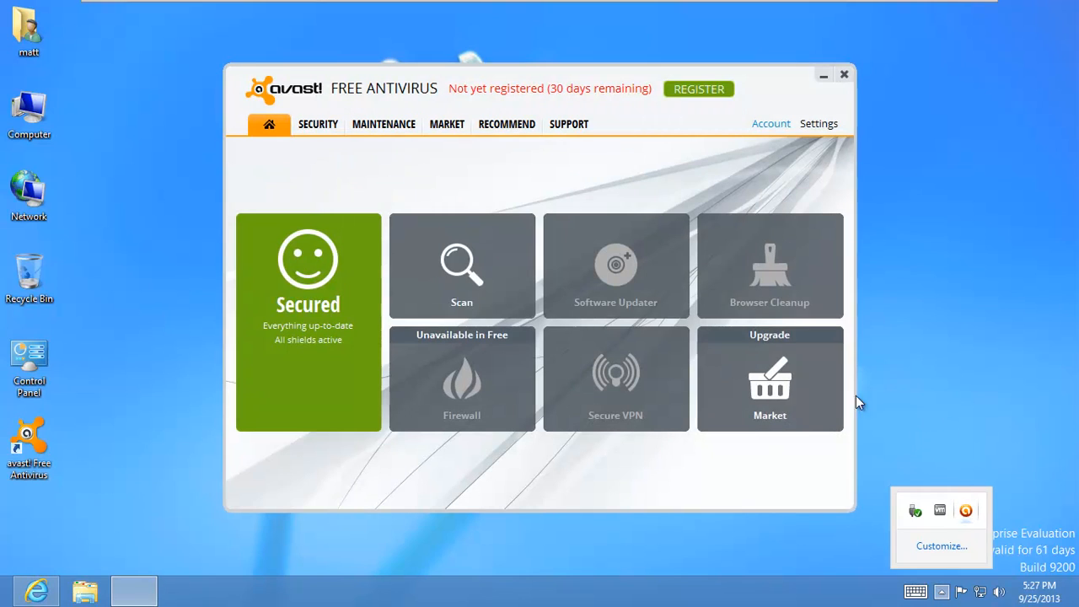
mouse_move(426, 161)
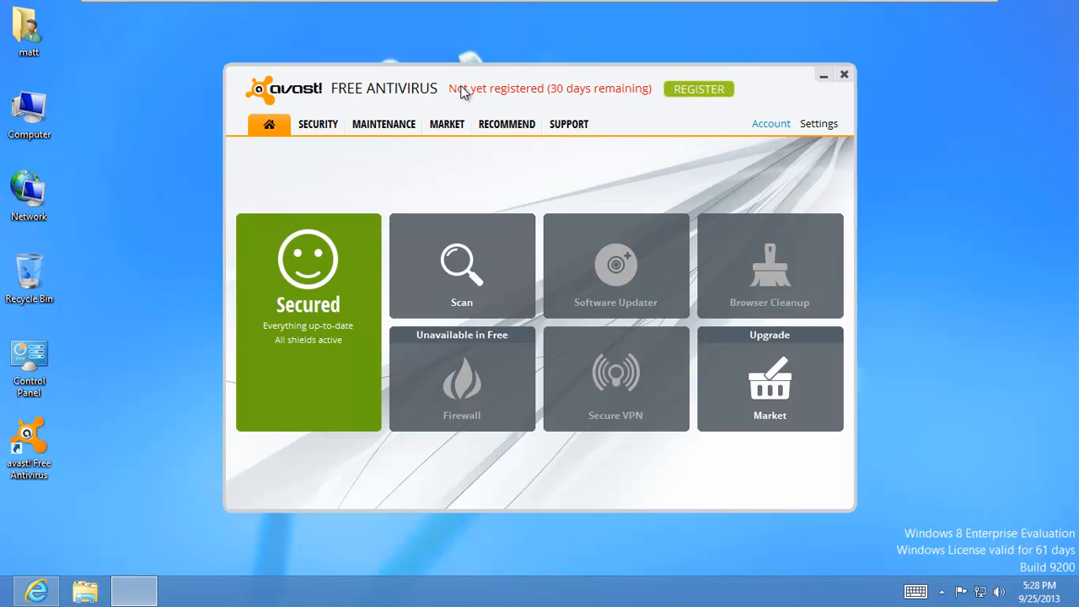
mouse_move(380, 65)
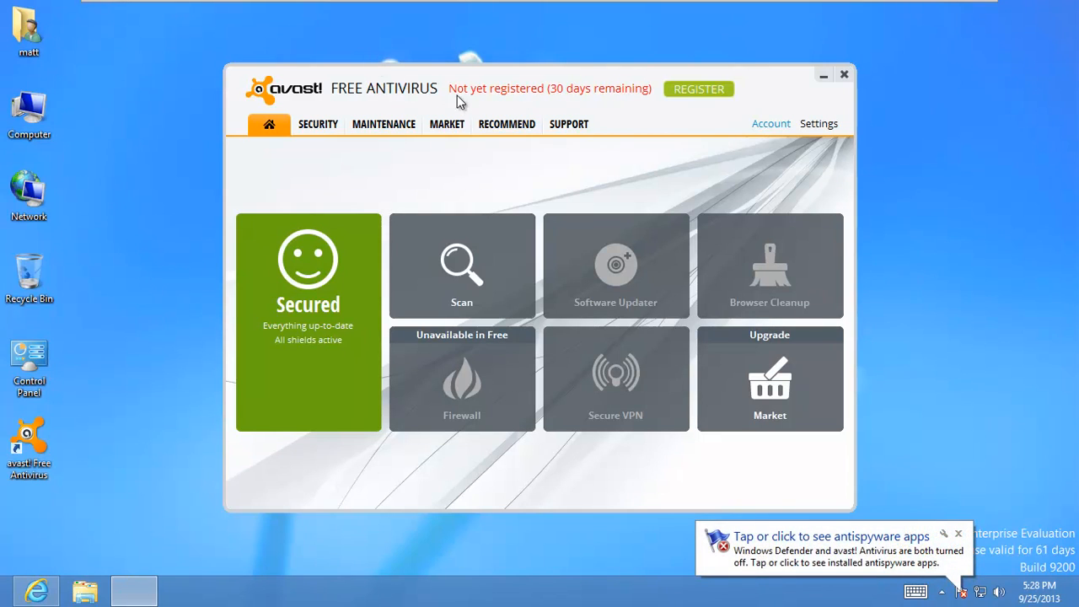
mouse_move(619, 99)
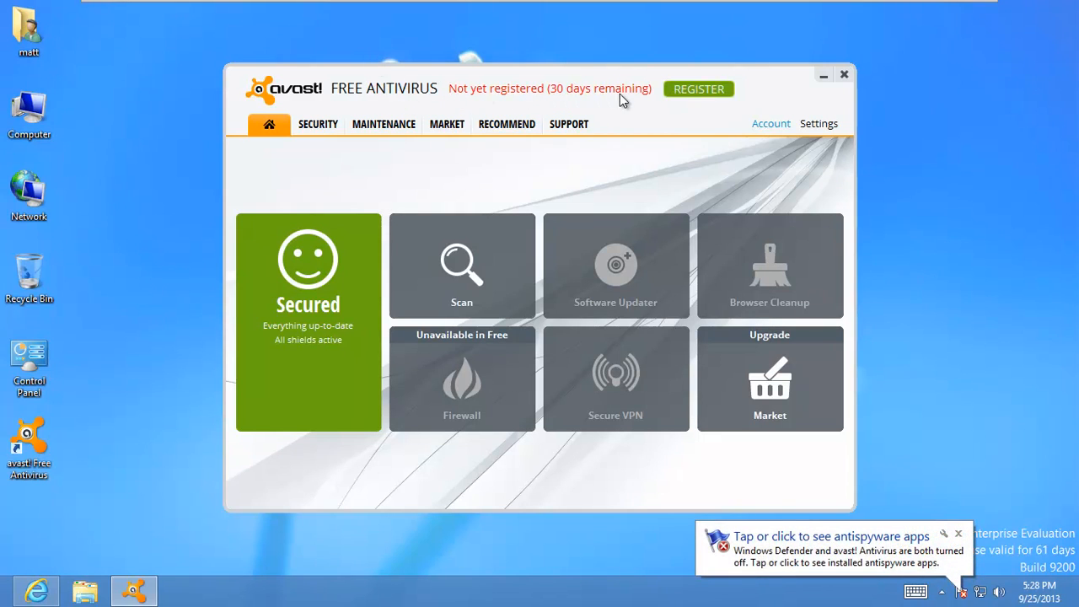
Go to REGISTER, choose the free protection and start Register now
left_click(447, 124)
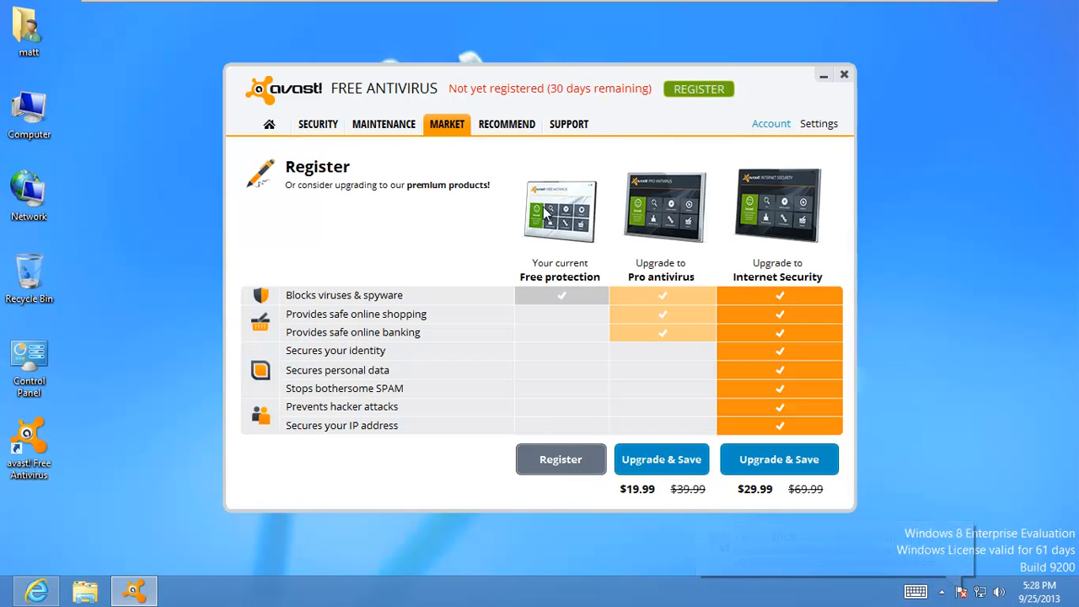
left_click(383, 124)
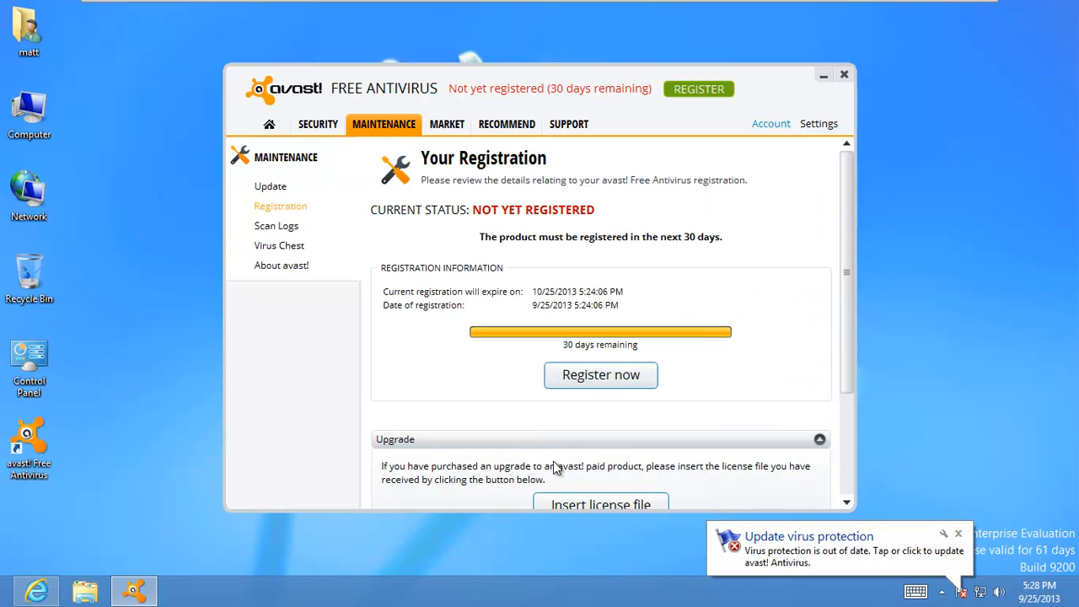
left_click(600, 374)
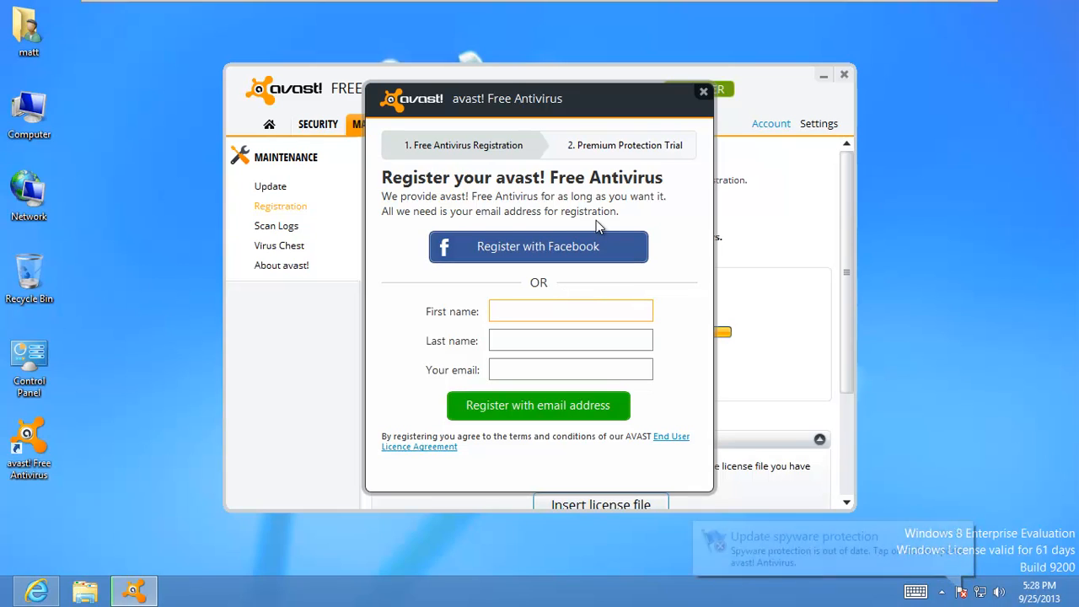
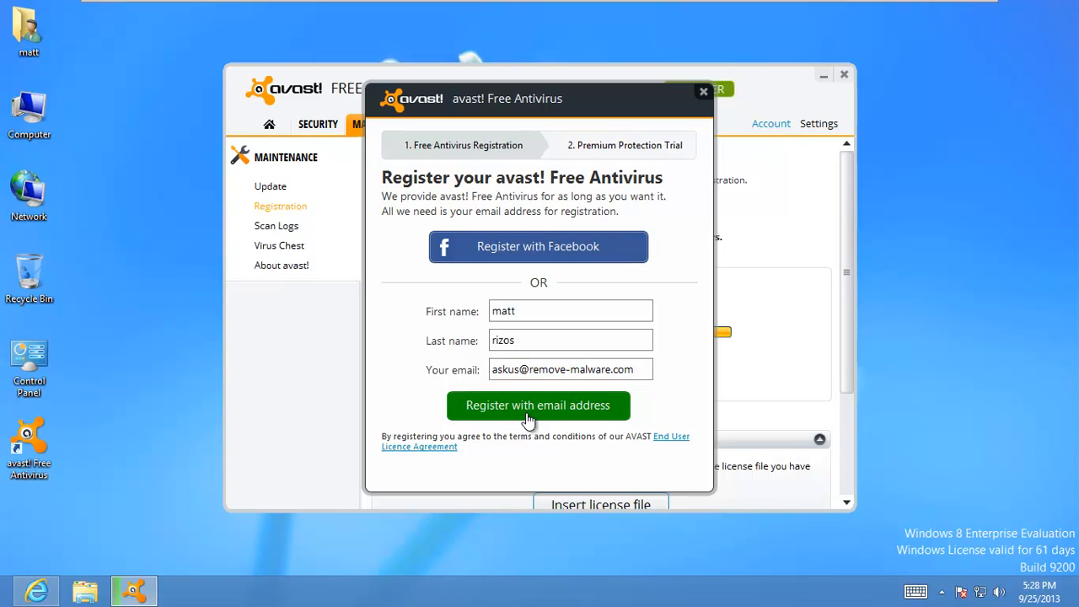
left_click(538, 406)
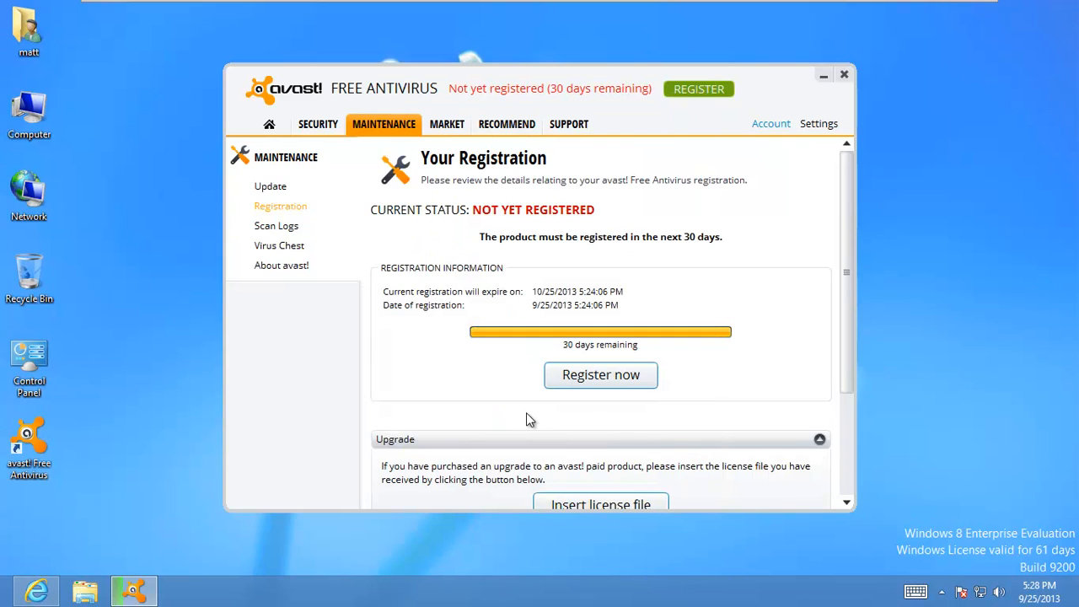
mouse_move(516, 441)
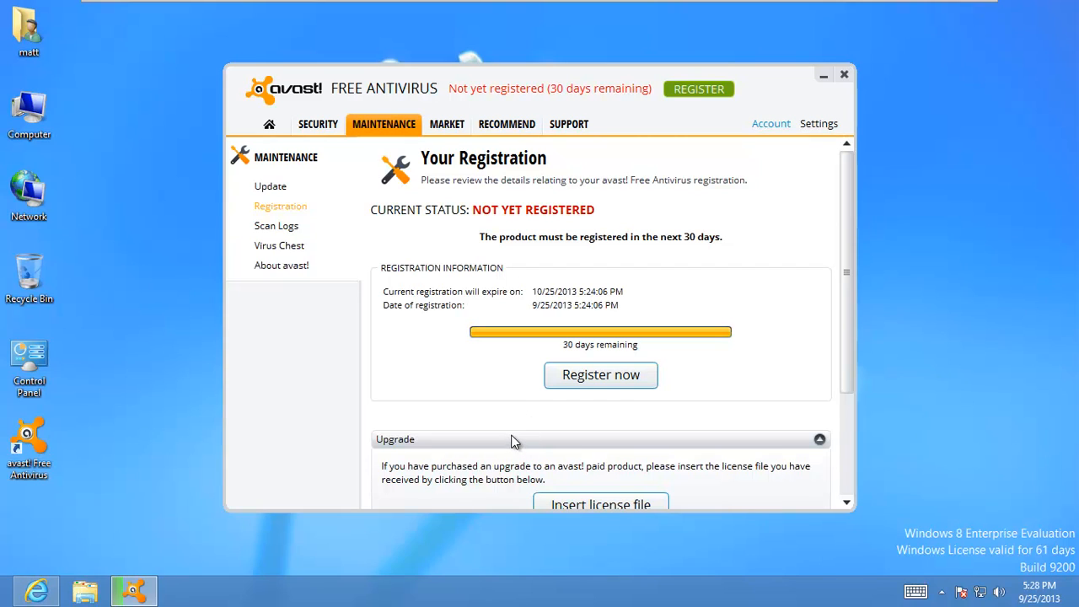
mouse_move(515, 379)
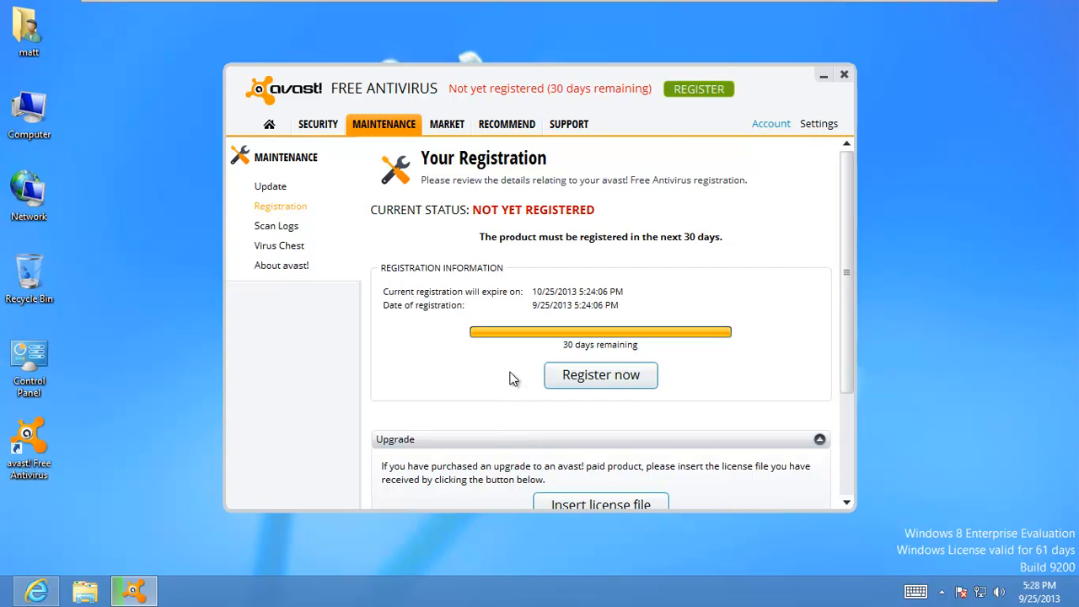
mouse_move(512, 365)
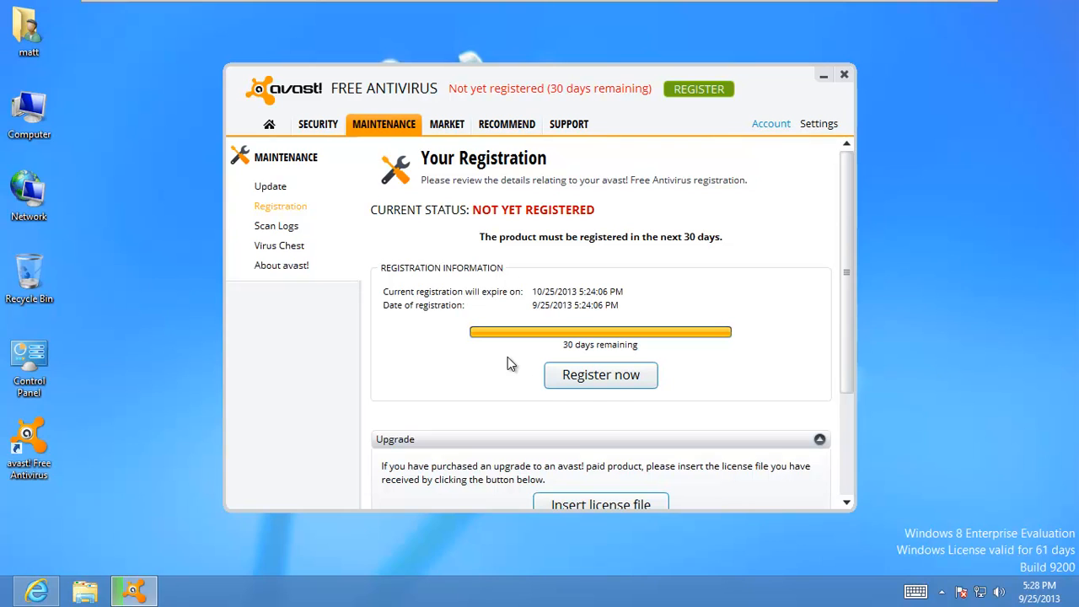
Confirm 'Register now' and stay with basic protection, declining the Internet Security trial
left_click(600, 375)
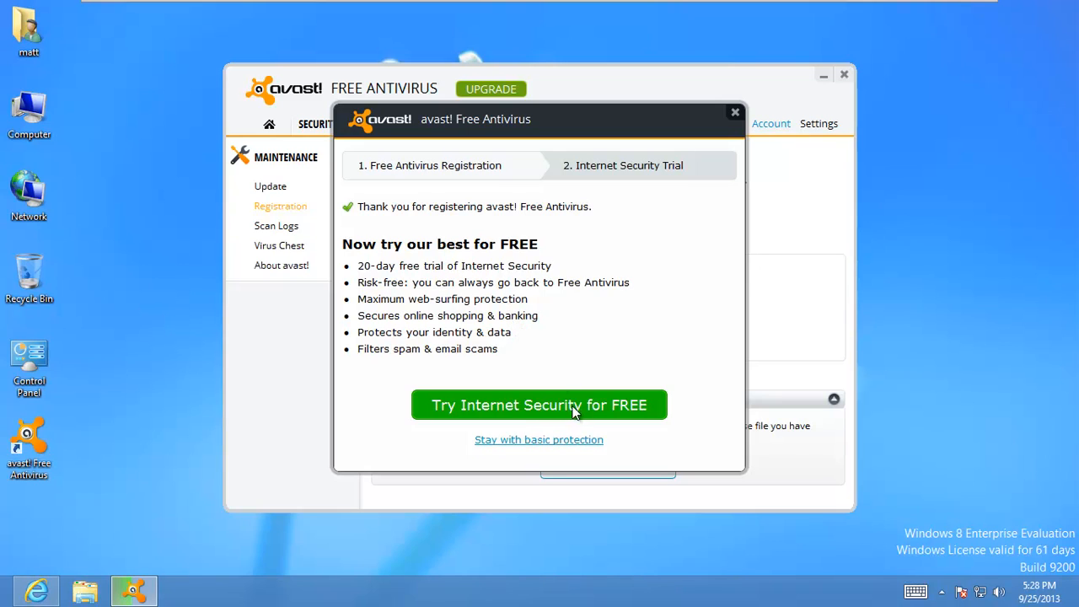
mouse_move(539, 439)
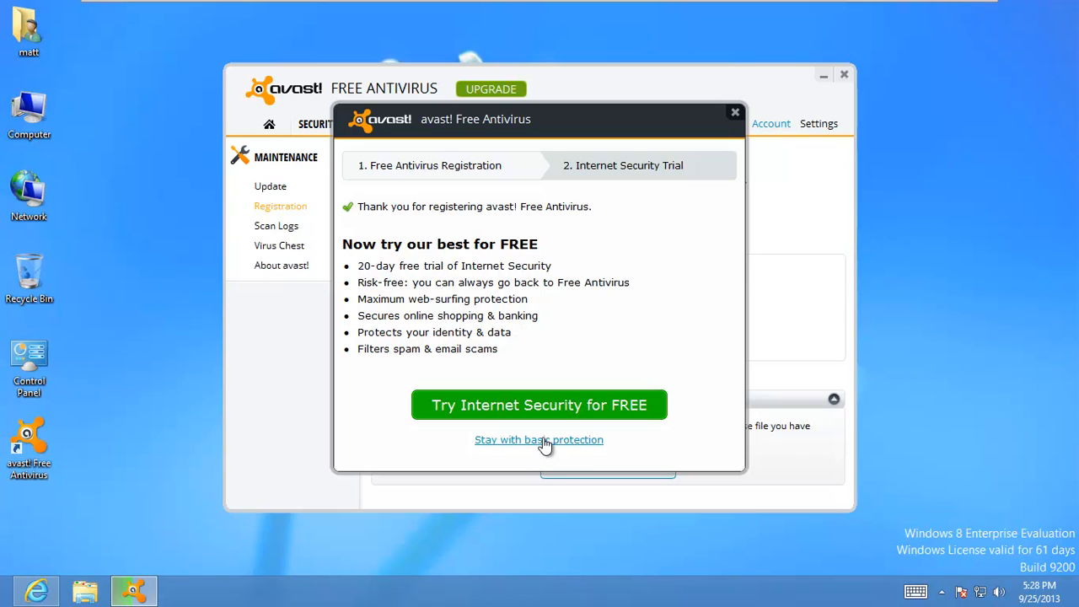
left_click(539, 439)
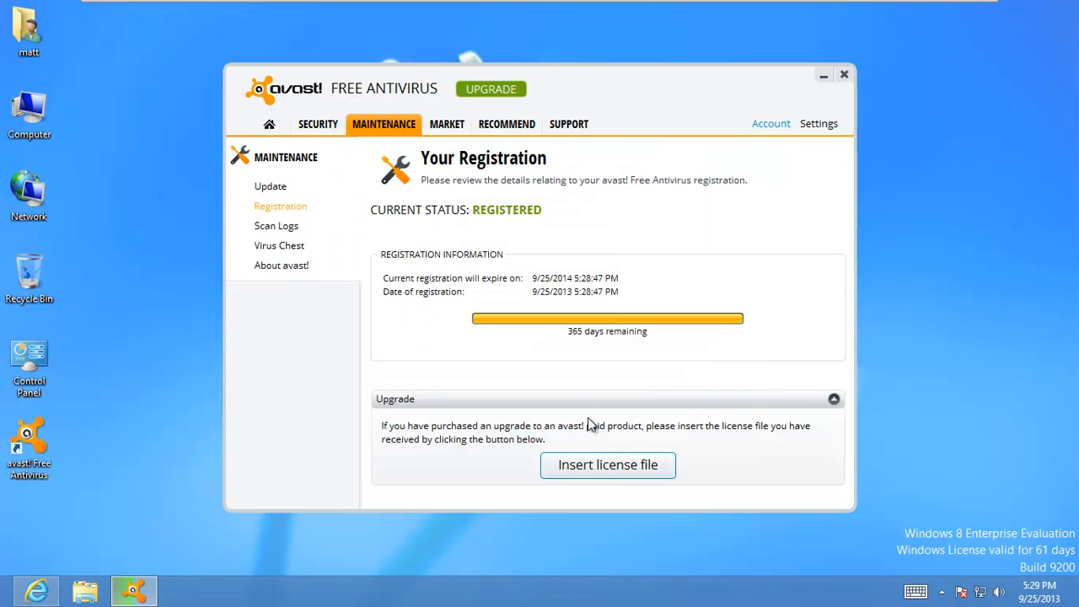
mouse_move(645, 155)
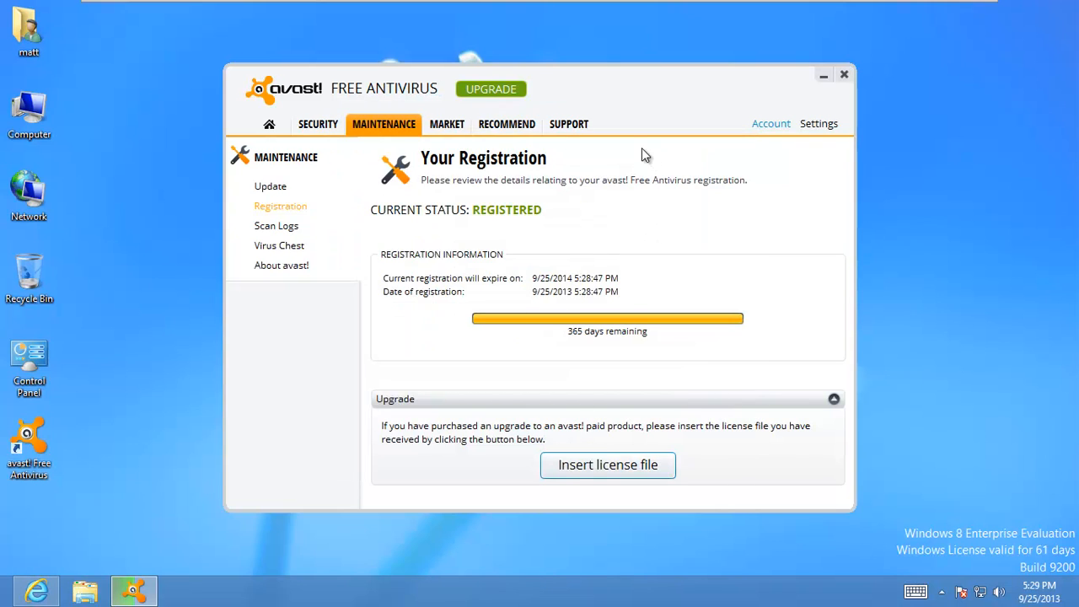
mouse_move(792, 139)
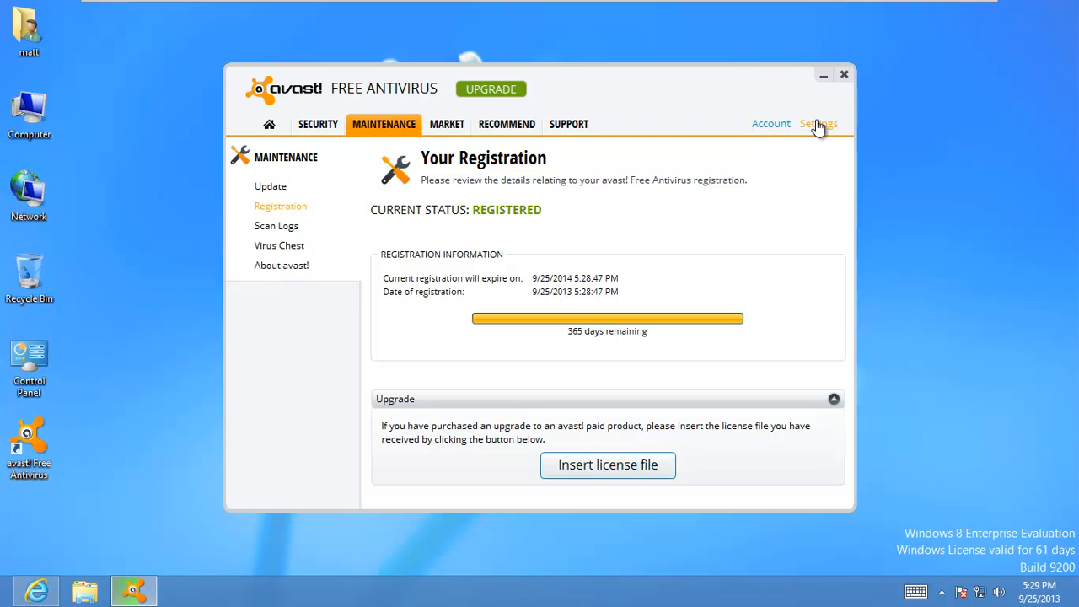
In Settings, turn off avast! sounds and review the Status Bar, Silent/Gaming, Password, Exclusions, Popups and Cloud pages
left_click(818, 123)
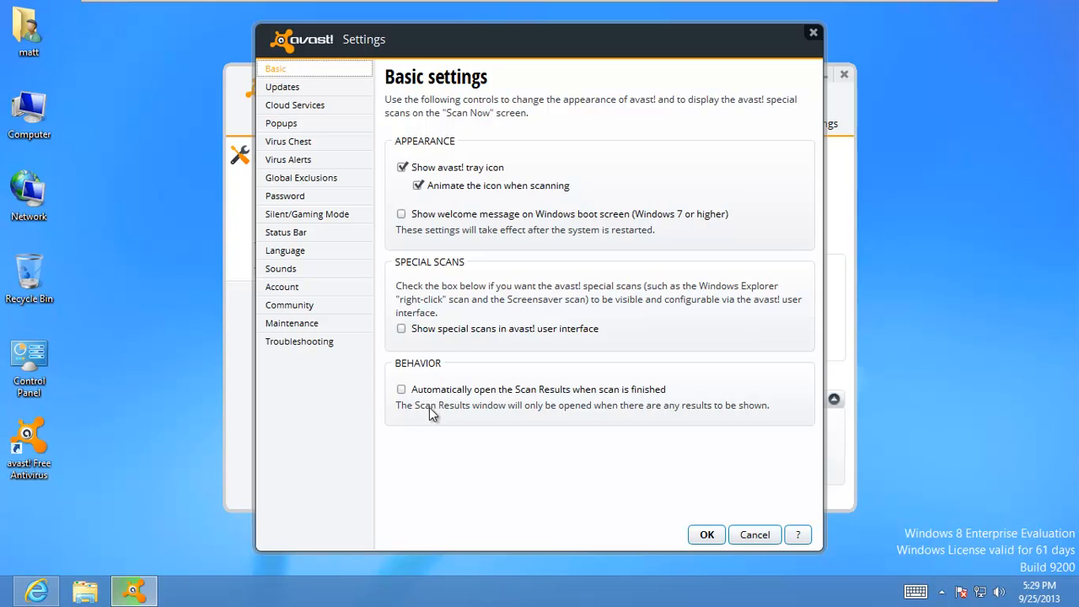
mouse_move(320, 374)
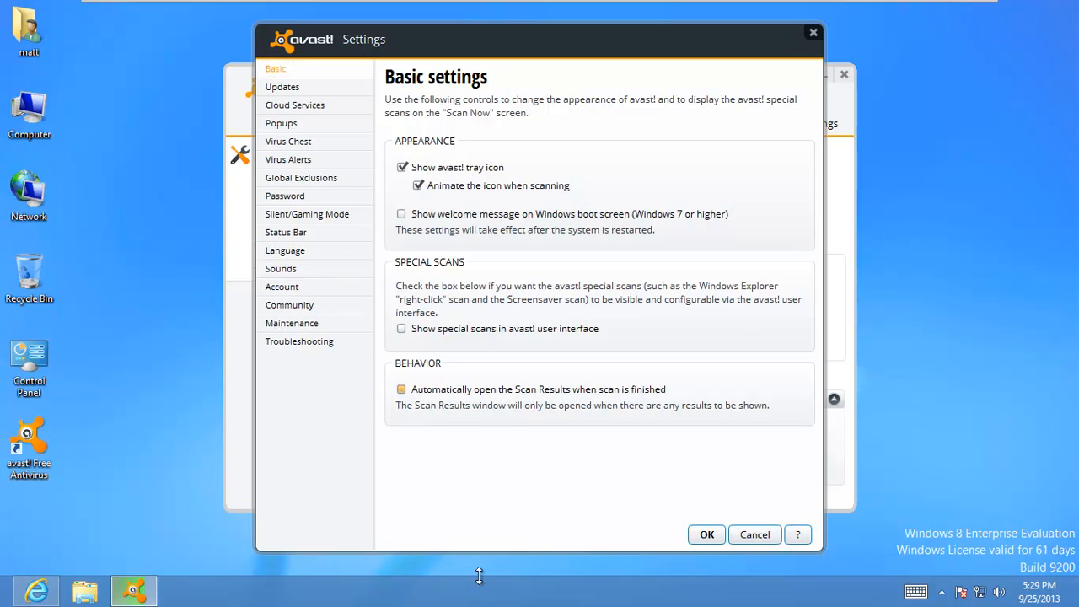
left_click(280, 268)
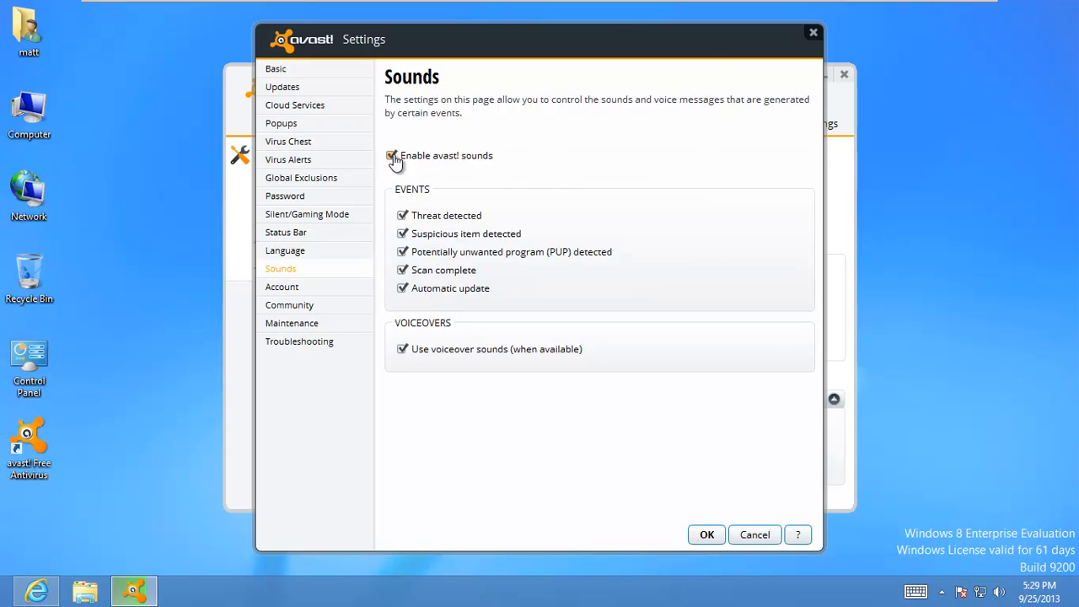
left_click(391, 155)
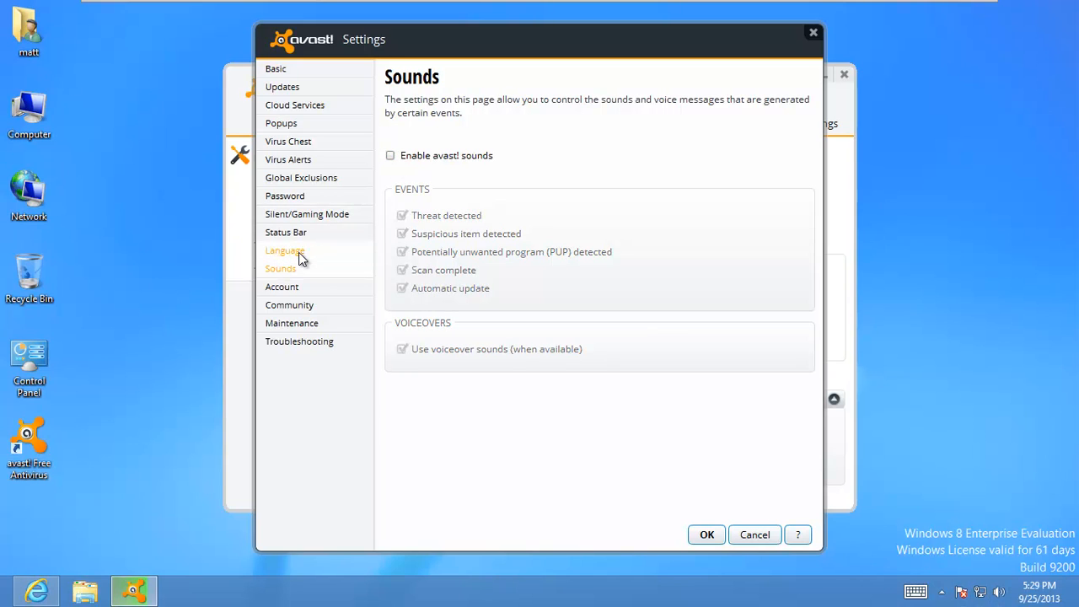
left_click(286, 232)
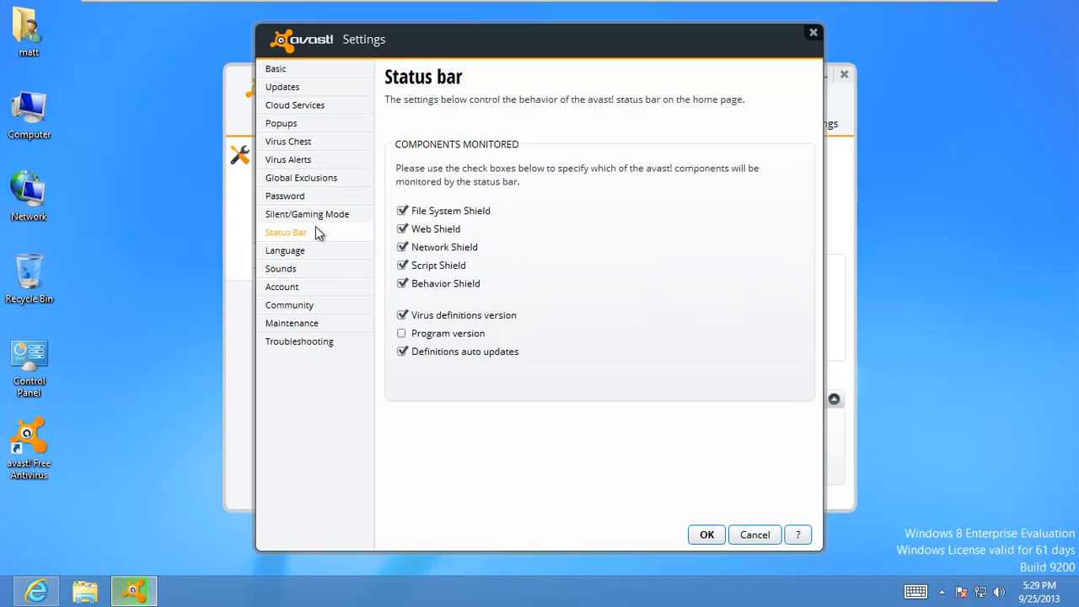
left_click(307, 213)
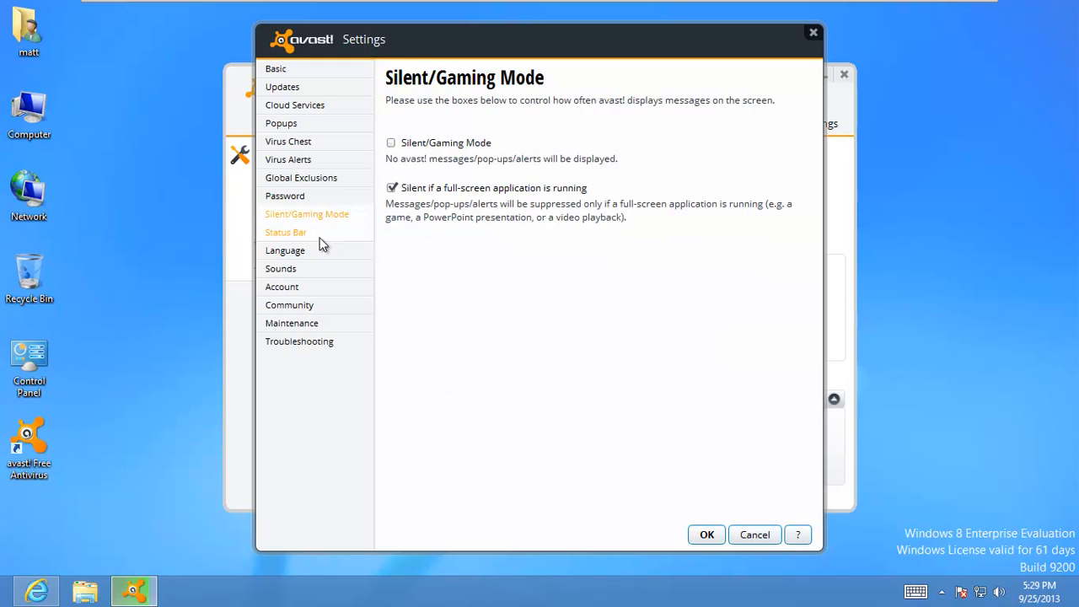
mouse_move(324, 213)
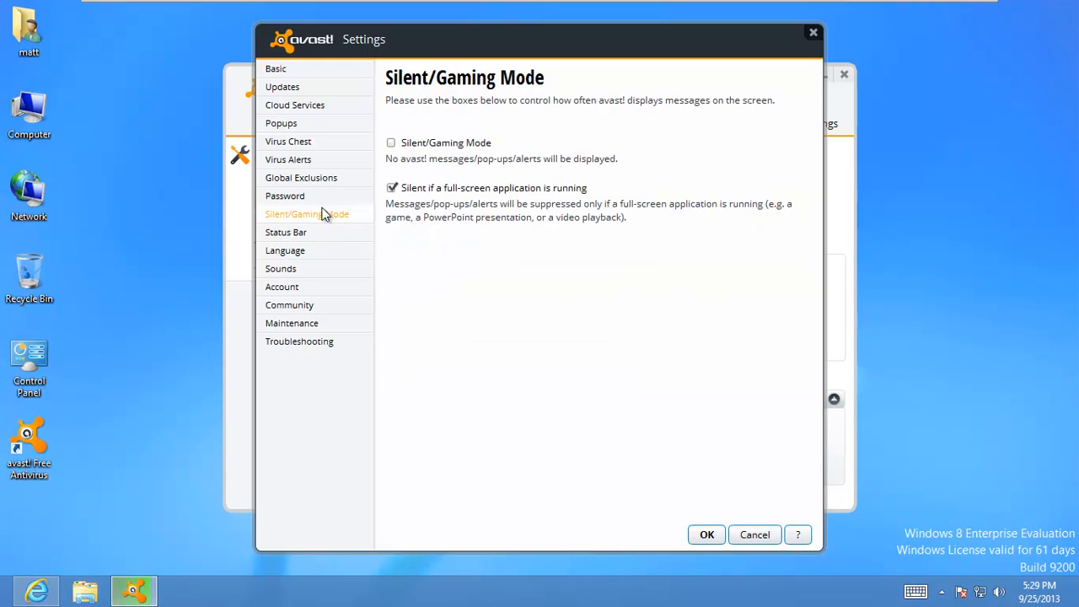
left_click(284, 196)
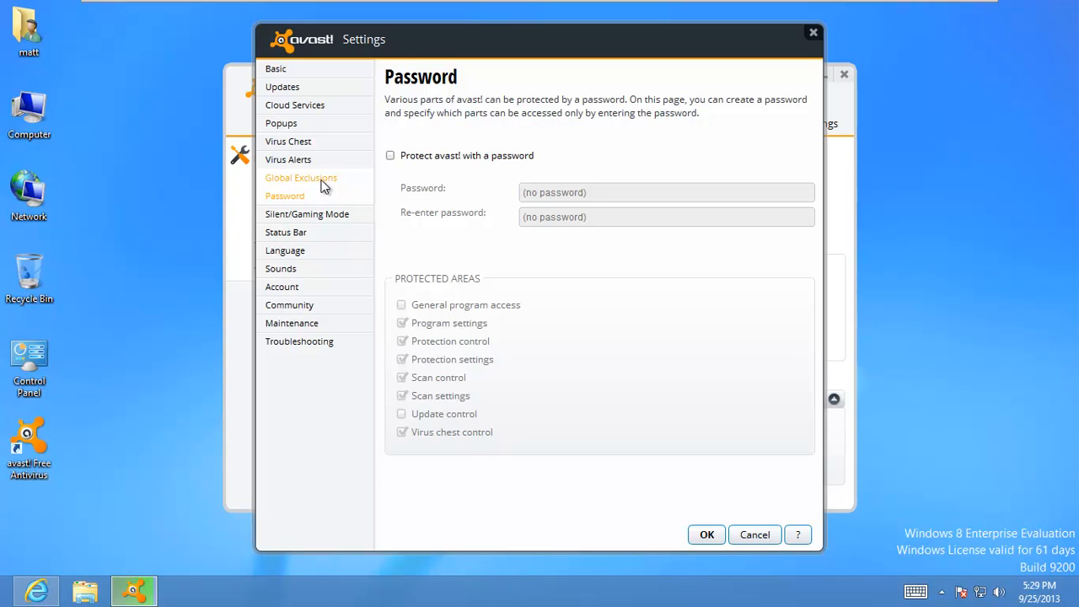
left_click(301, 176)
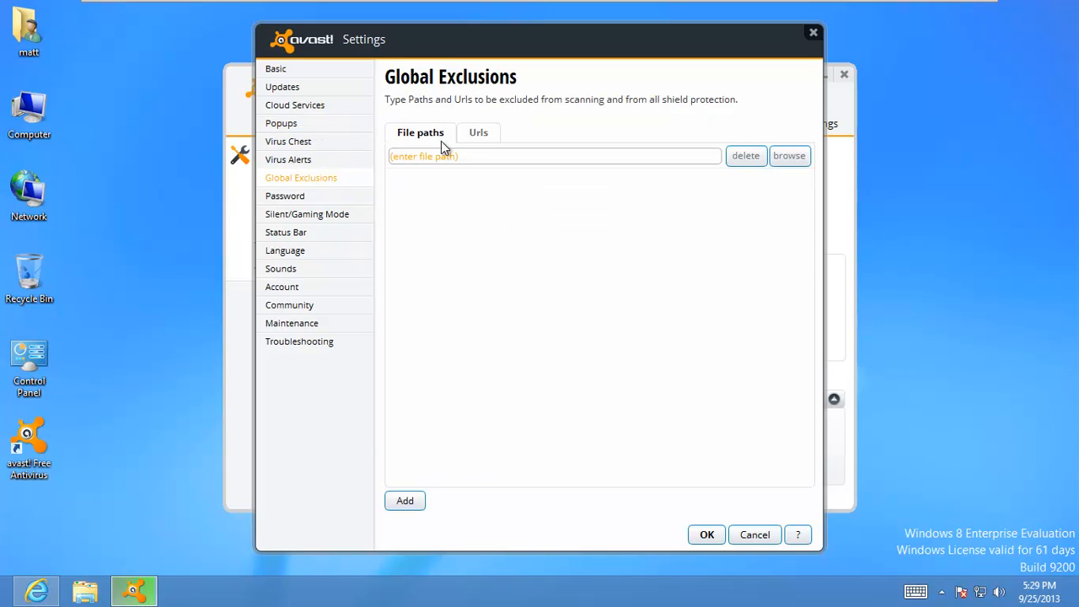
left_click(281, 123)
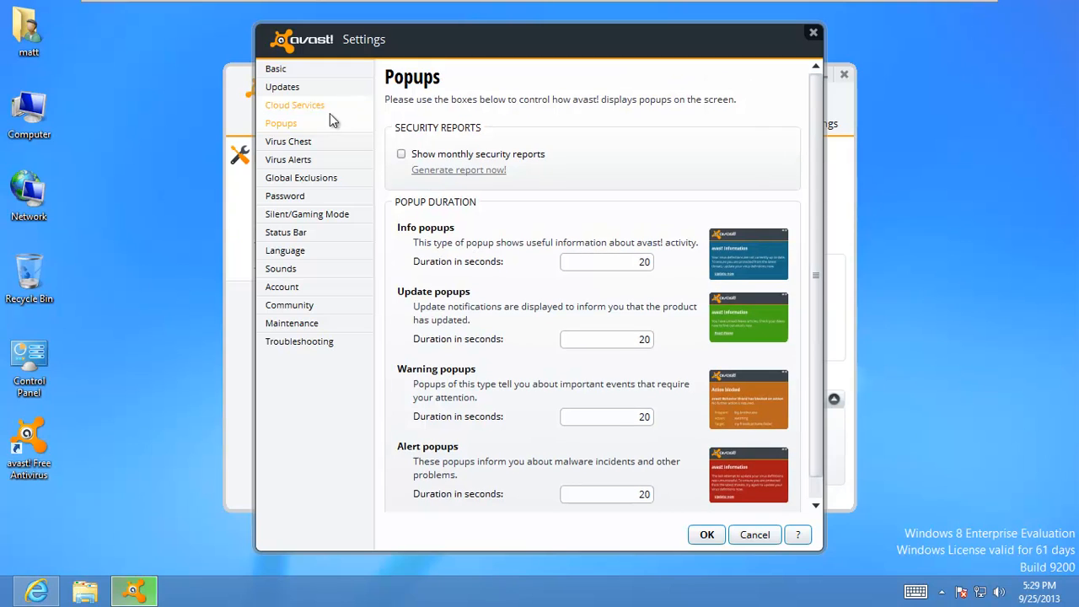
left_click(294, 104)
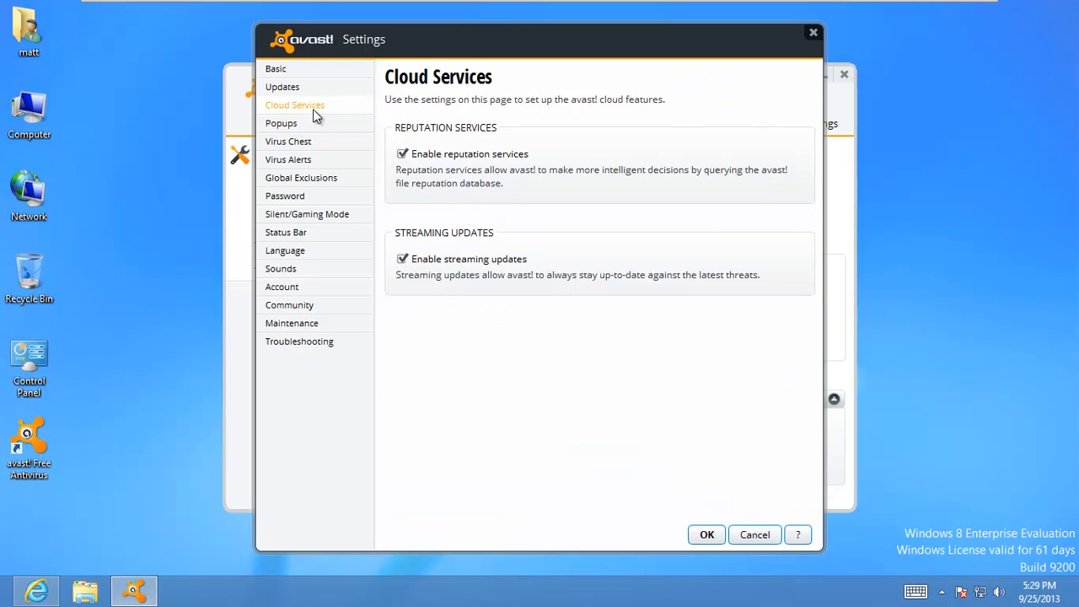
Under Updates set Program to Automatic update, glance at Basic and Account pages, and save with OK
left_click(282, 86)
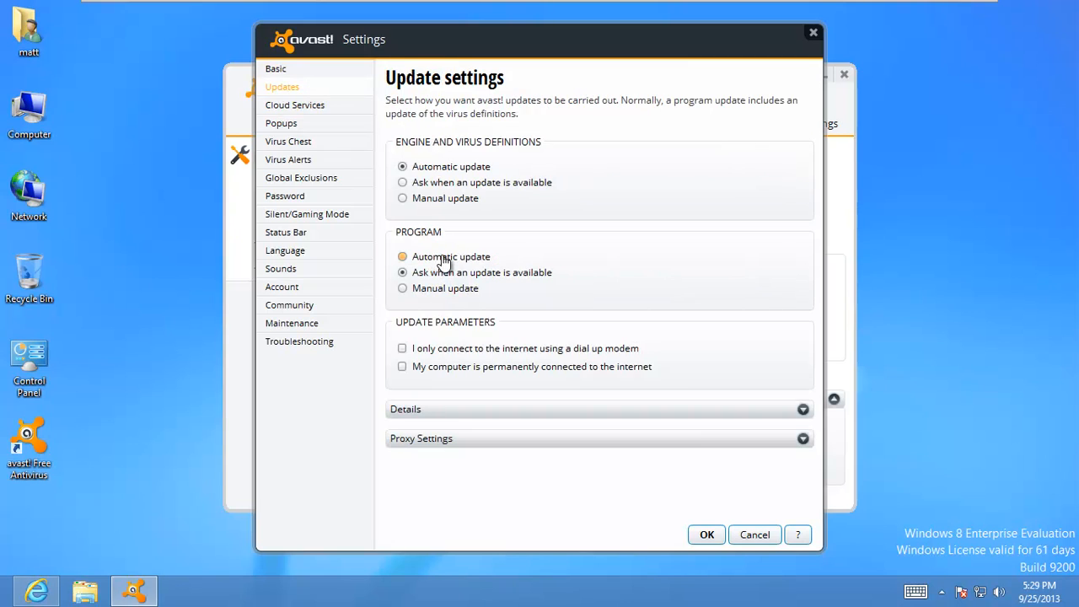
left_click(402, 257)
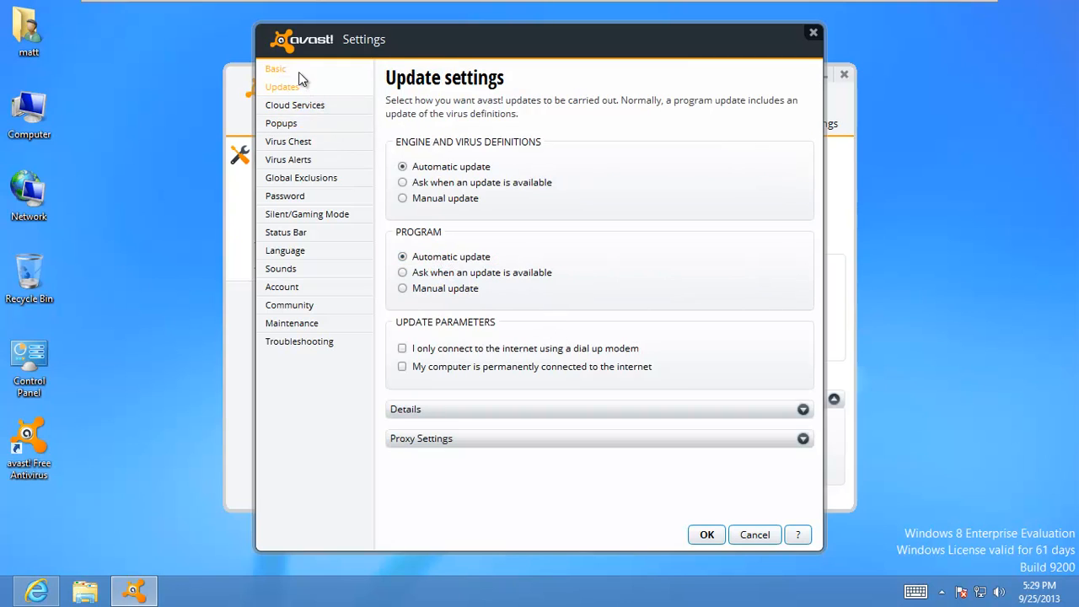
left_click(276, 68)
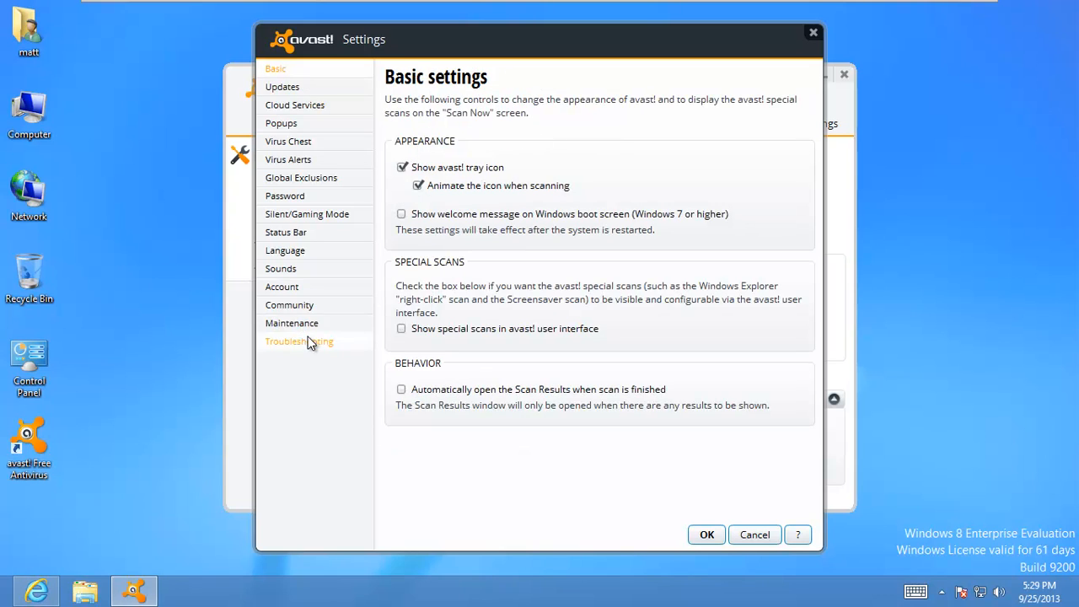
left_click(281, 287)
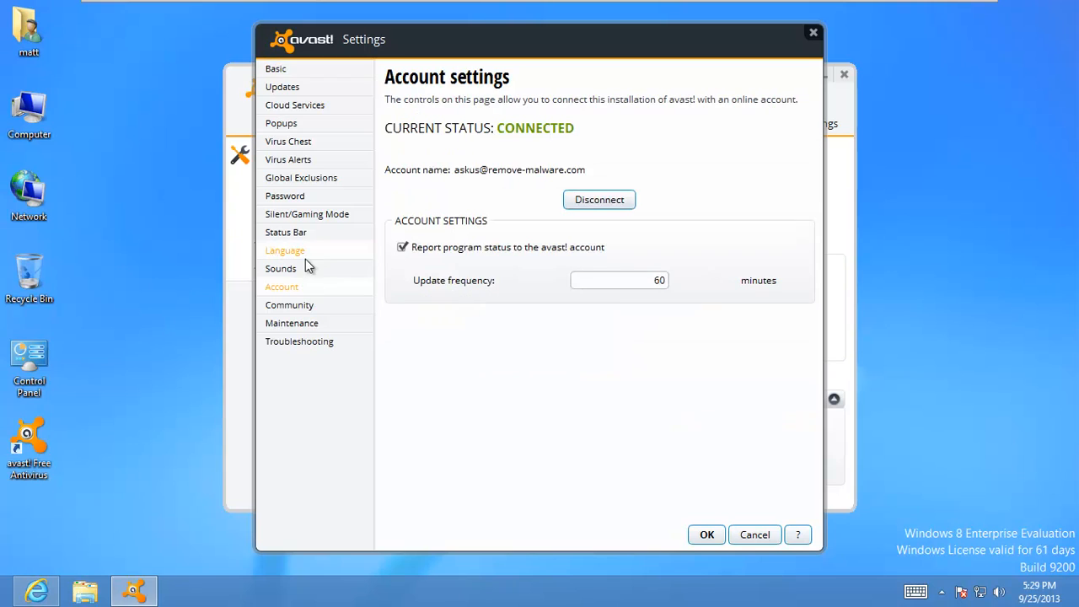
left_click(706, 534)
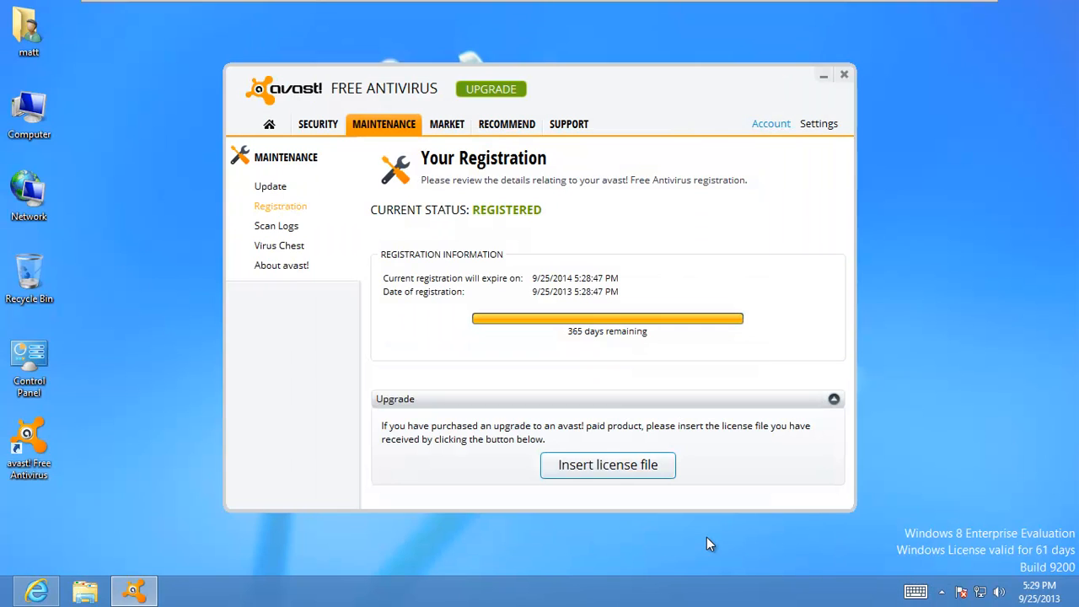
From the shields overview, bring up the File System Shield page and its settings
left_click(318, 124)
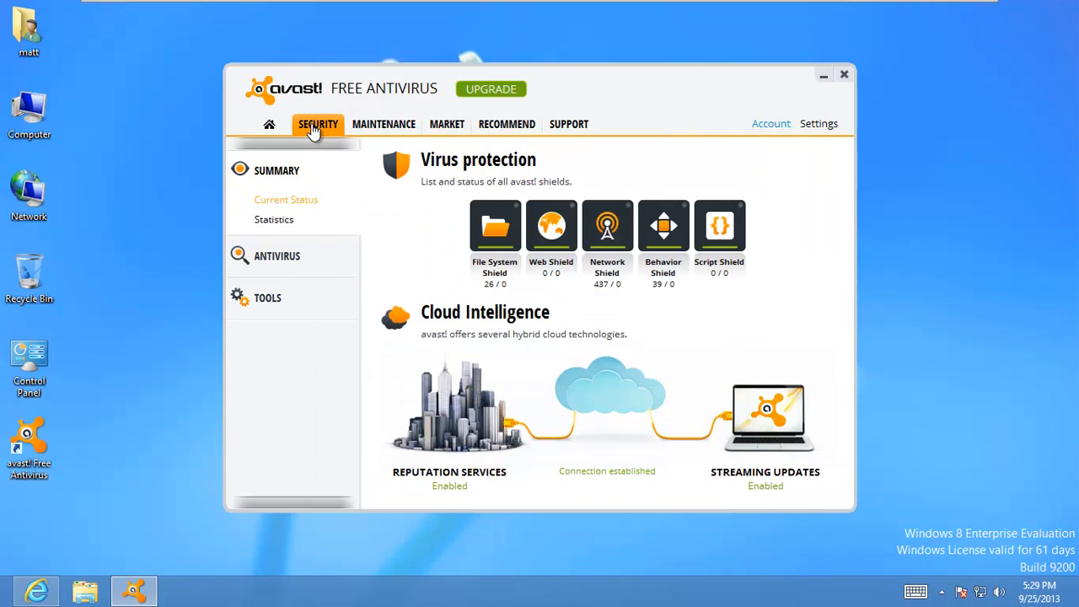
left_click(494, 225)
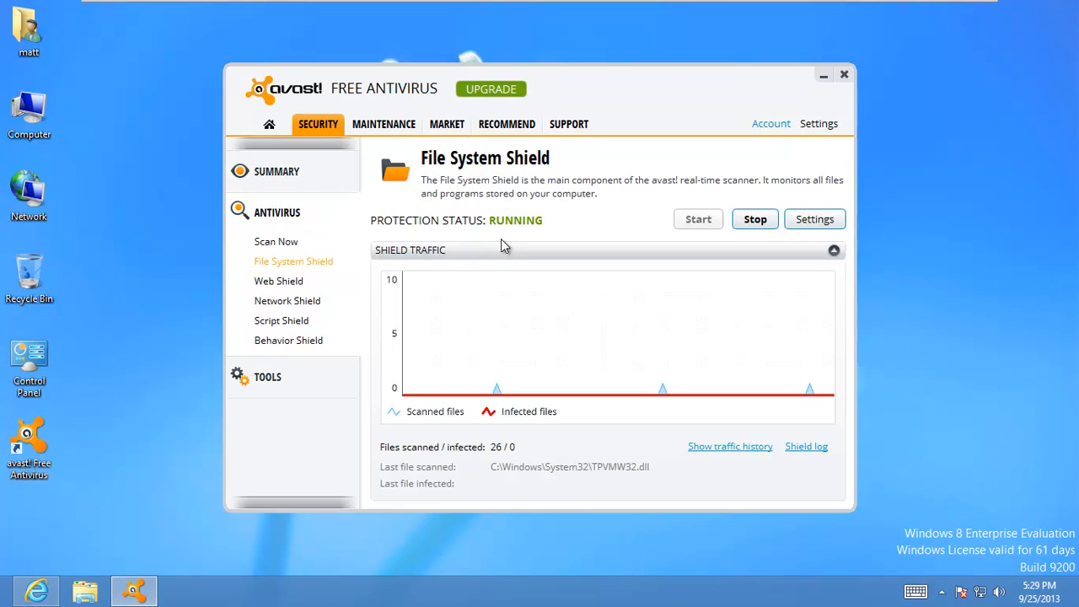
left_click(813, 219)
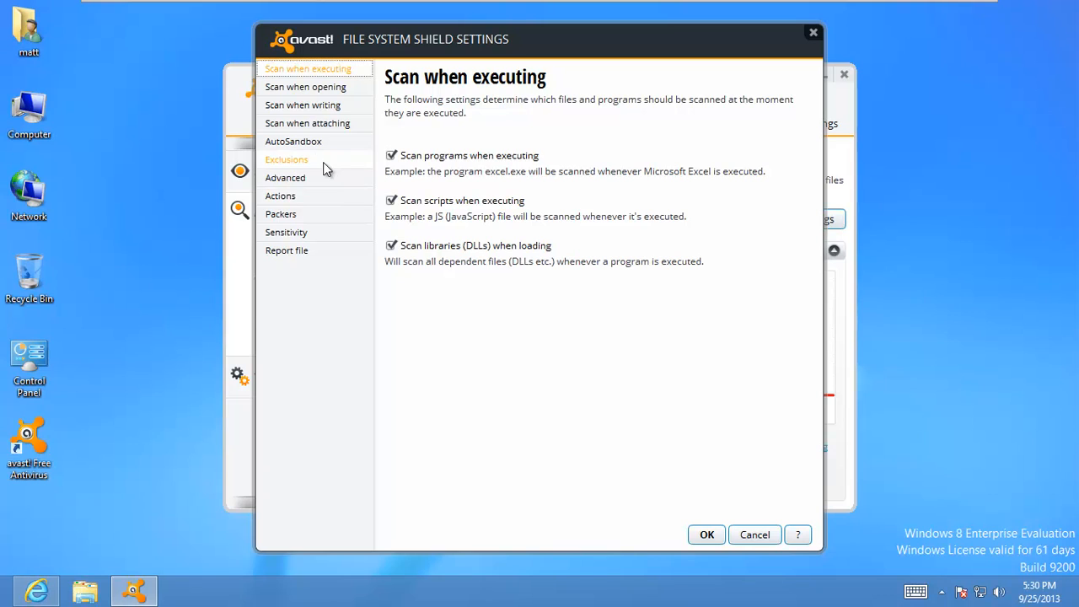
mouse_move(293, 141)
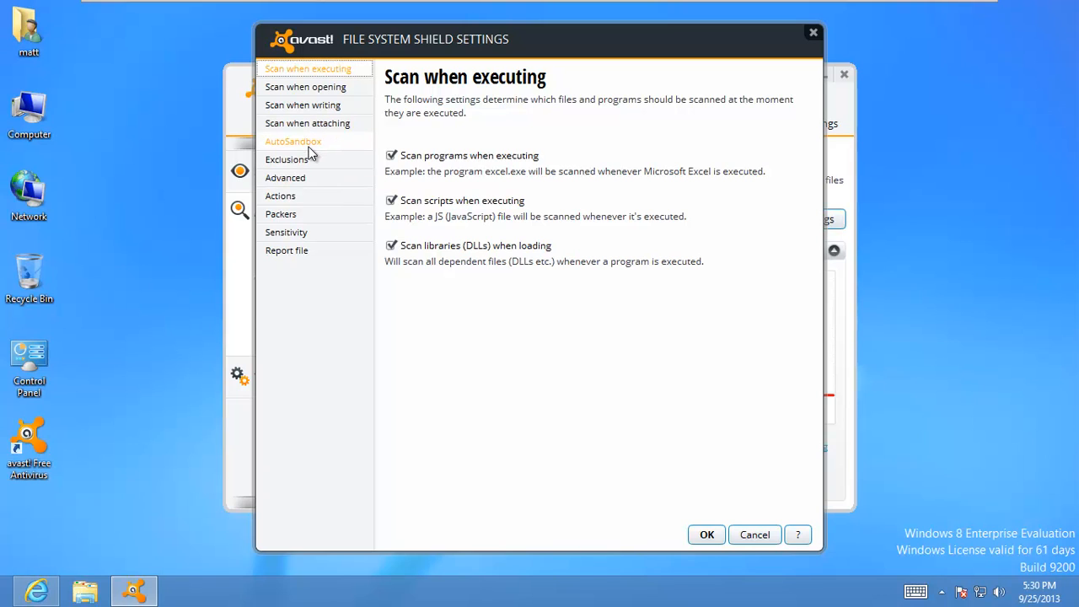
Review AutoSandbox, Exclusions, Advanced and Actions pages, checking the Virus, PUP and Suspicious tabs
left_click(292, 141)
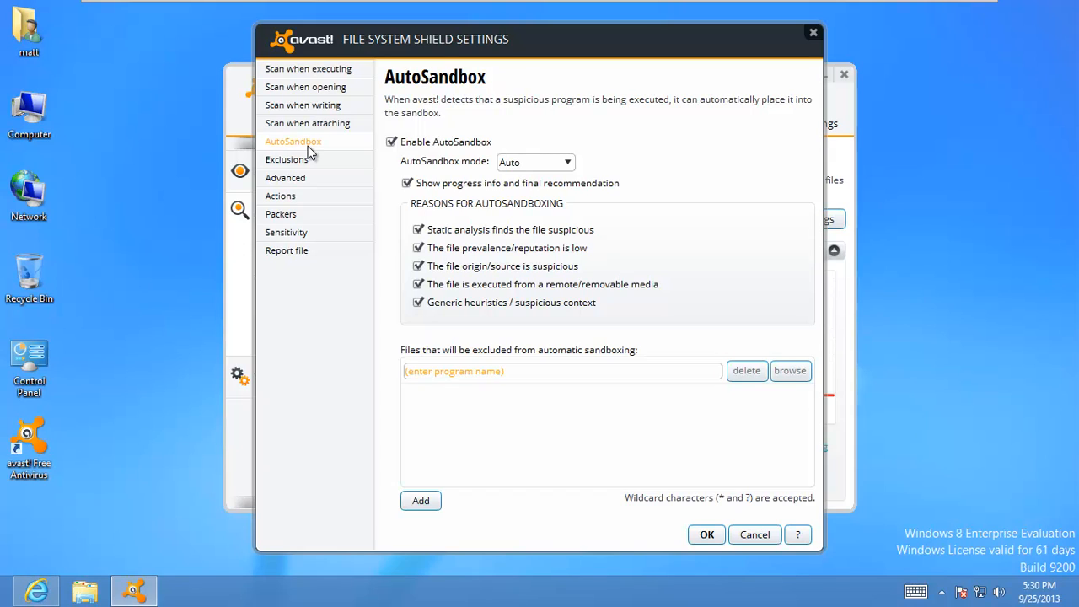
mouse_move(412, 155)
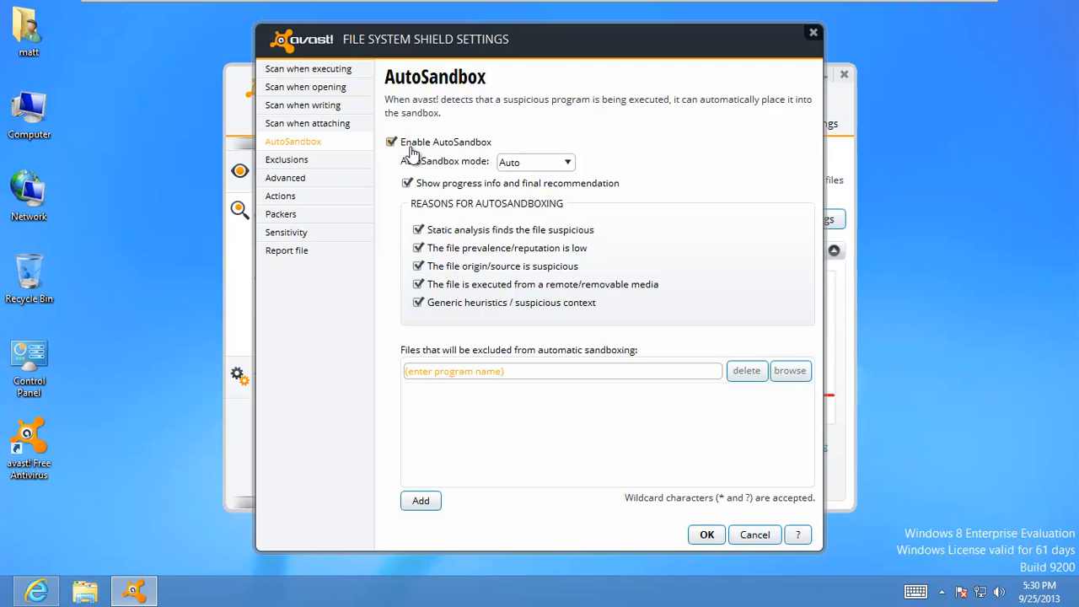
left_click(287, 159)
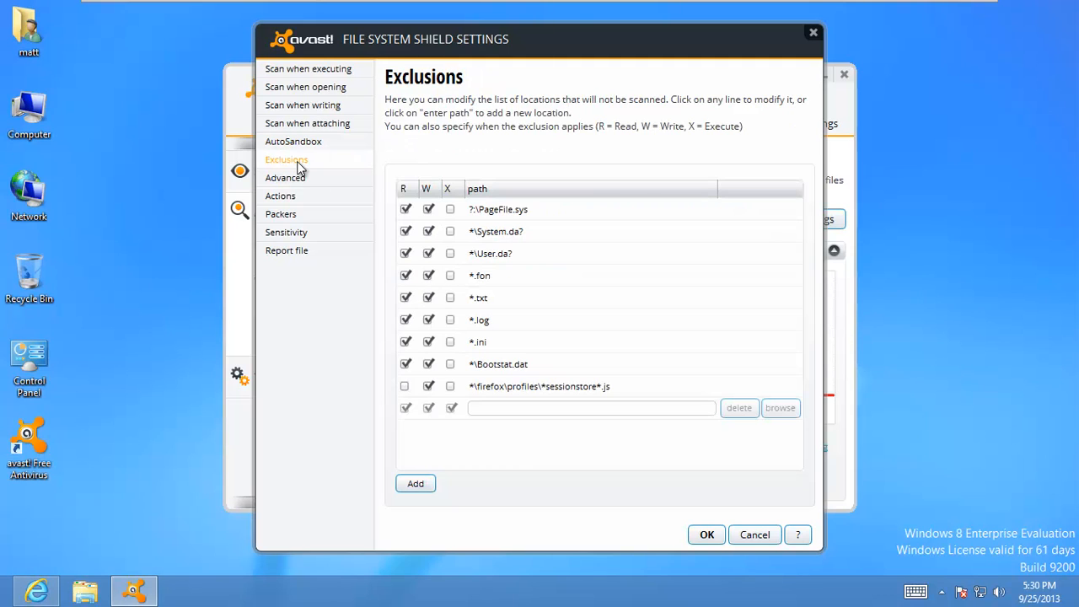
left_click(285, 177)
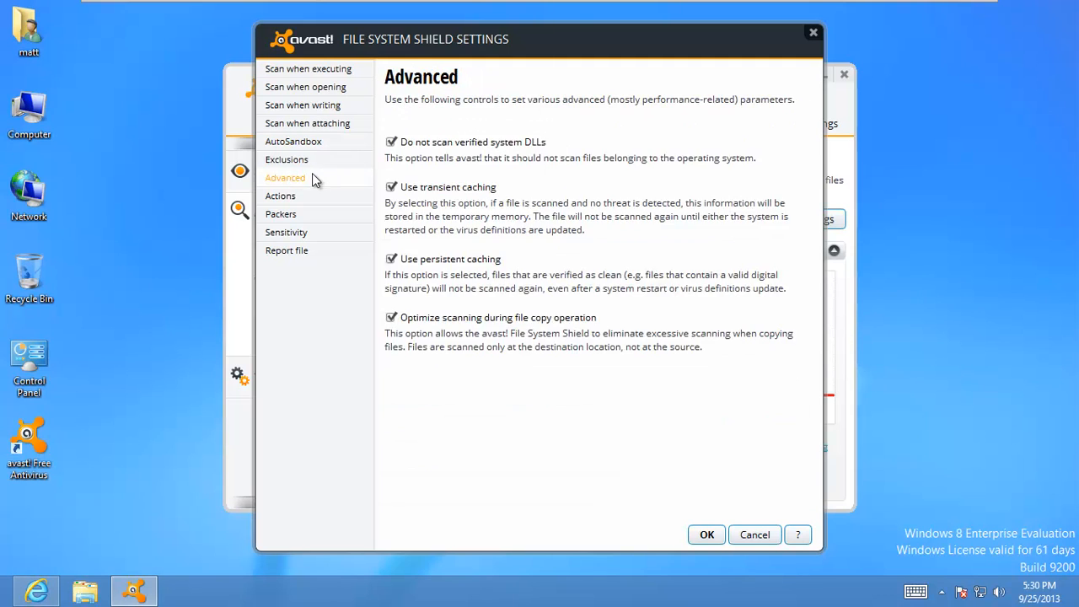
left_click(280, 195)
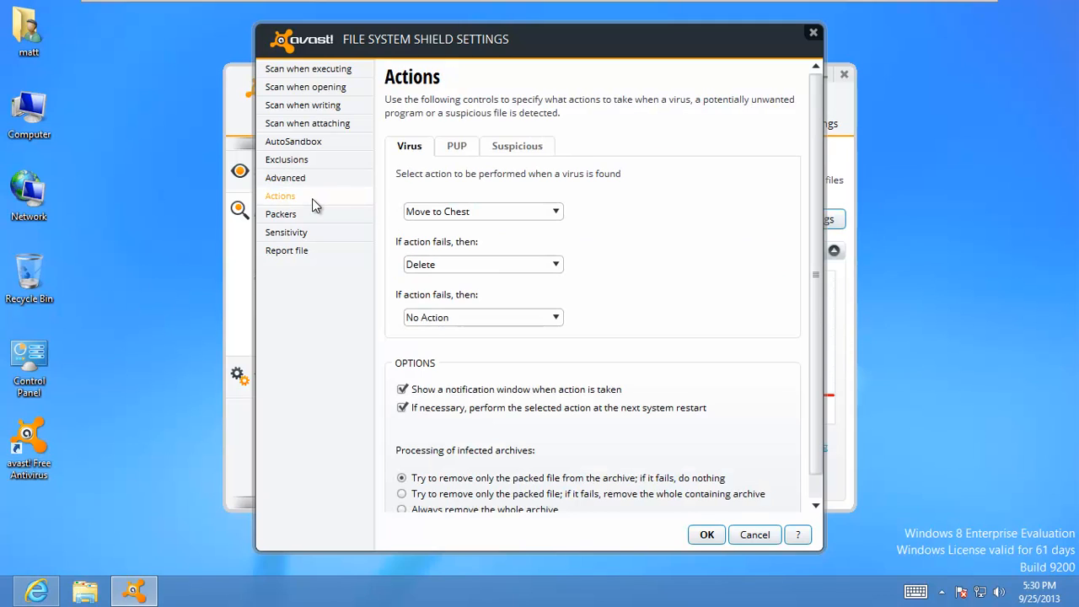
left_click(456, 146)
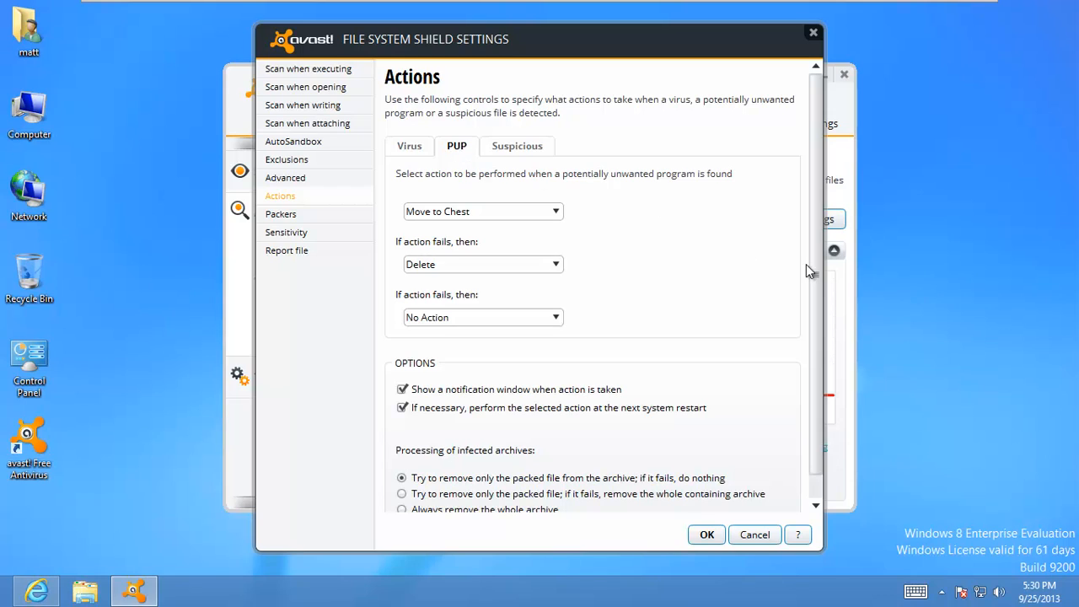
scroll("down", 3)
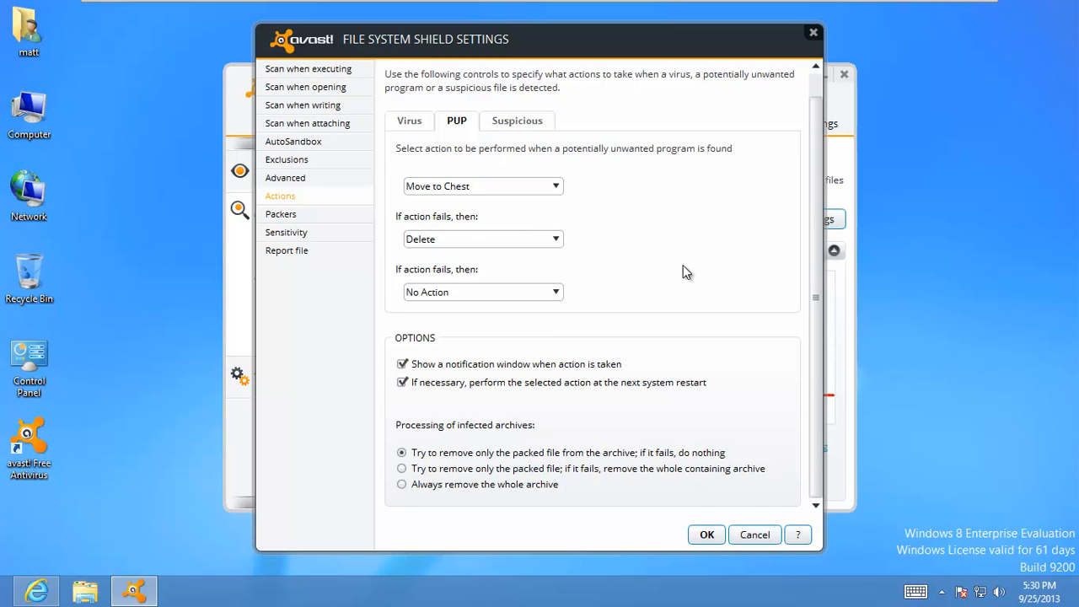
scroll("up", 3)
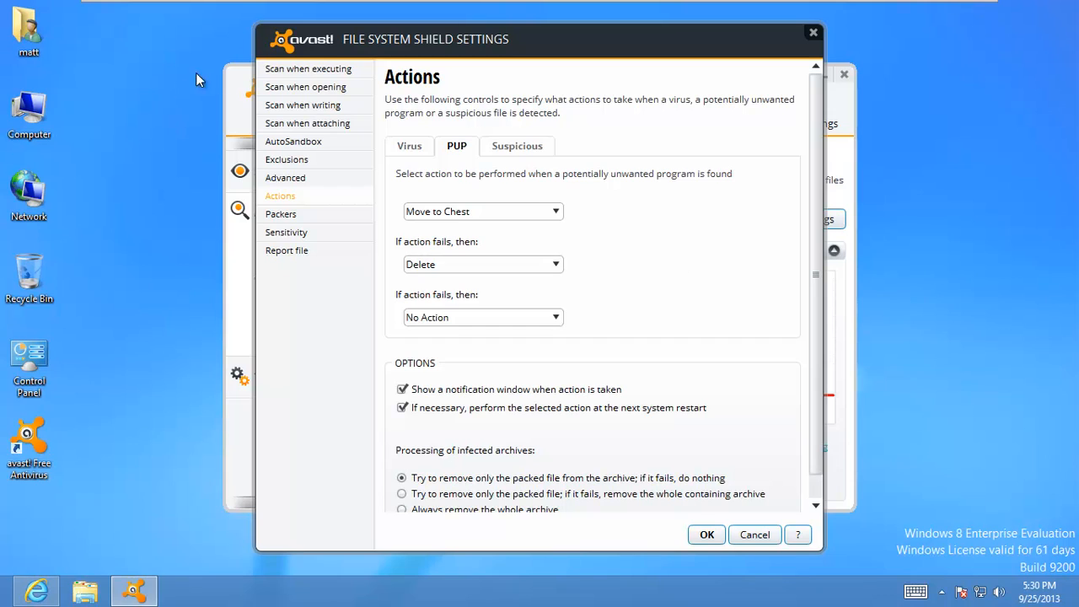
left_click(516, 146)
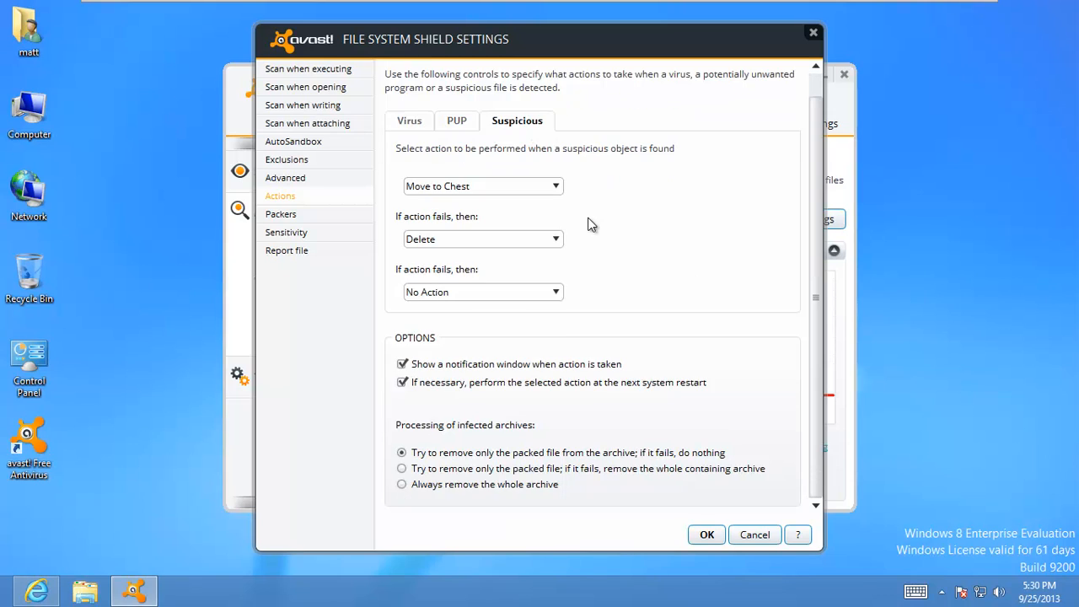
left_click(409, 120)
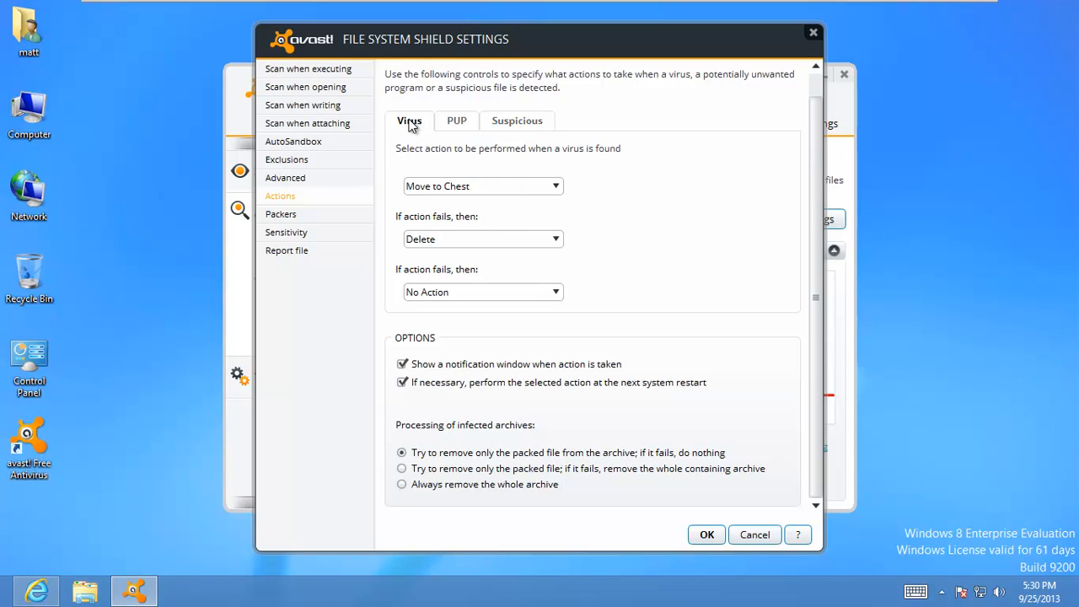
mouse_move(281, 214)
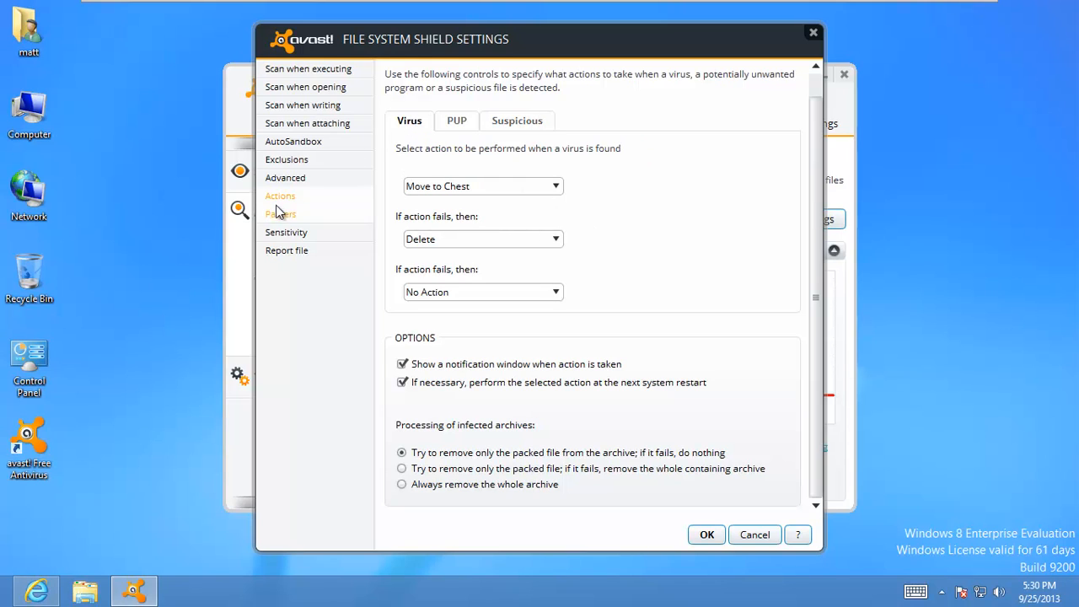
mouse_move(303, 104)
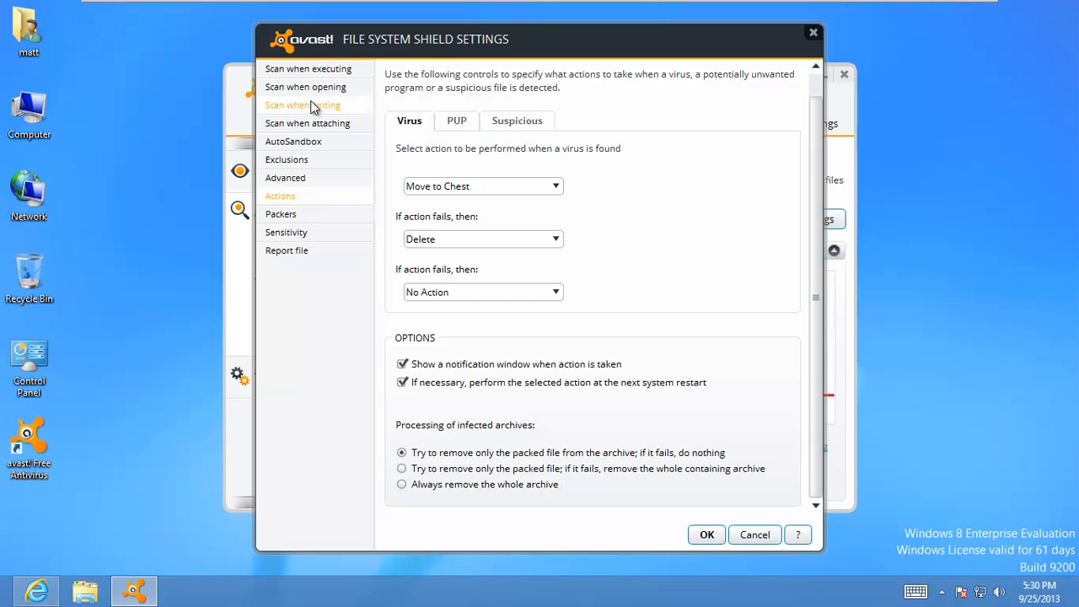
Review scan-when-executing, opening, writing and attaching options, revisit Actions for PUPs, then reach Packers
left_click(307, 68)
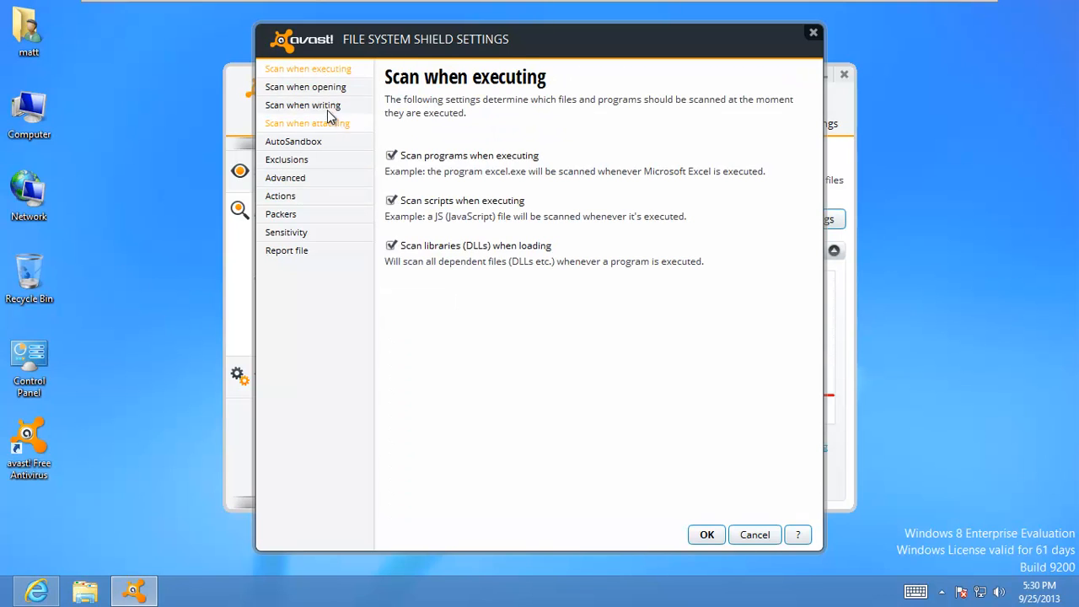
left_click(305, 86)
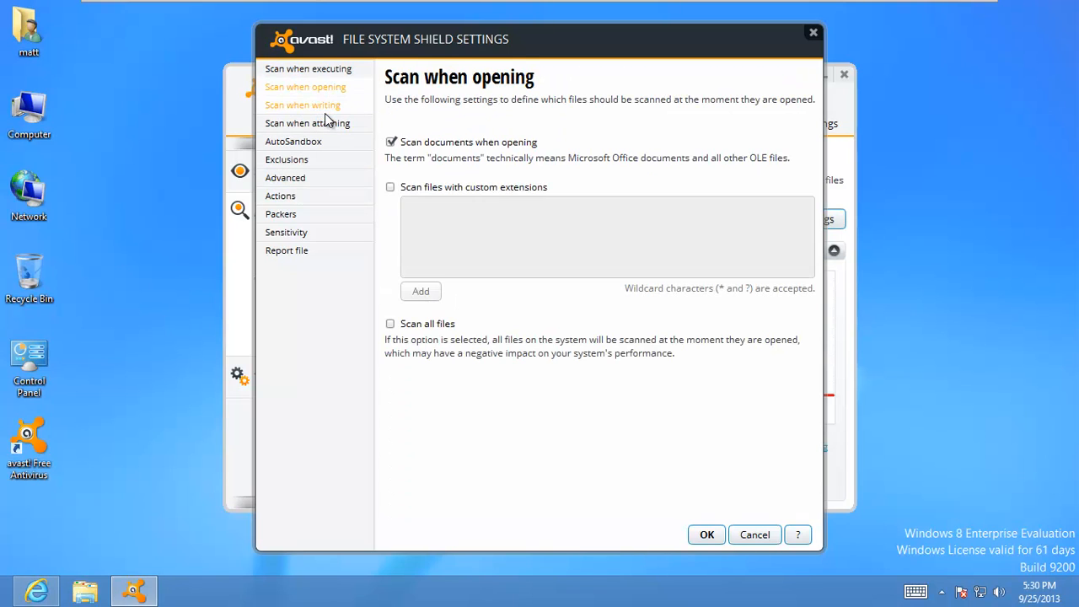
mouse_move(317, 95)
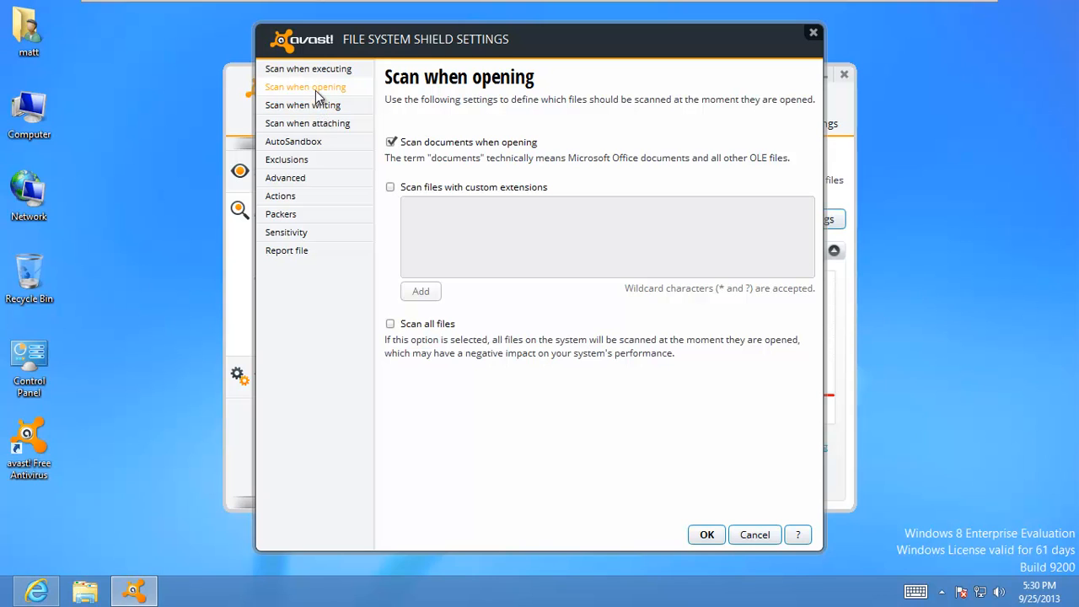
left_click(303, 104)
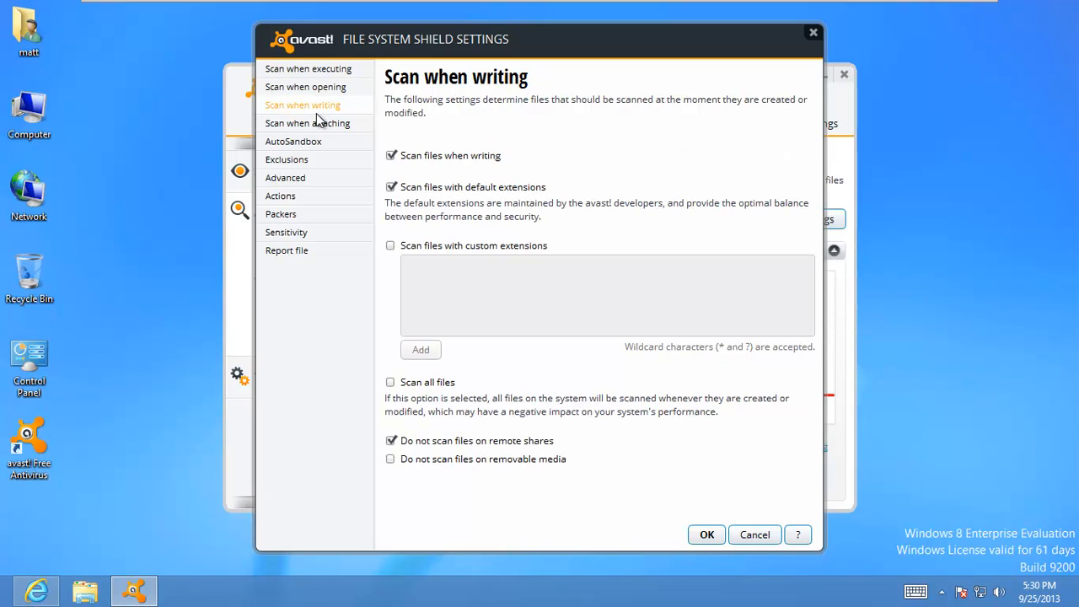
left_click(307, 123)
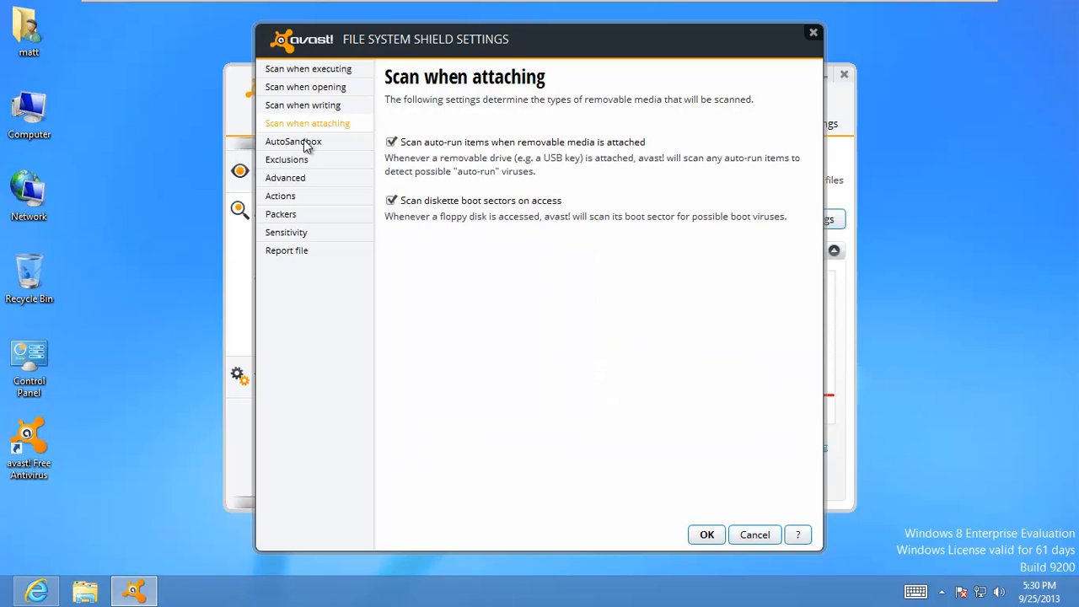
mouse_move(287, 159)
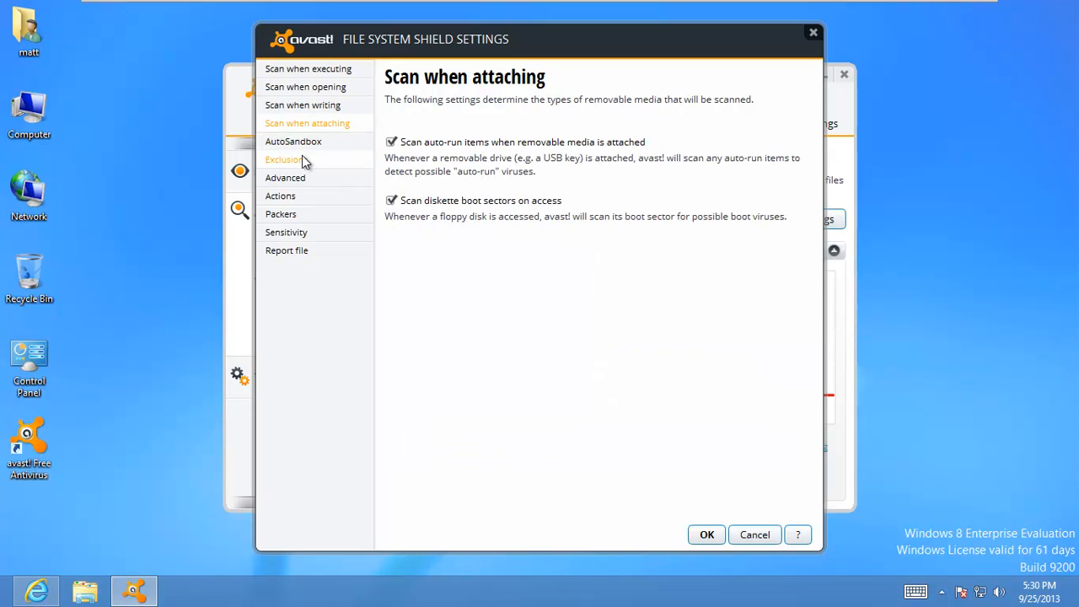
left_click(285, 177)
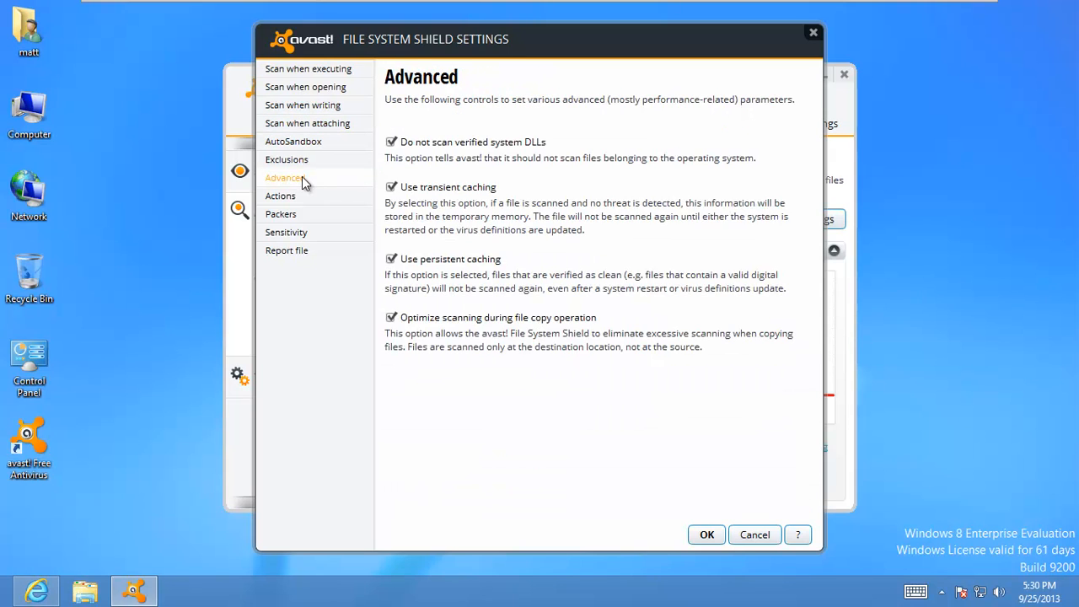
left_click(280, 196)
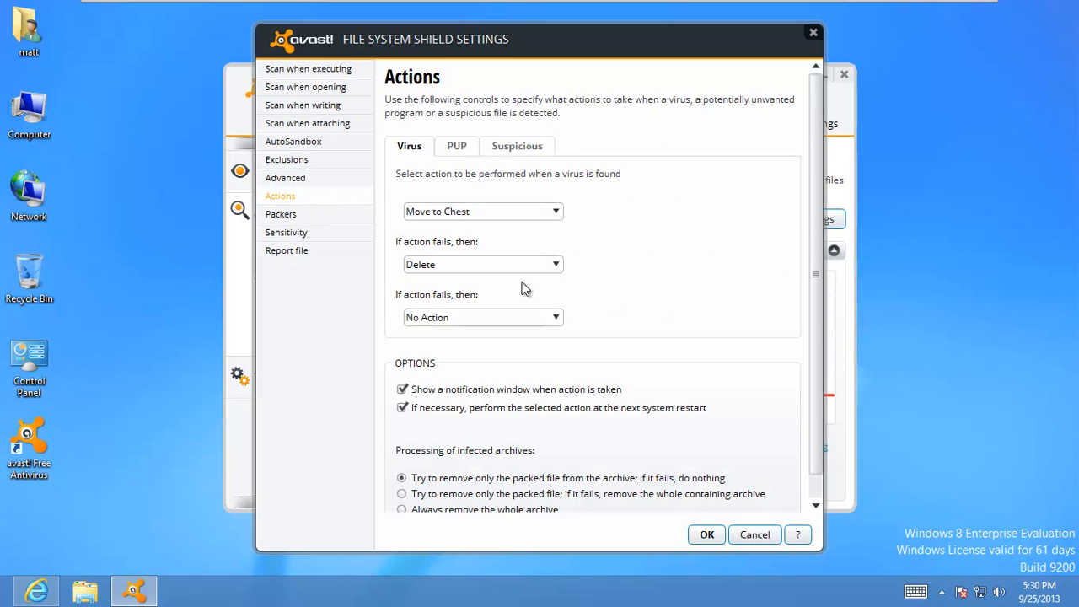
scroll("up", 3)
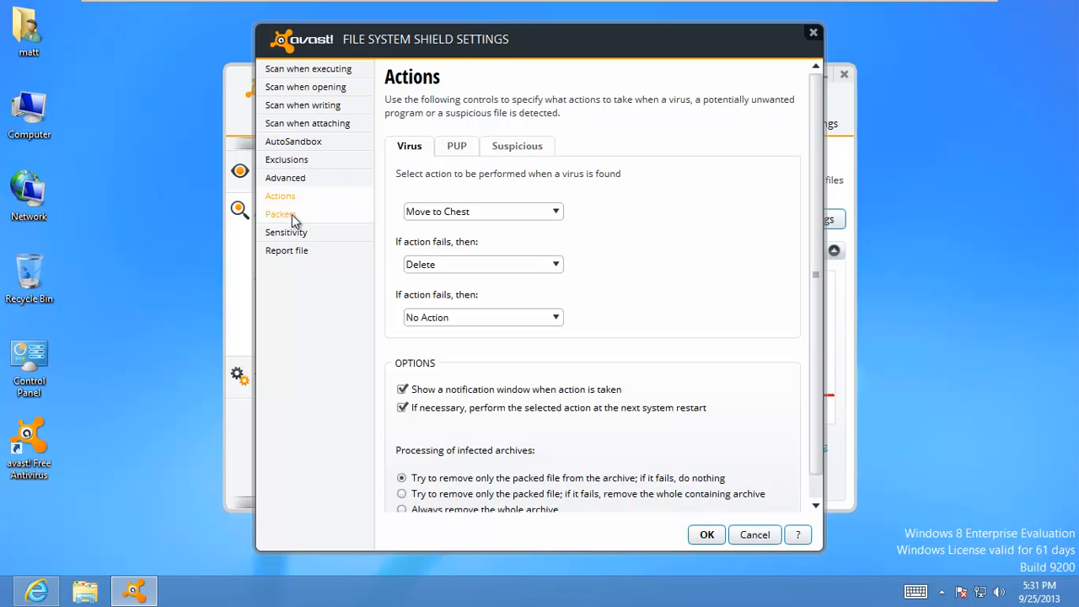
left_click(456, 146)
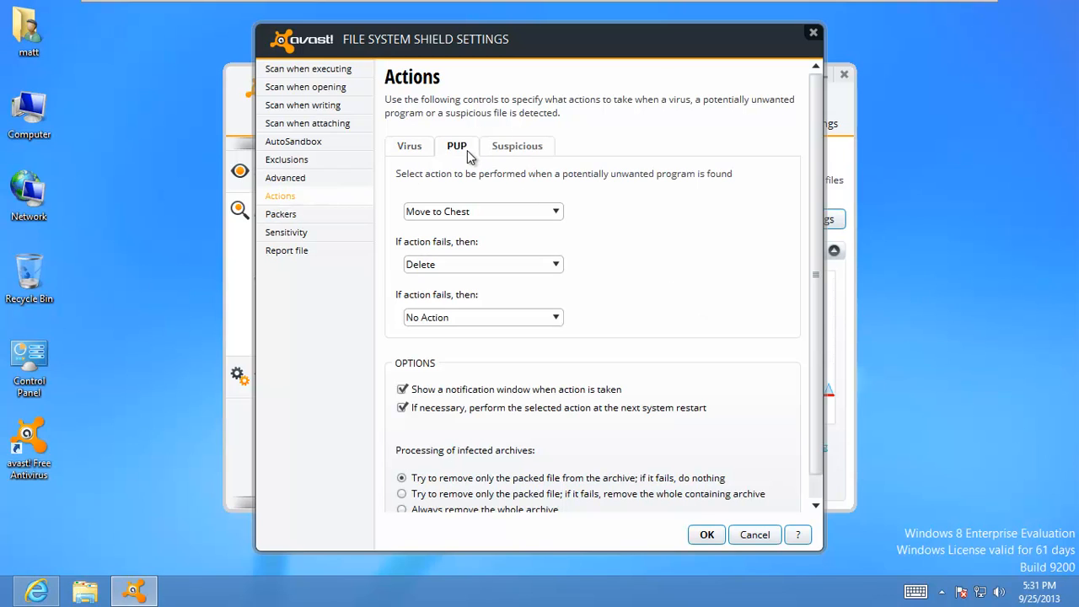
mouse_move(422, 192)
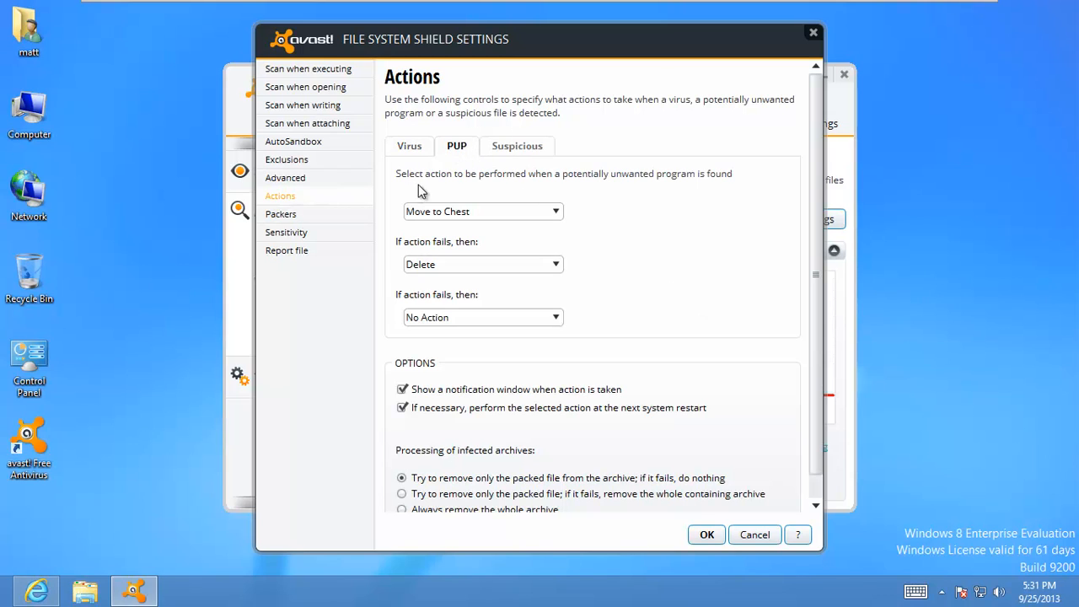
scroll("down", 3)
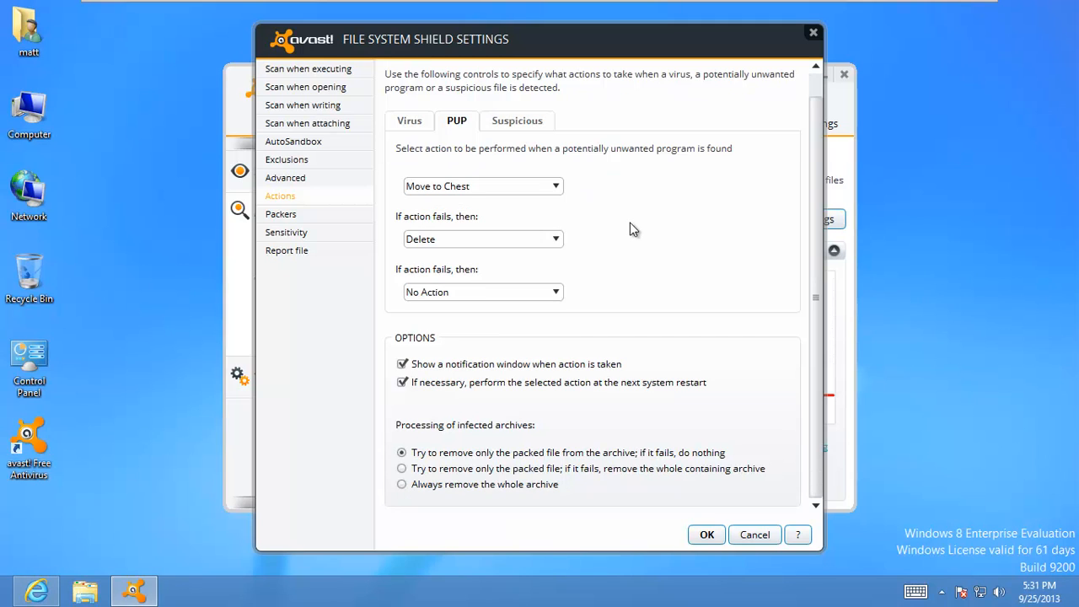
mouse_move(273, 183)
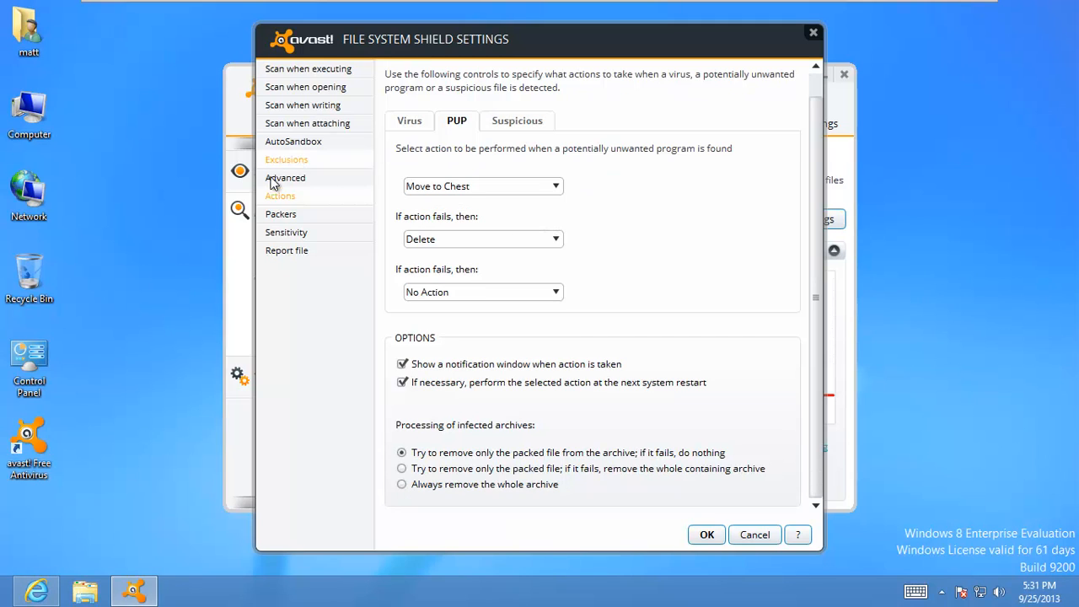
left_click(280, 213)
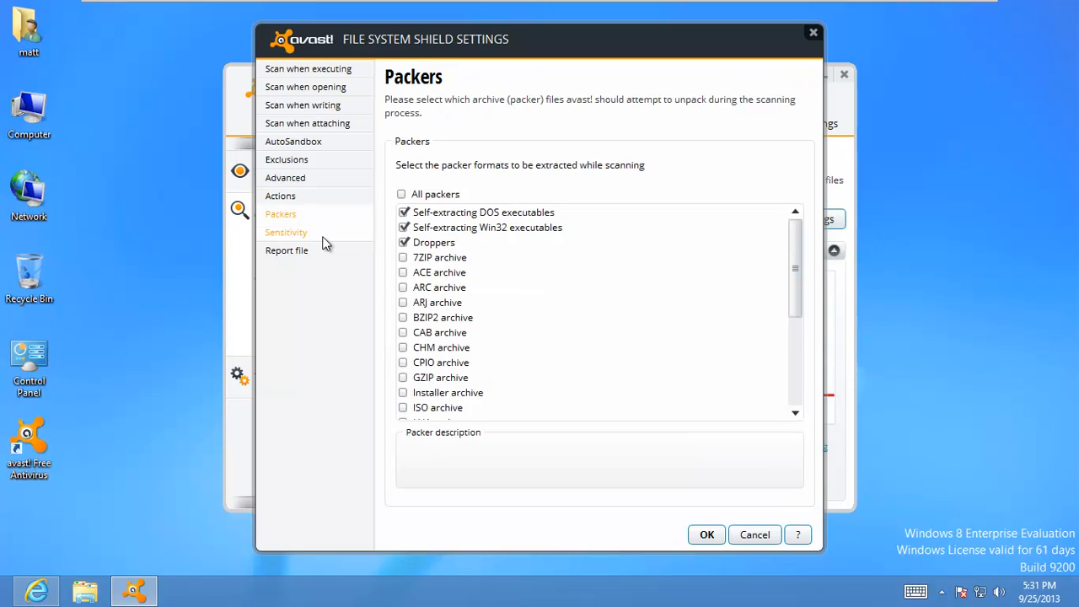
In Sensitivity, tick 'Scan for potentially unwanted programs (PUPs)' and save with OK
left_click(285, 232)
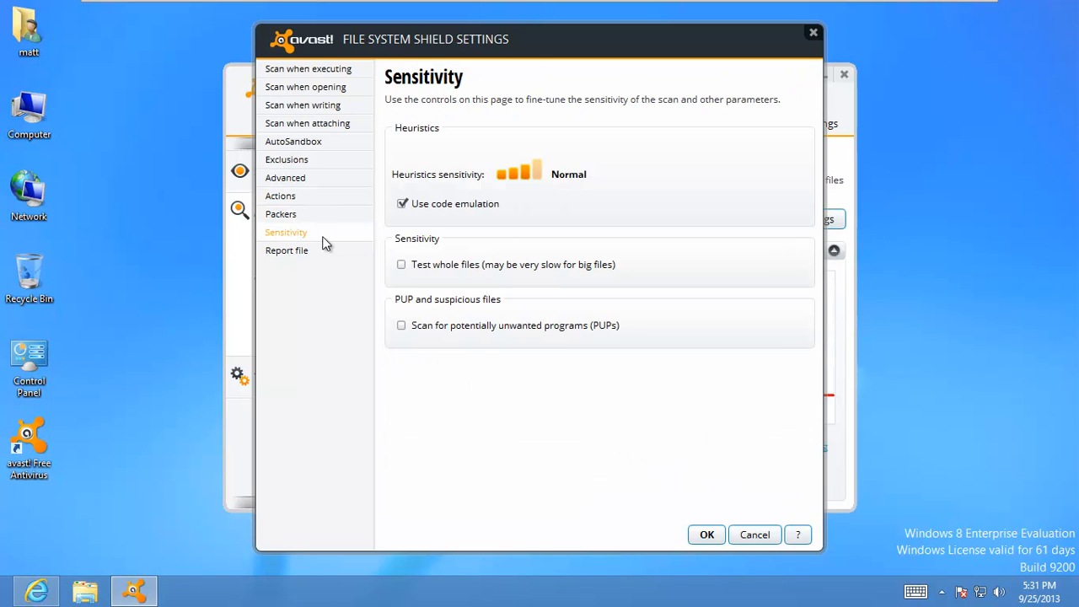
mouse_move(329, 238)
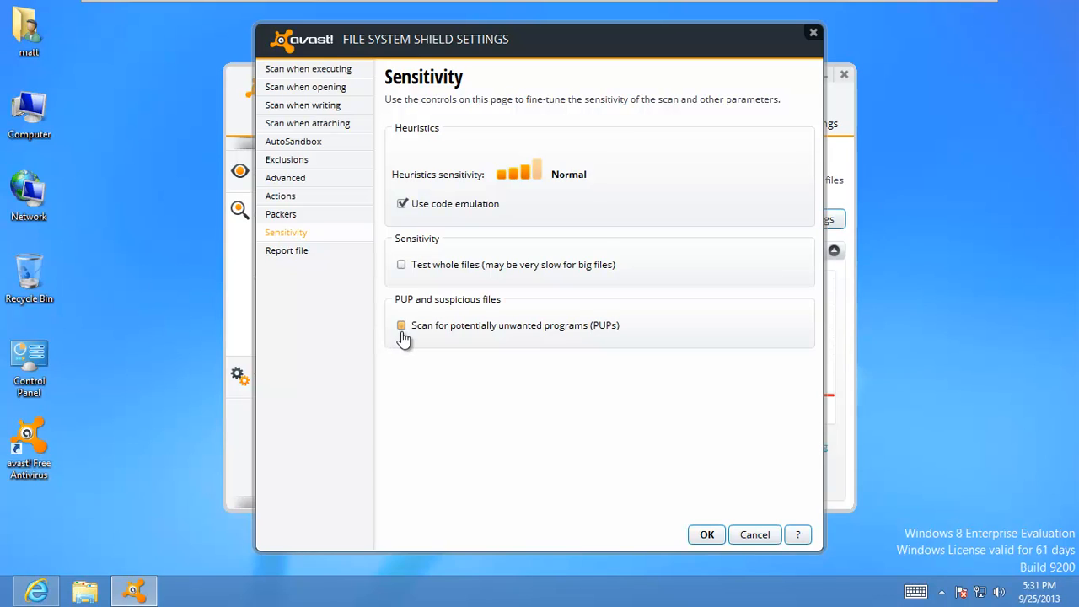
left_click(401, 325)
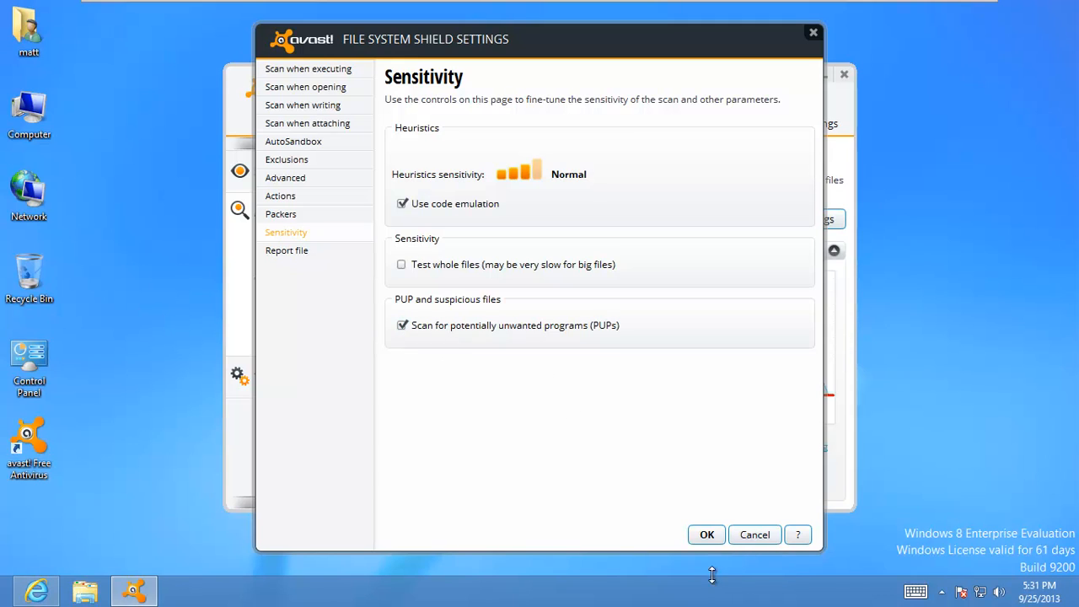
left_click(707, 534)
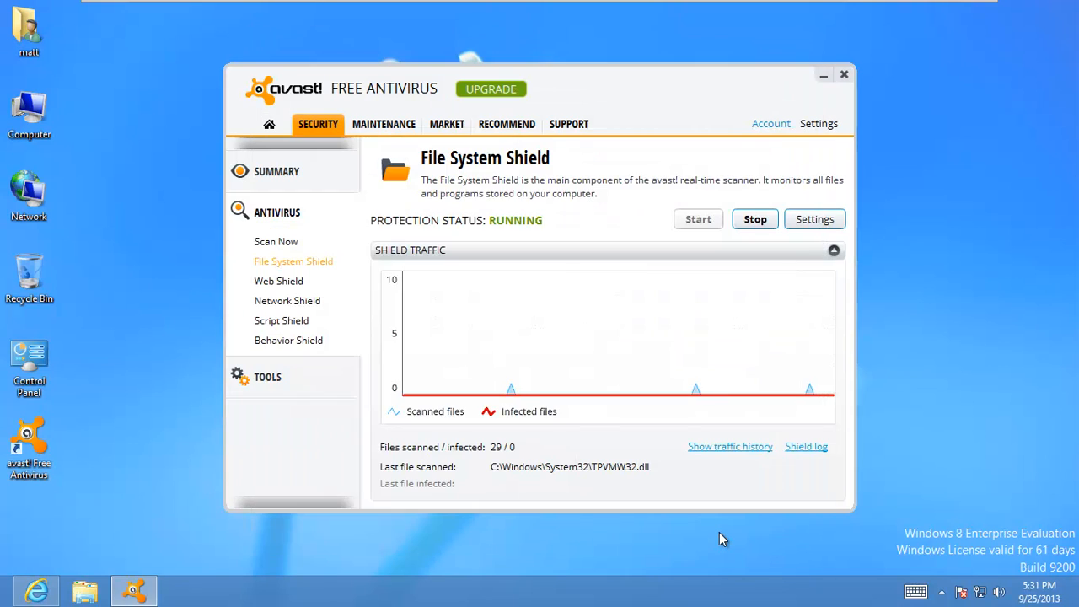
mouse_move(717, 513)
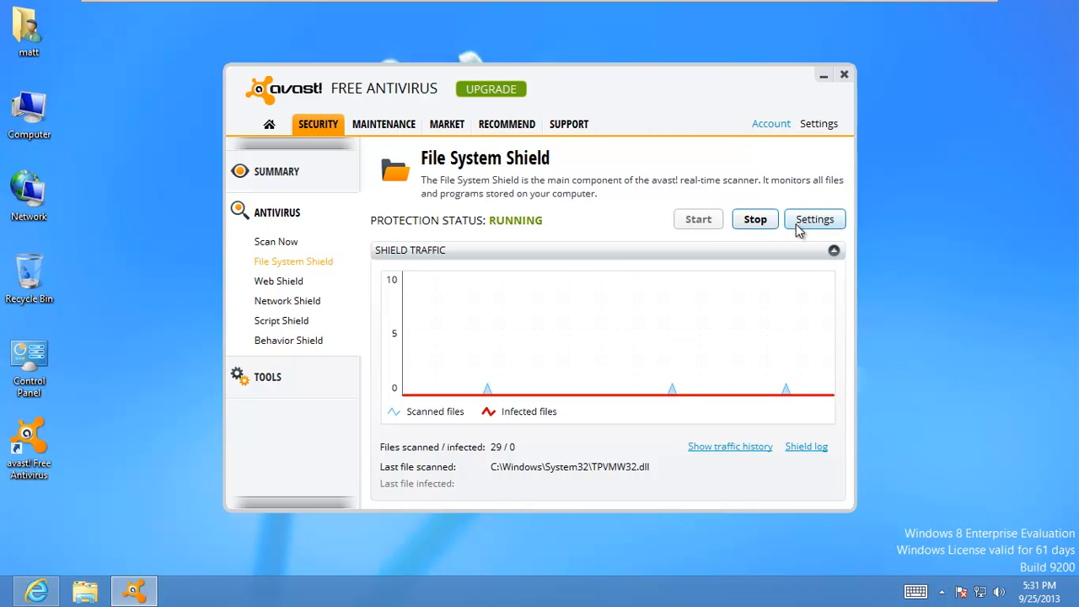
mouse_move(485, 312)
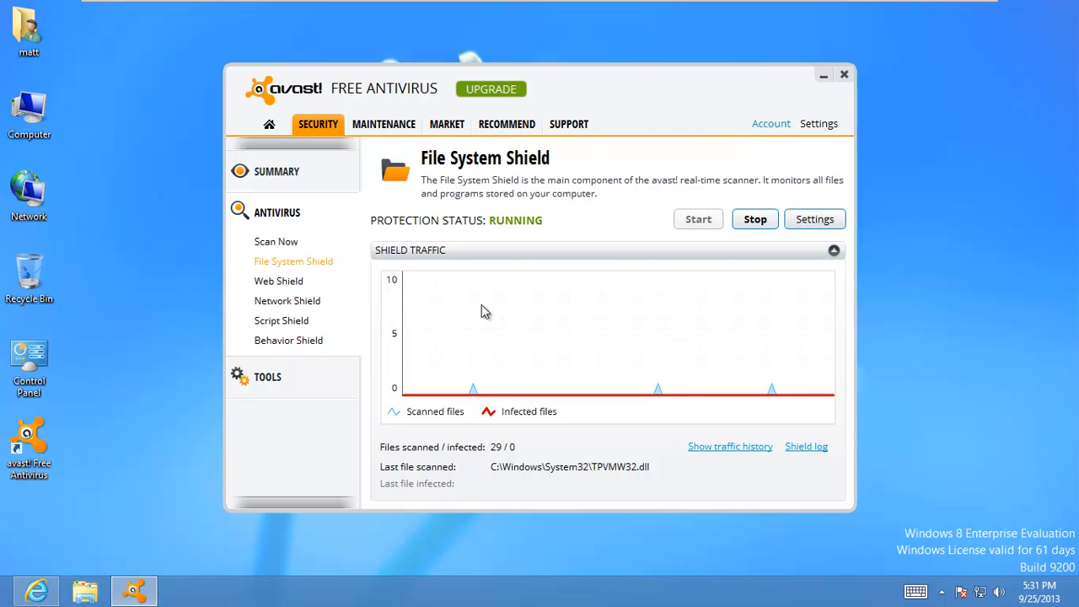
mouse_move(893, 118)
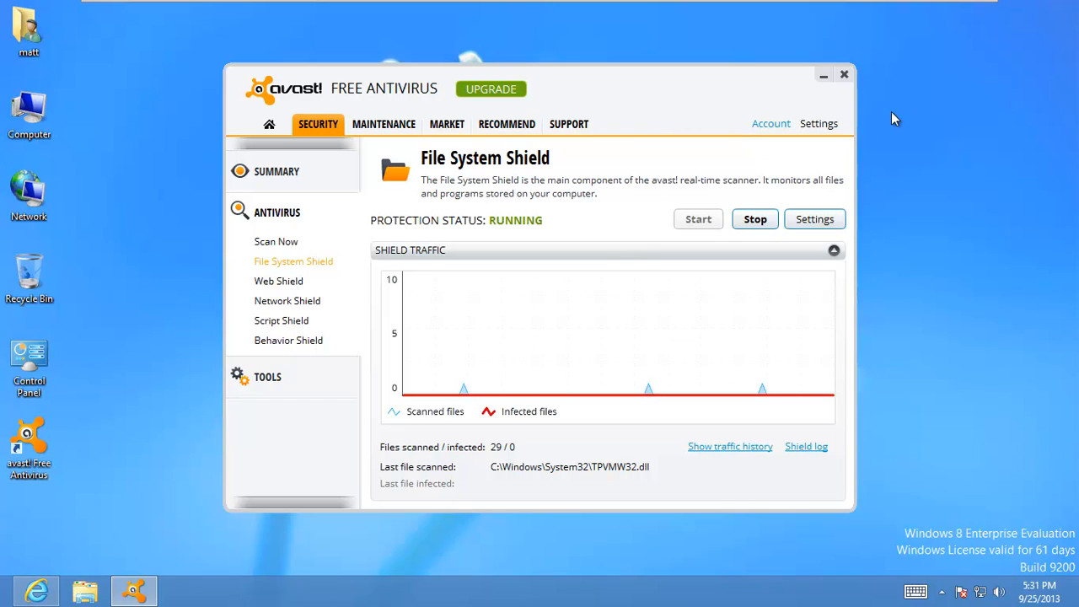
Close the avast! main window, returning to the desktop
left_click(843, 74)
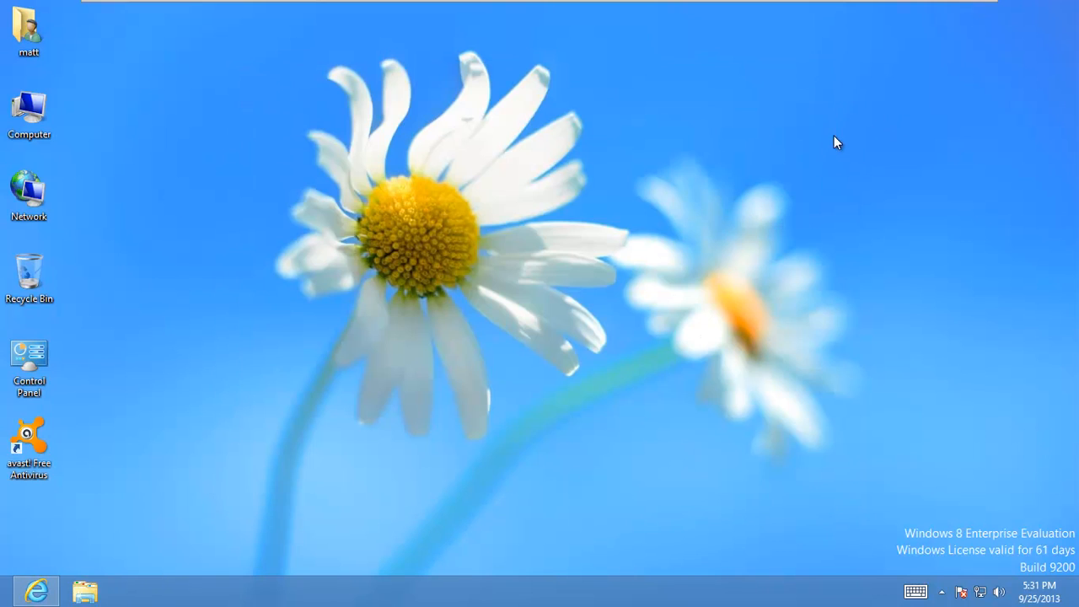
From the notification area, dismiss the avast! virus definitions update notice (version 130925-1)
left_click(942, 591)
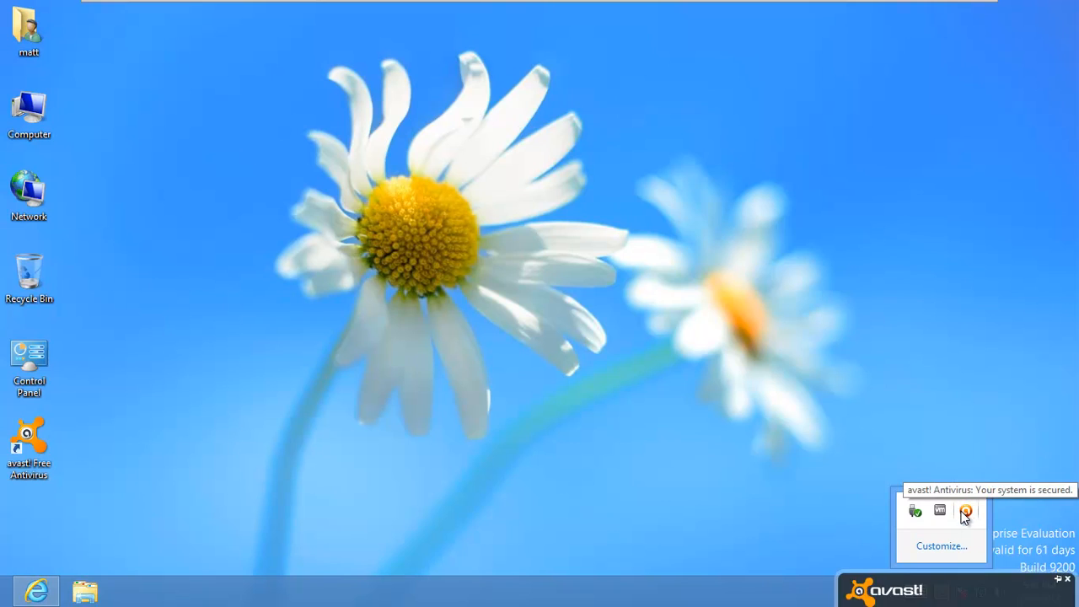
left_click(966, 512)
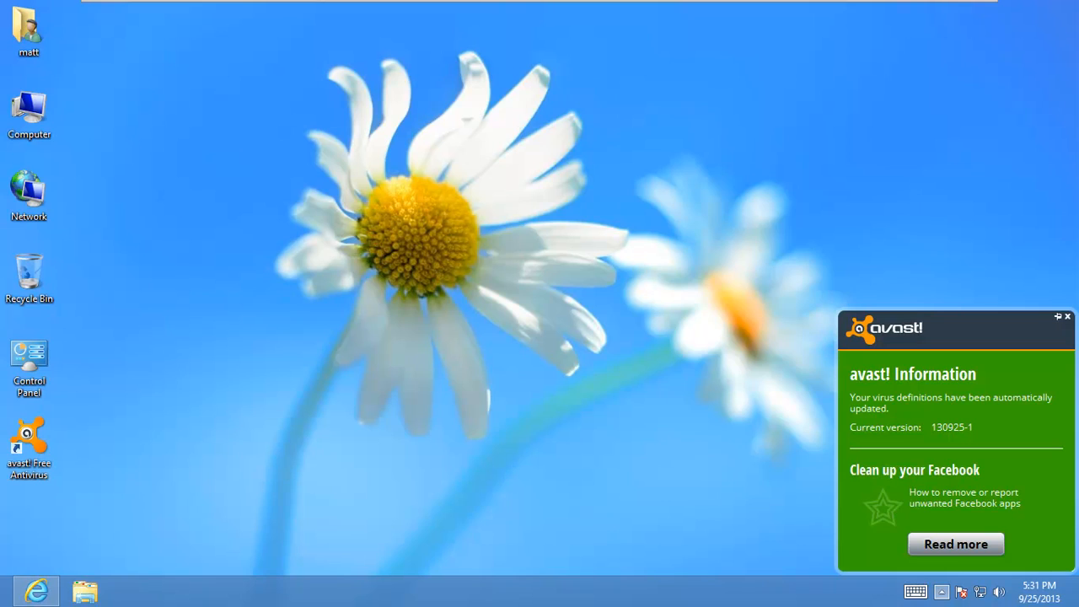
mouse_move(1071, 323)
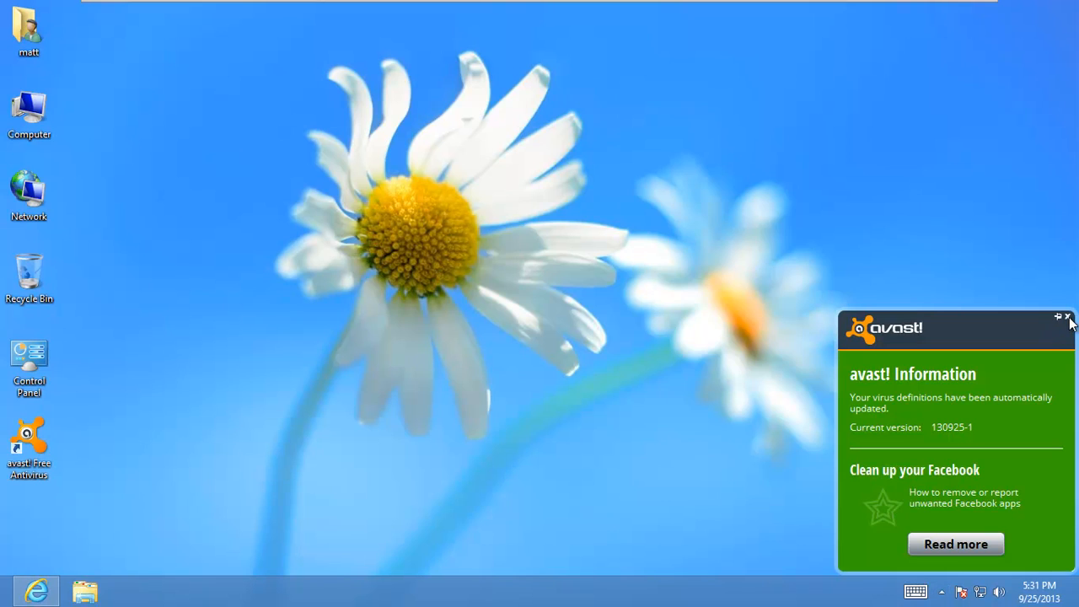
left_click(1068, 317)
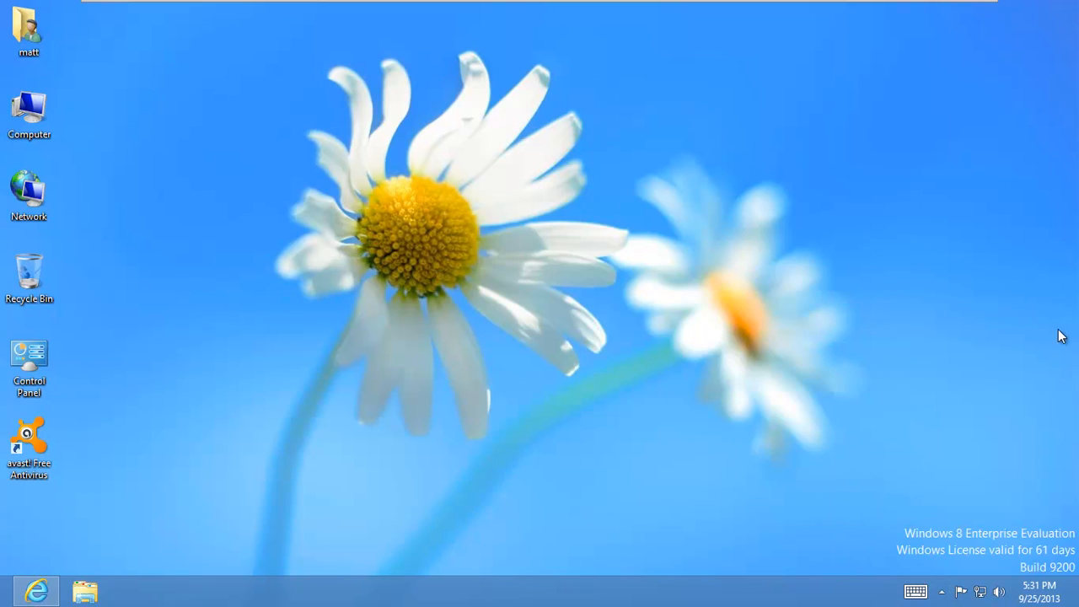
left_click(941, 591)
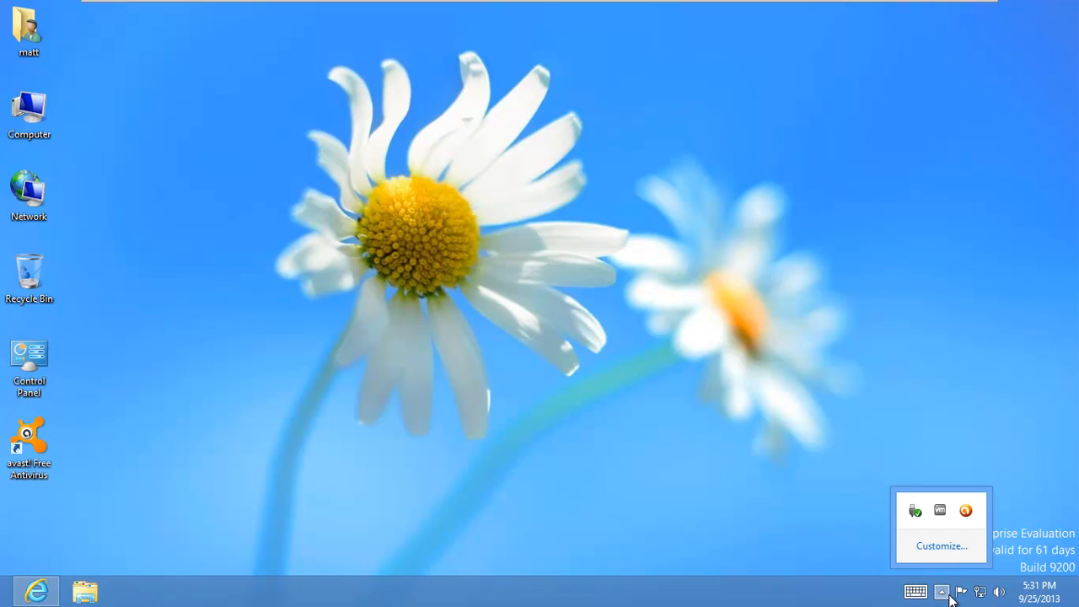
mouse_move(385, 70)
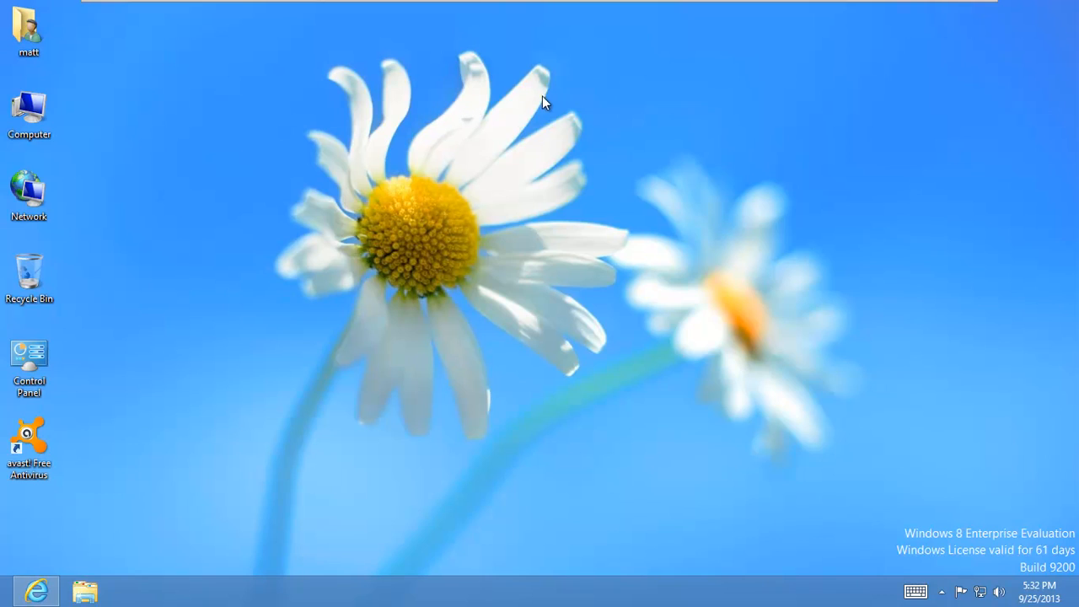
mouse_move(572, 127)
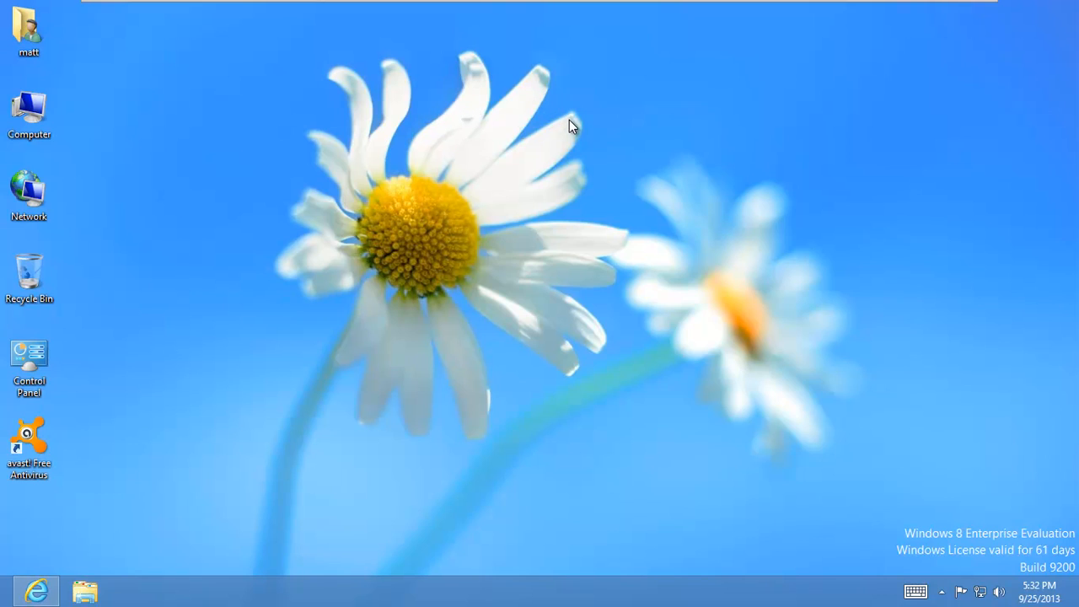
mouse_move(576, 131)
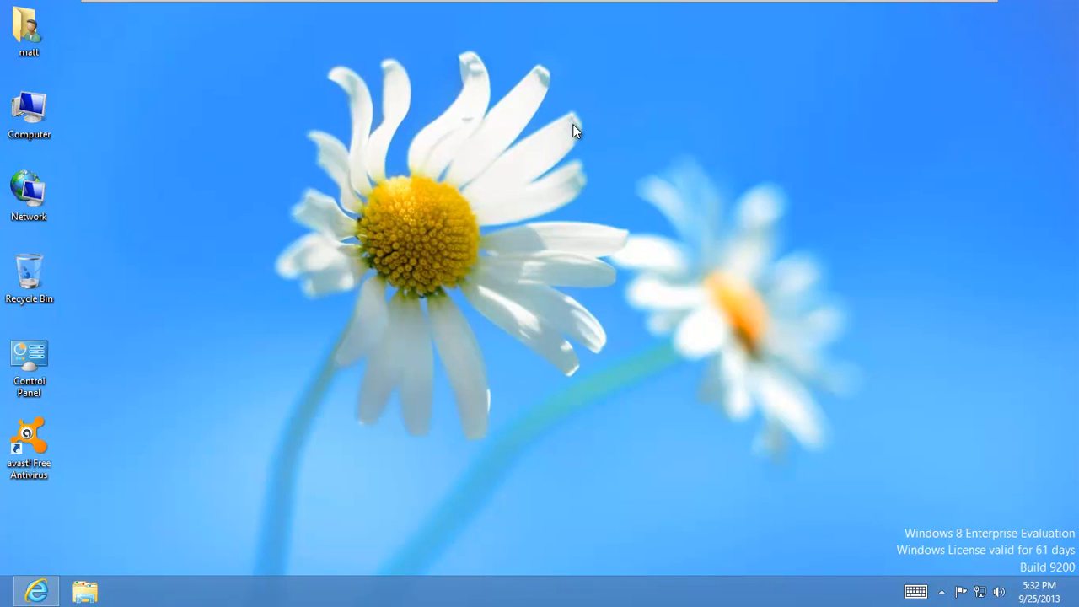
mouse_move(586, 134)
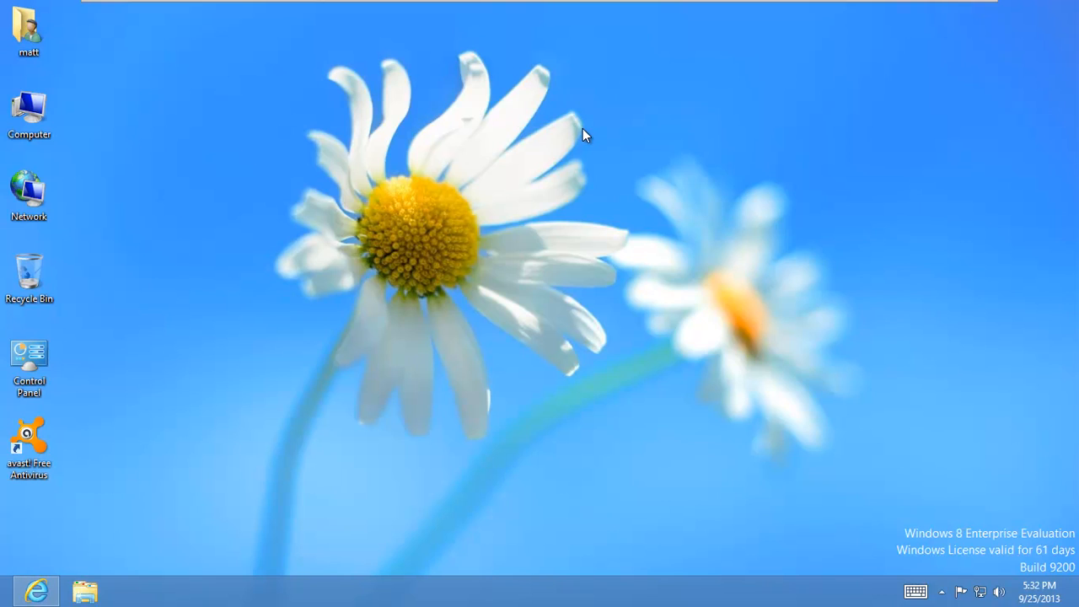
mouse_move(580, 92)
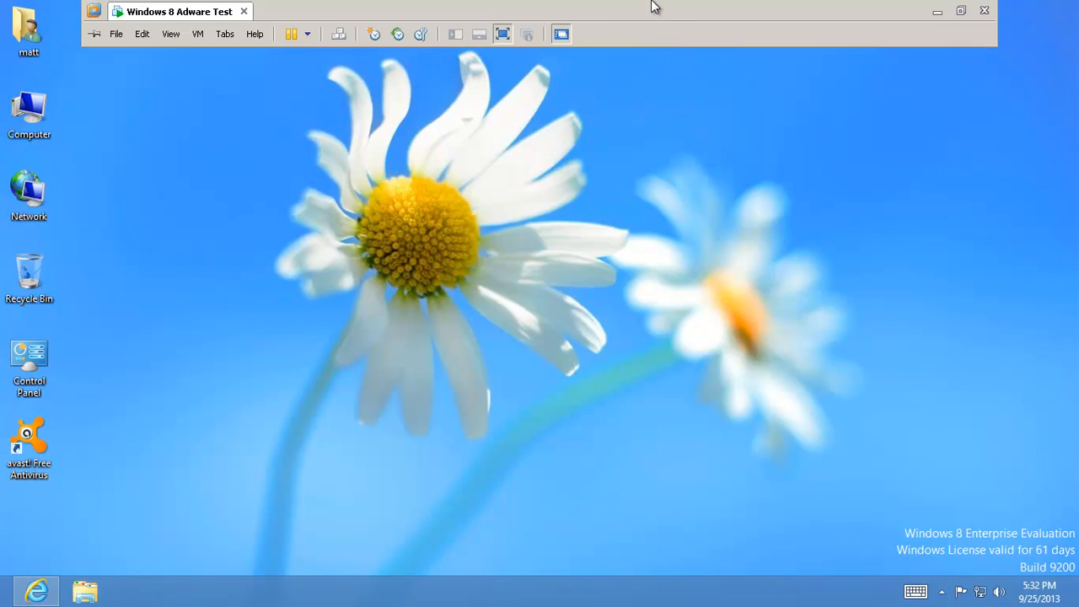
mouse_move(656, 15)
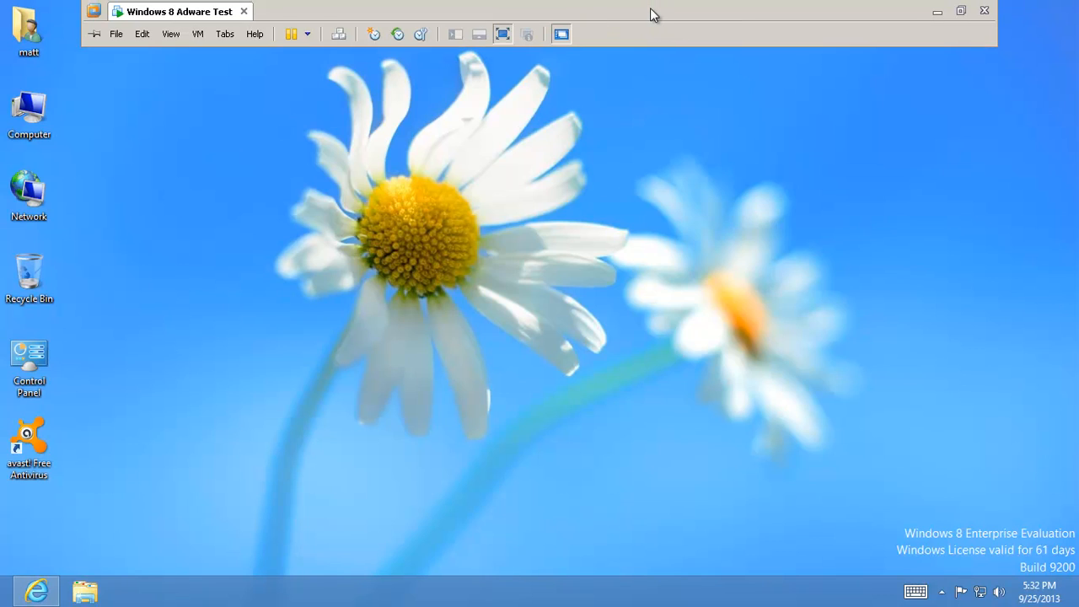